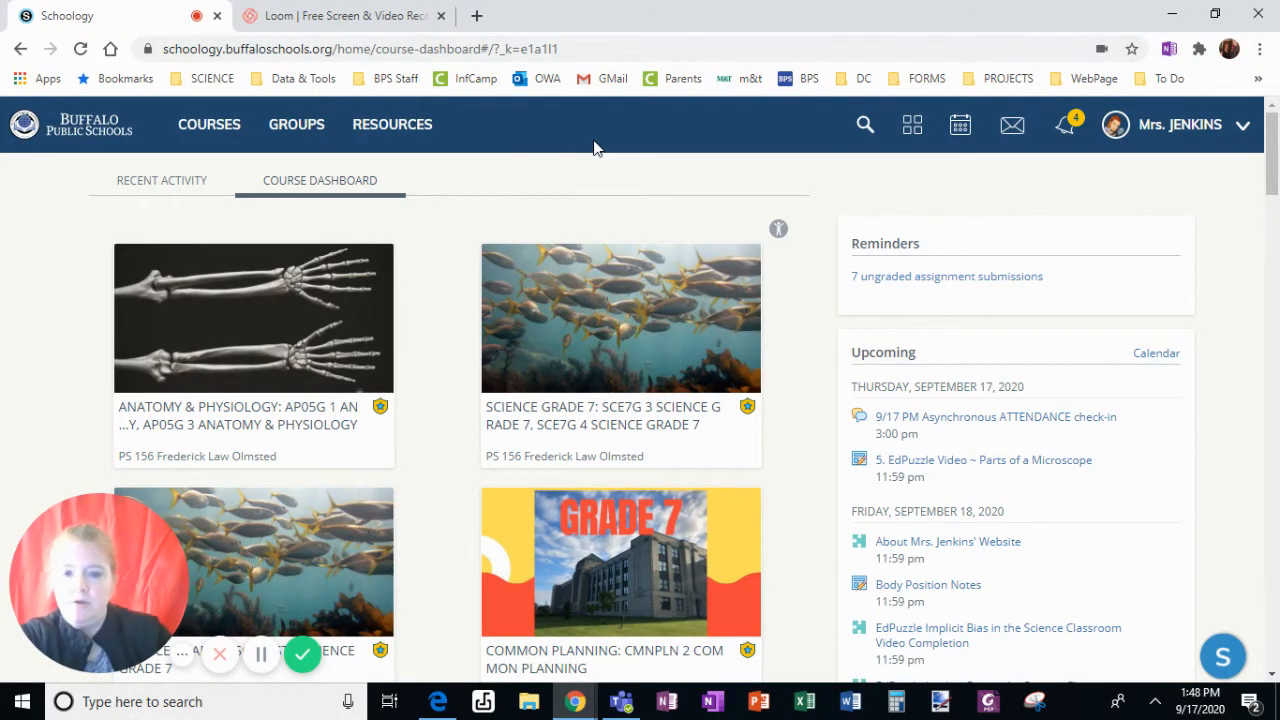
mouse_move(580, 137)
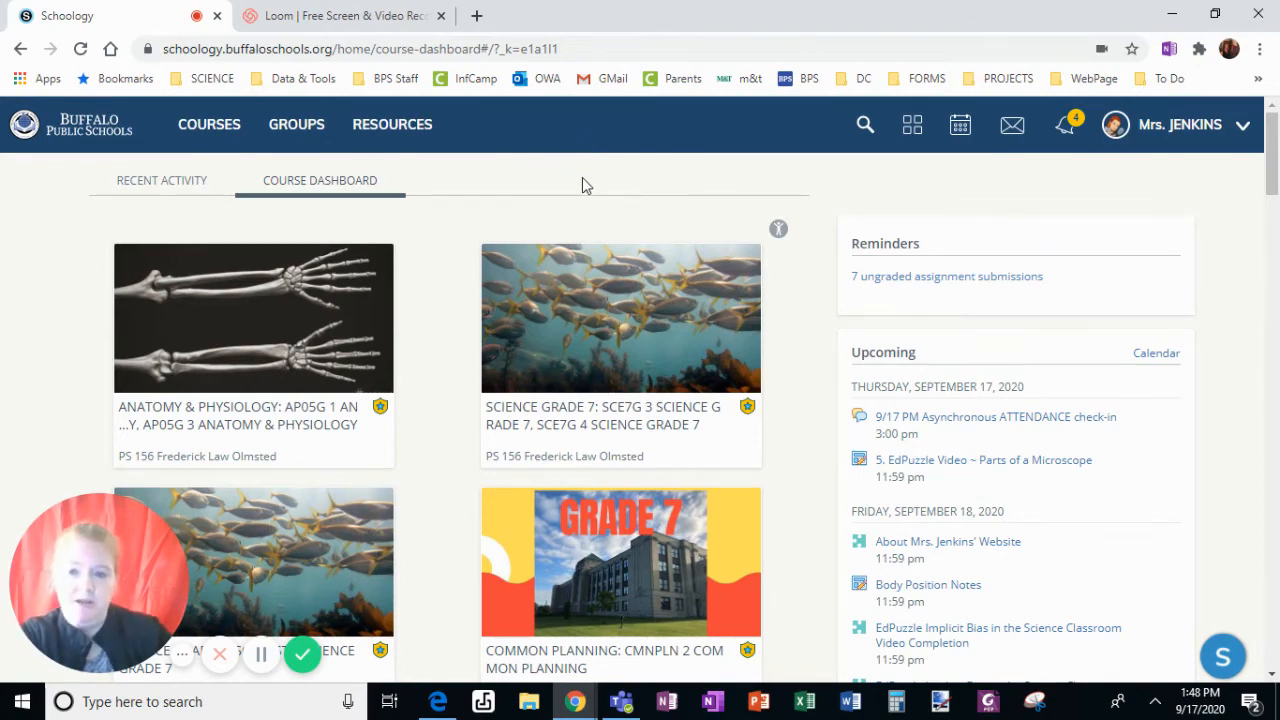
- Scroll down the Course Dashboard to the Practice Course card
scroll("down", 3)
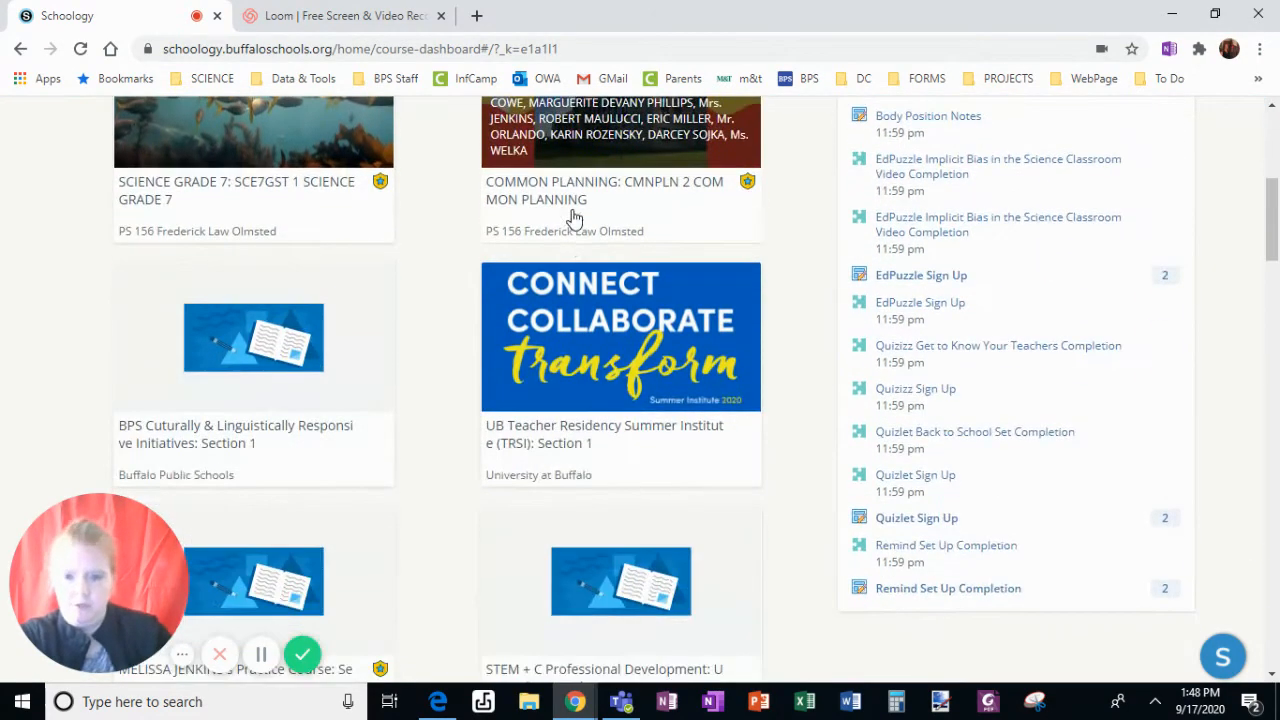
scroll("down", 3)
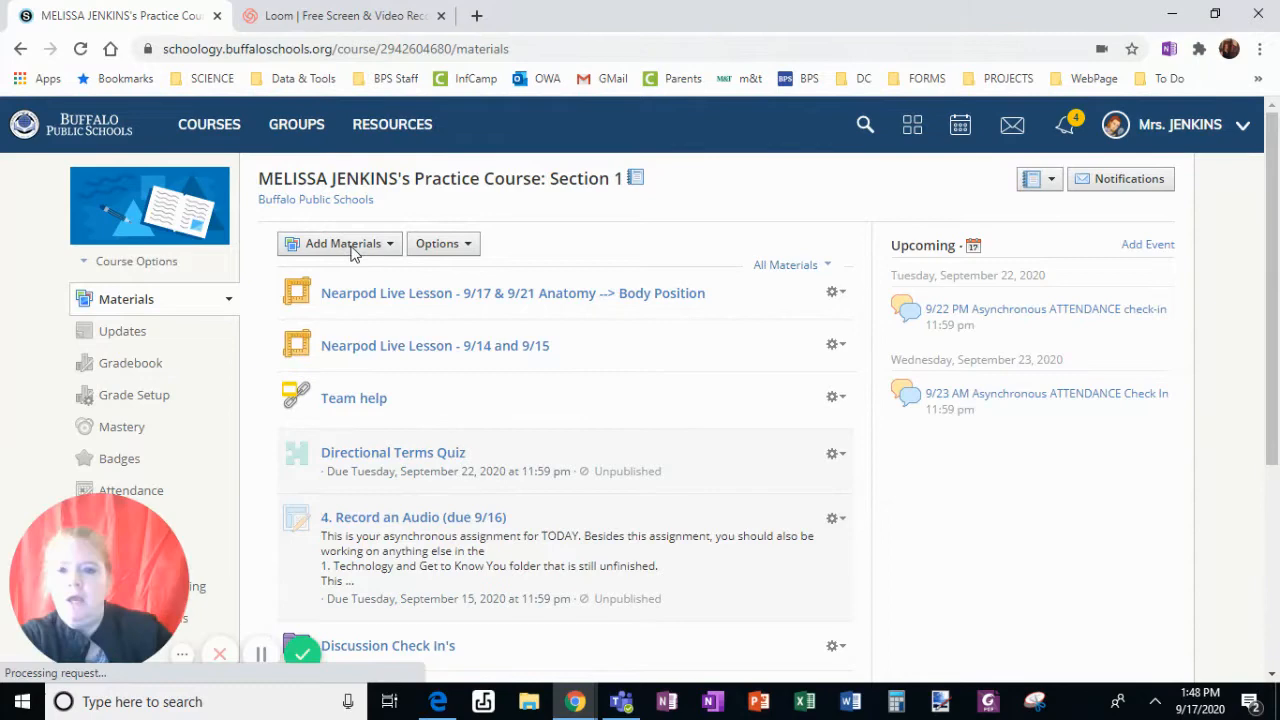
- Choose Add Assignment from the Add Materials menu
left_click(343, 243)
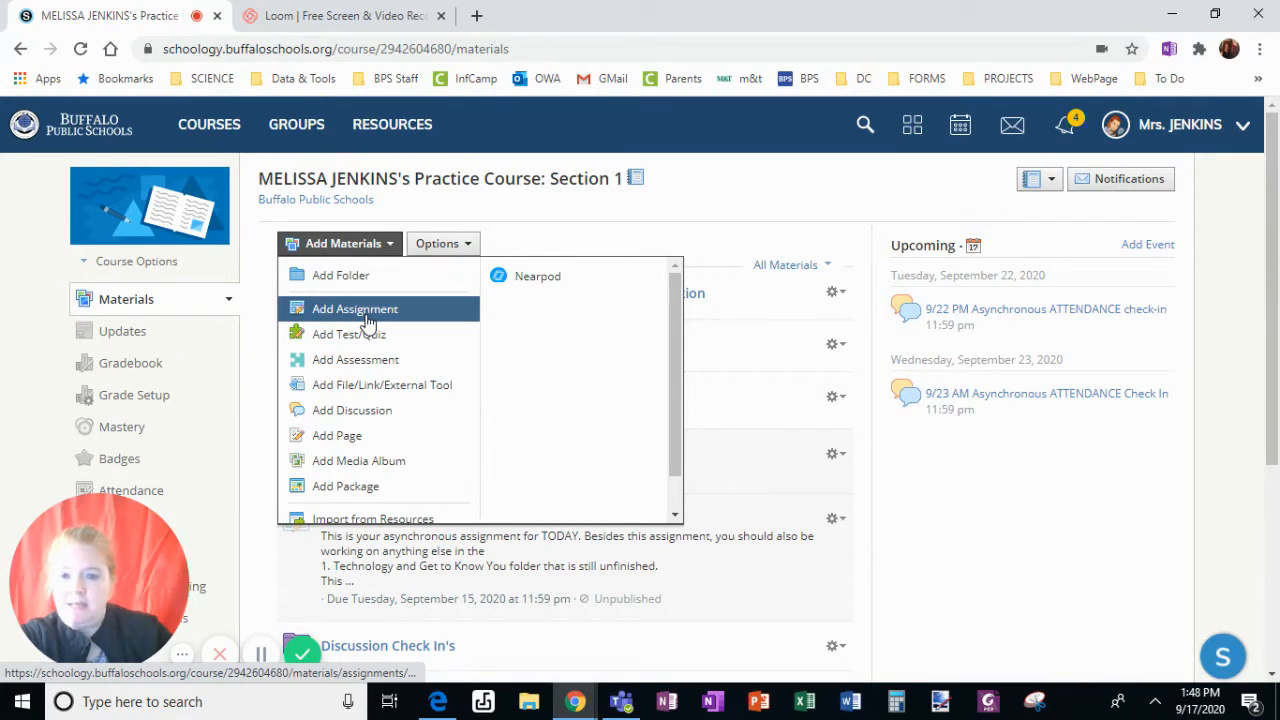
left_click(354, 308)
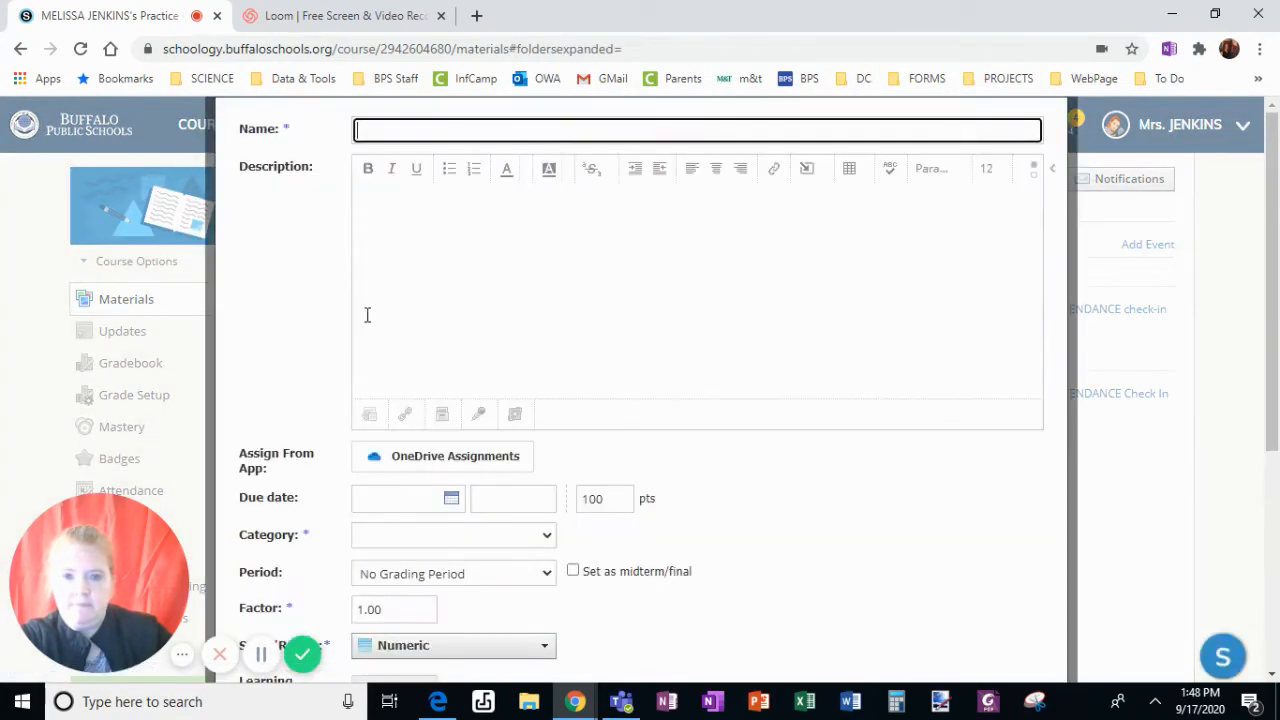
- Name the assignment 'Tell me about your weekend.'
left_click(695, 129)
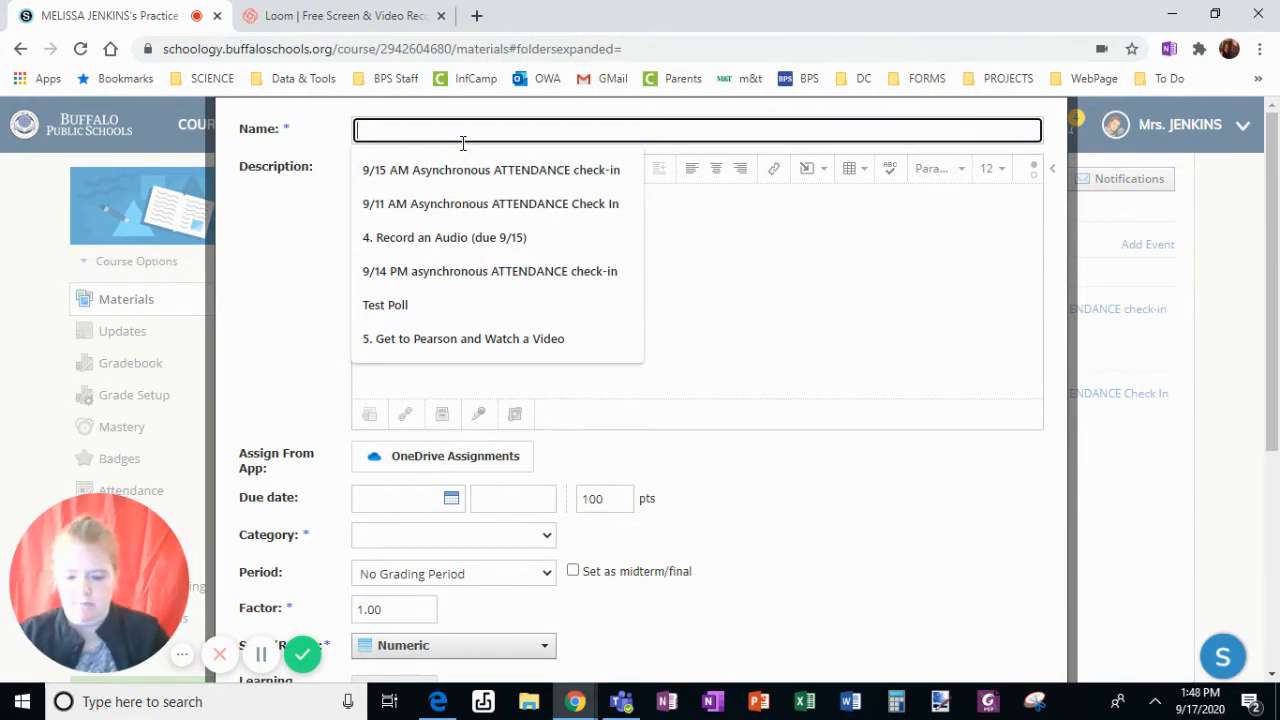
type("Tell me about your")
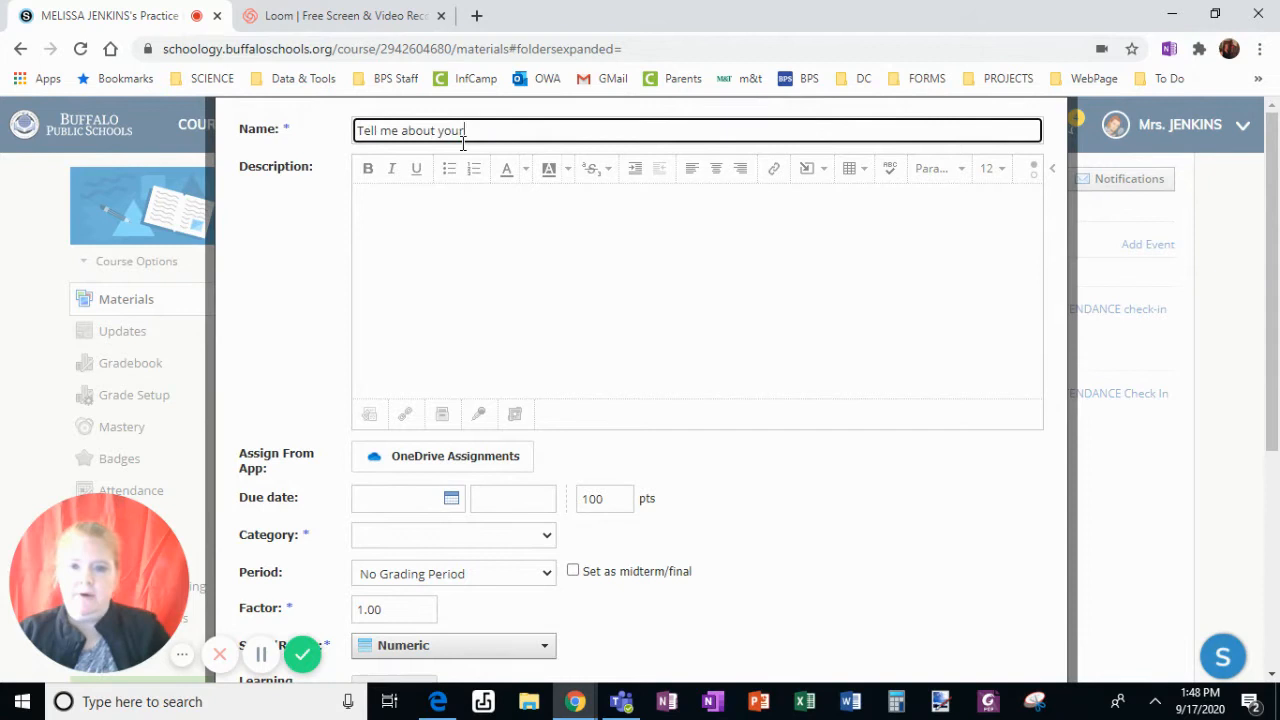
type("weekend.")
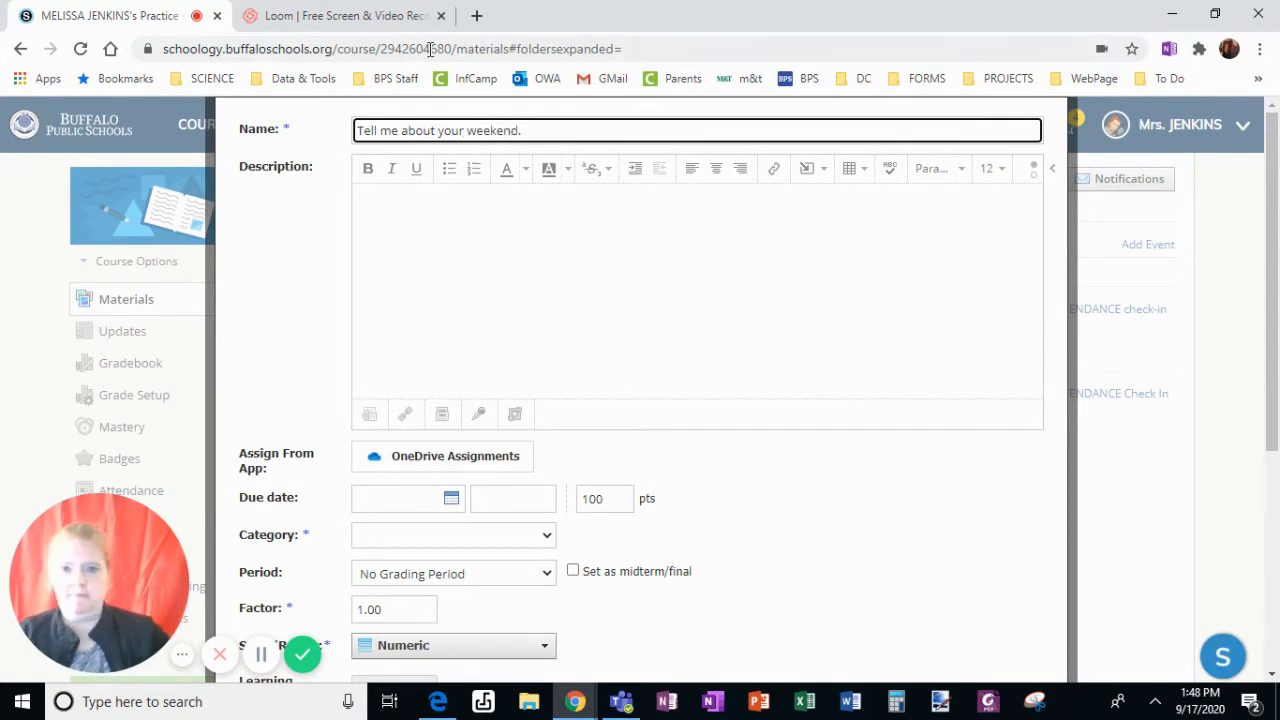
- Add the description 'In three or more, please tell me how your weekend was.'
type("In three sentences or m")
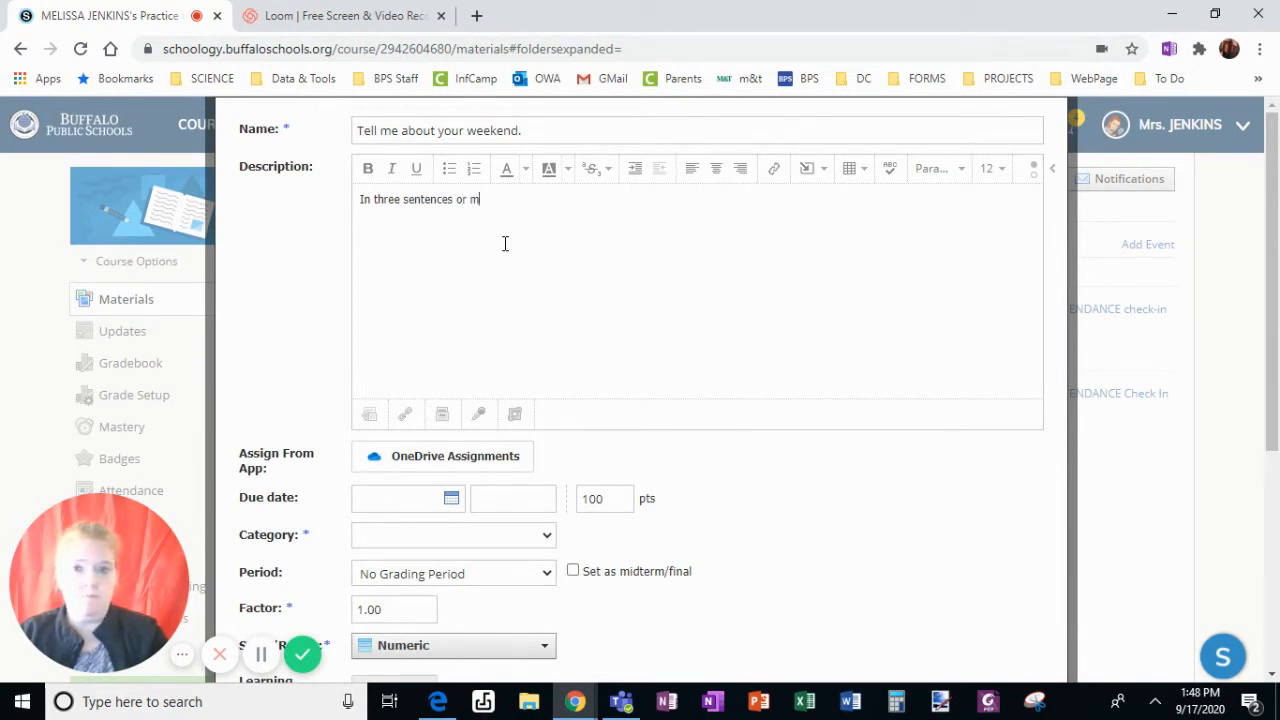
type("ore, please t")
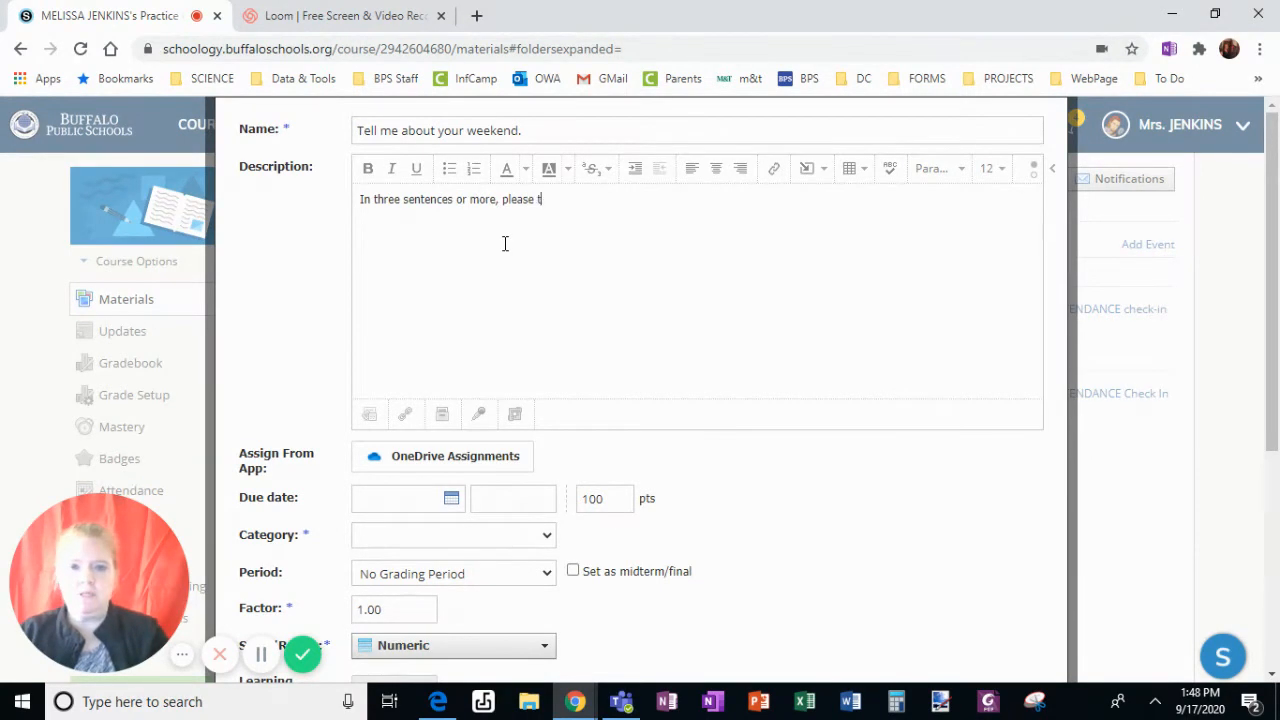
type("ell me how your w")
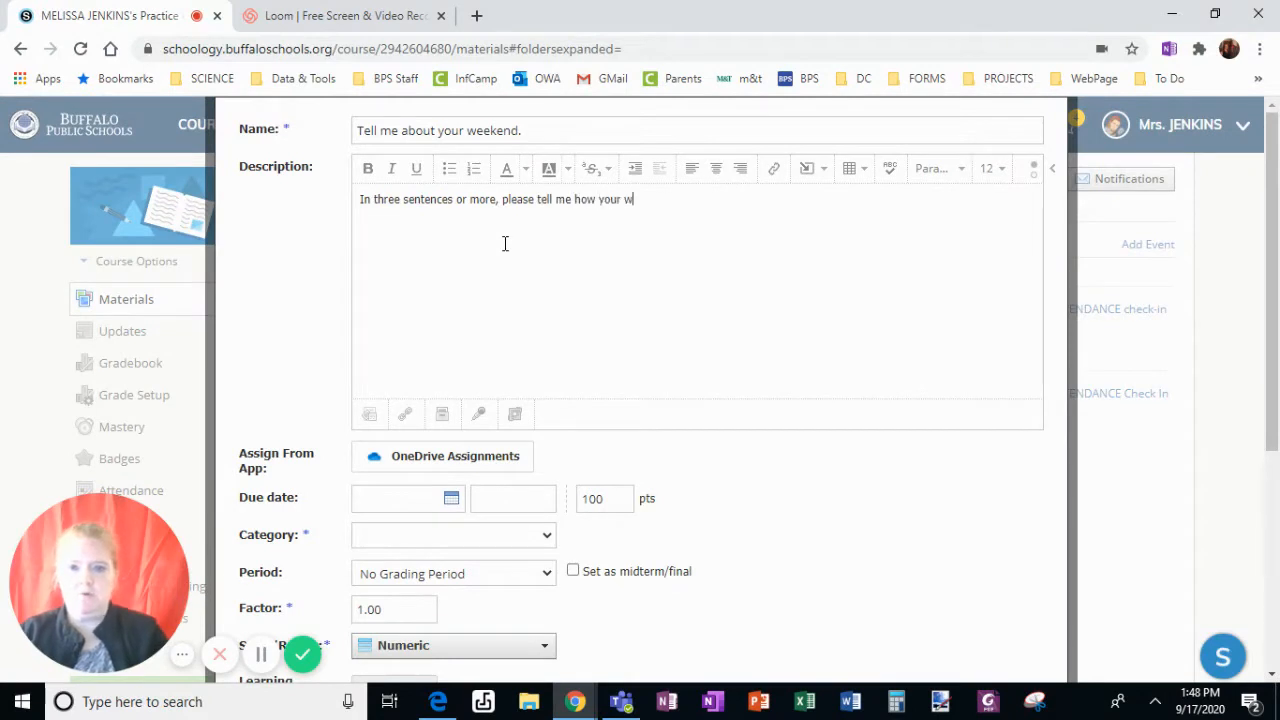
type("eekend wa")
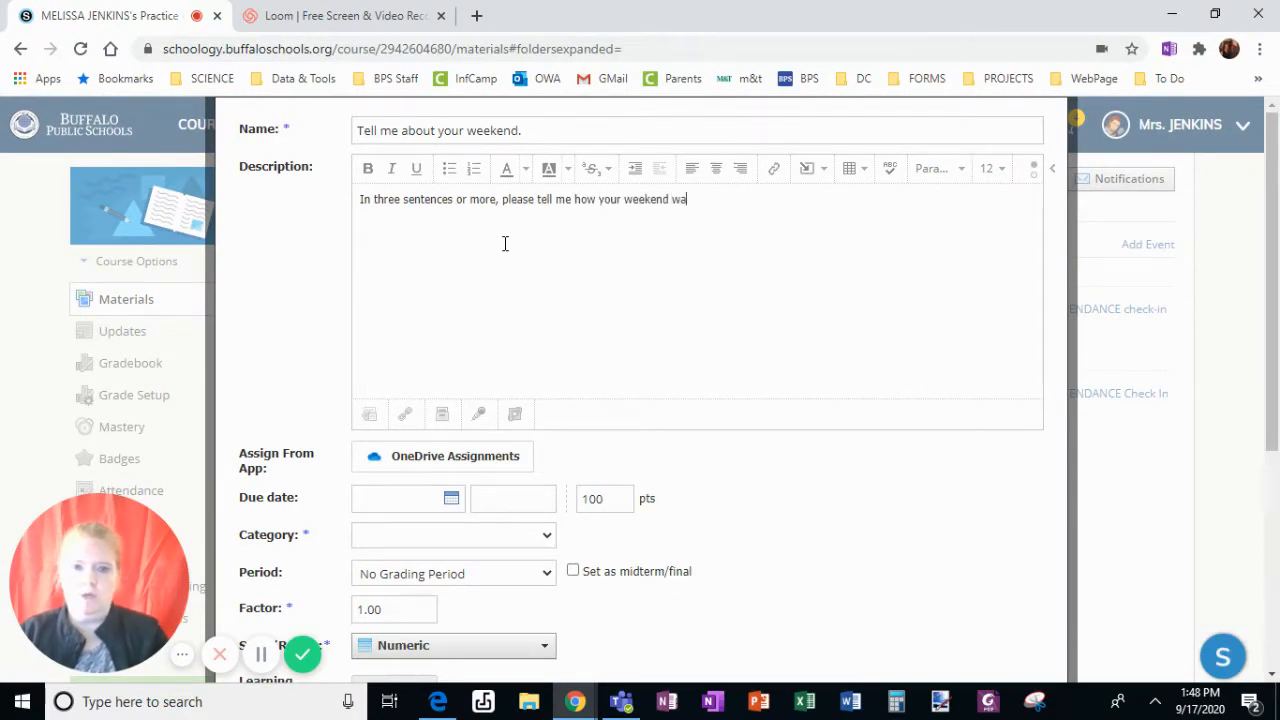
type("s.")
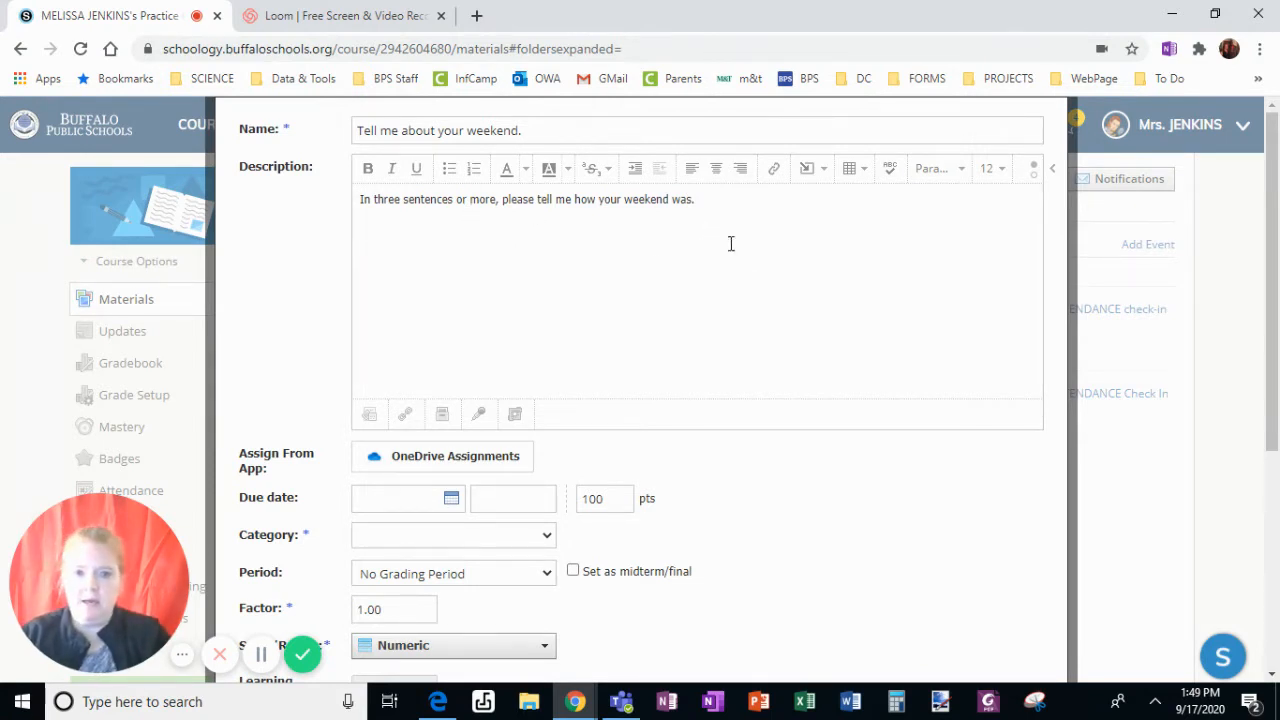
mouse_move(830, 188)
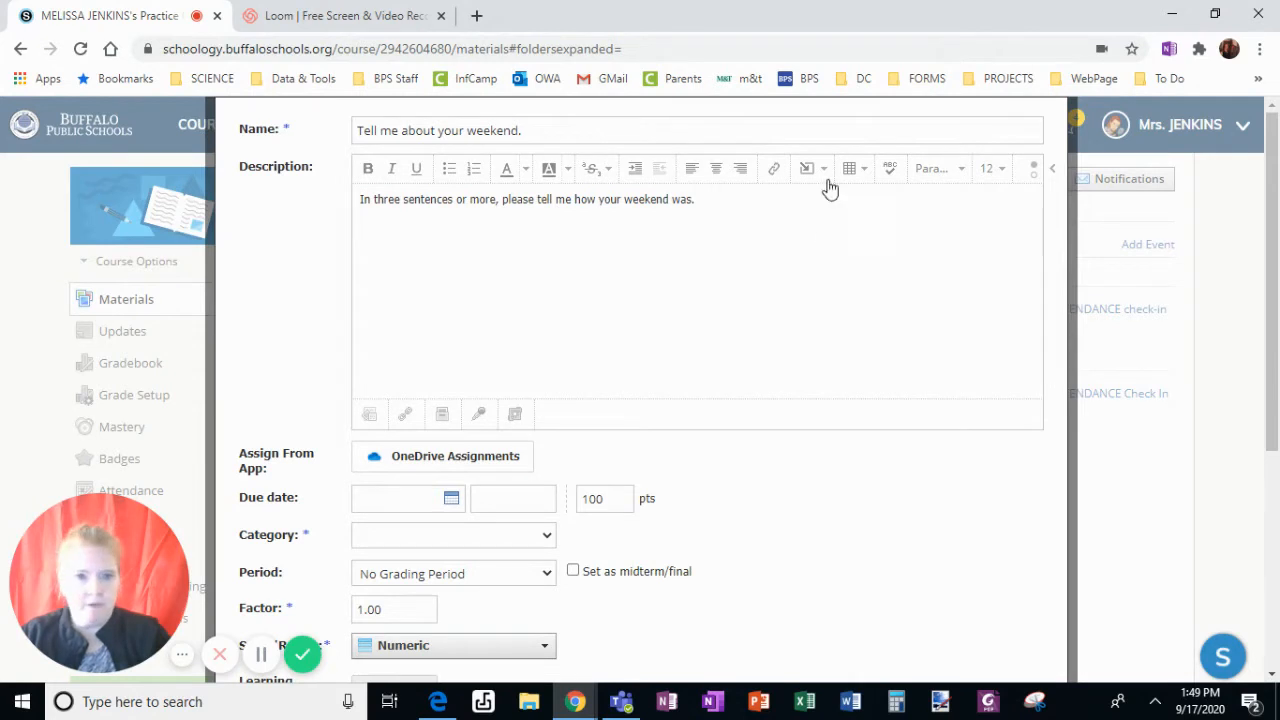
mouse_move(810, 168)
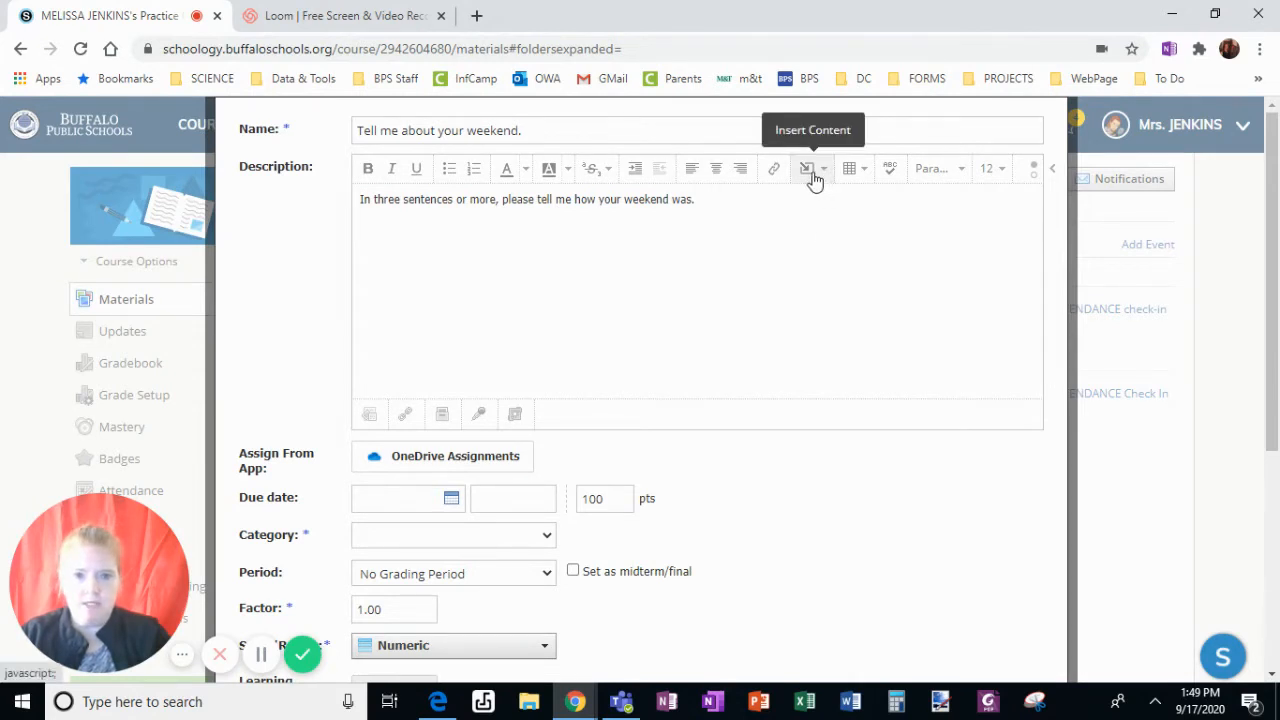
- Open the Insert Media dialog from the description toolbar
left_click(807, 168)
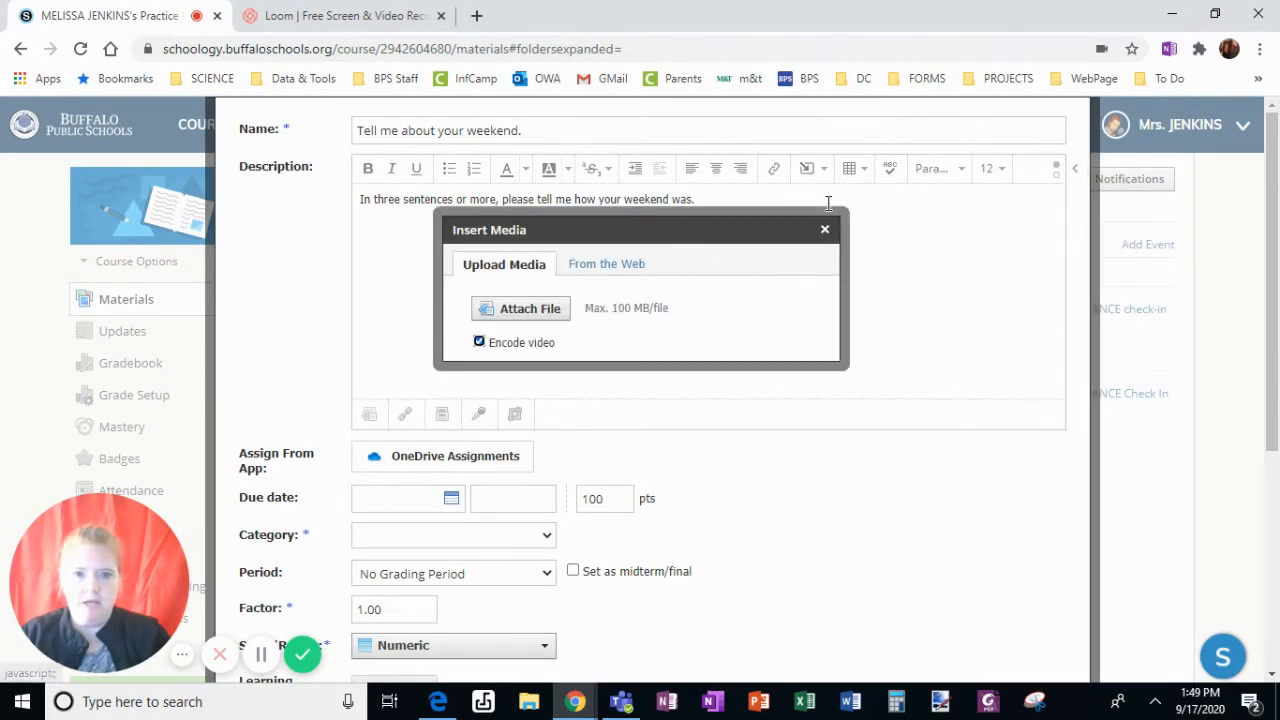
mouse_move(613, 363)
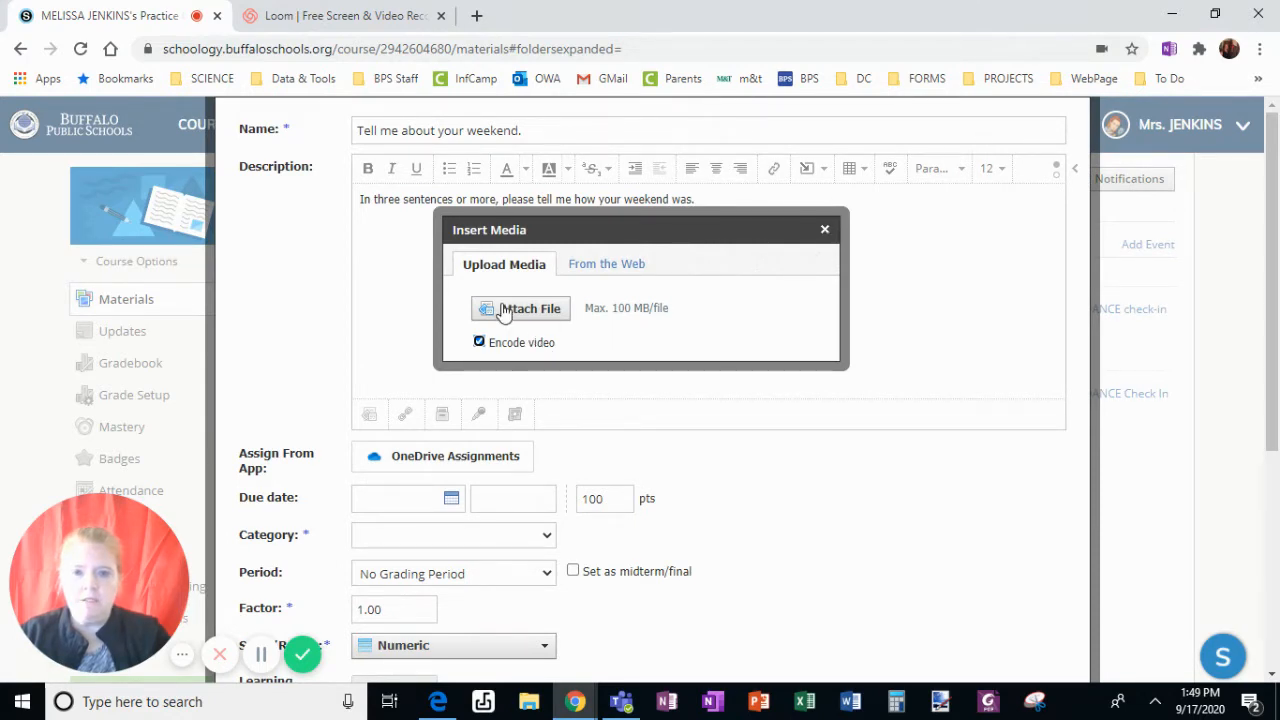
left_click(600, 263)
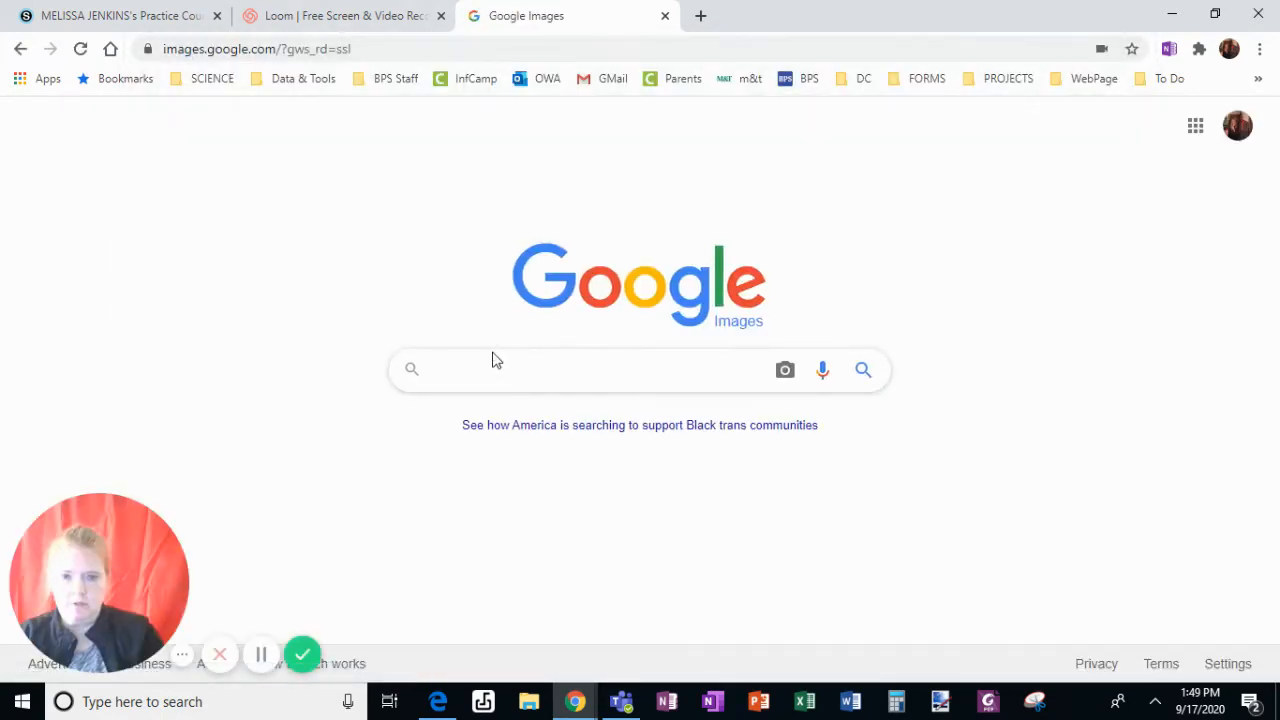
- Search Google Images for 'weekend' and copy the clothespin WEEKEND photo's address
type("weekend")
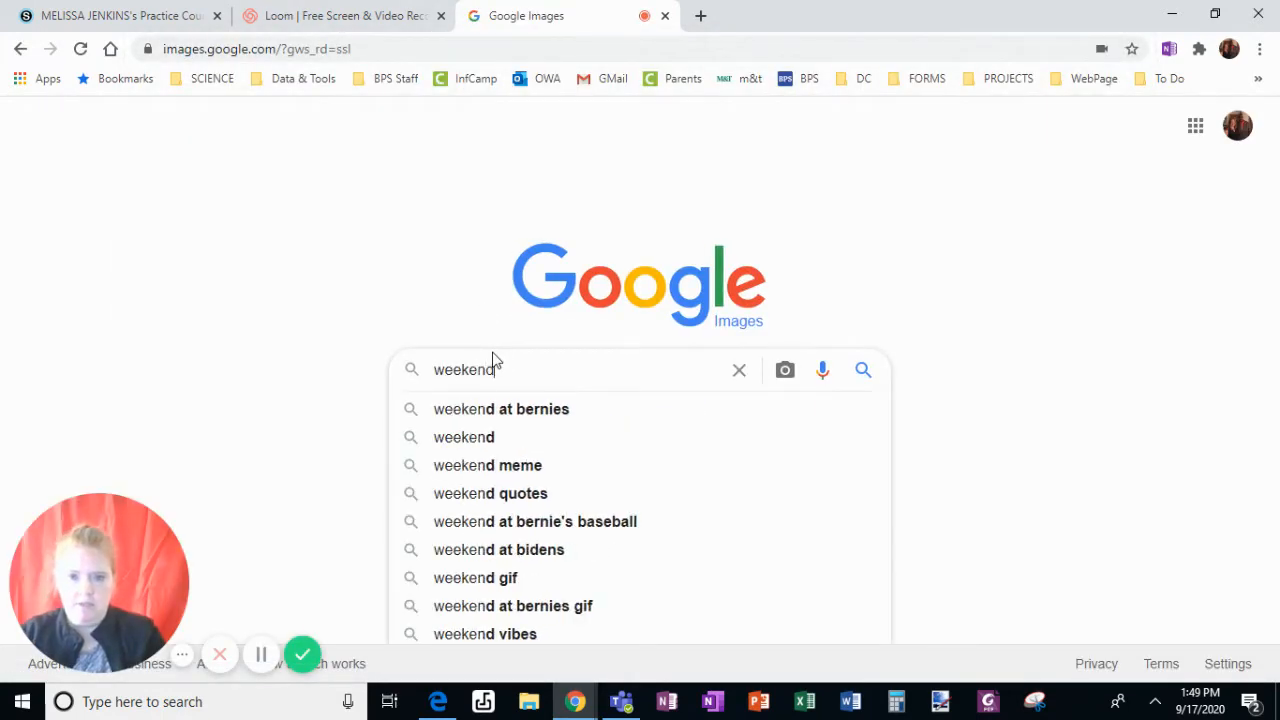
key("Enter")
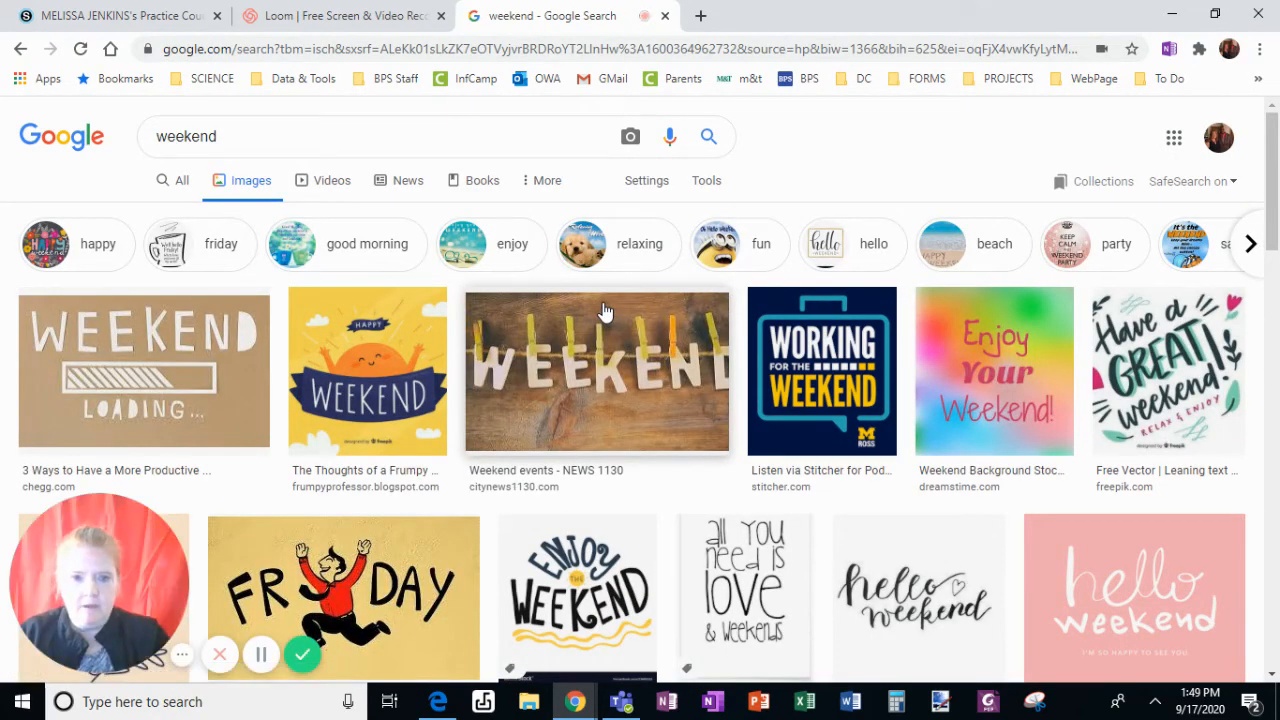
left_click(596, 371)
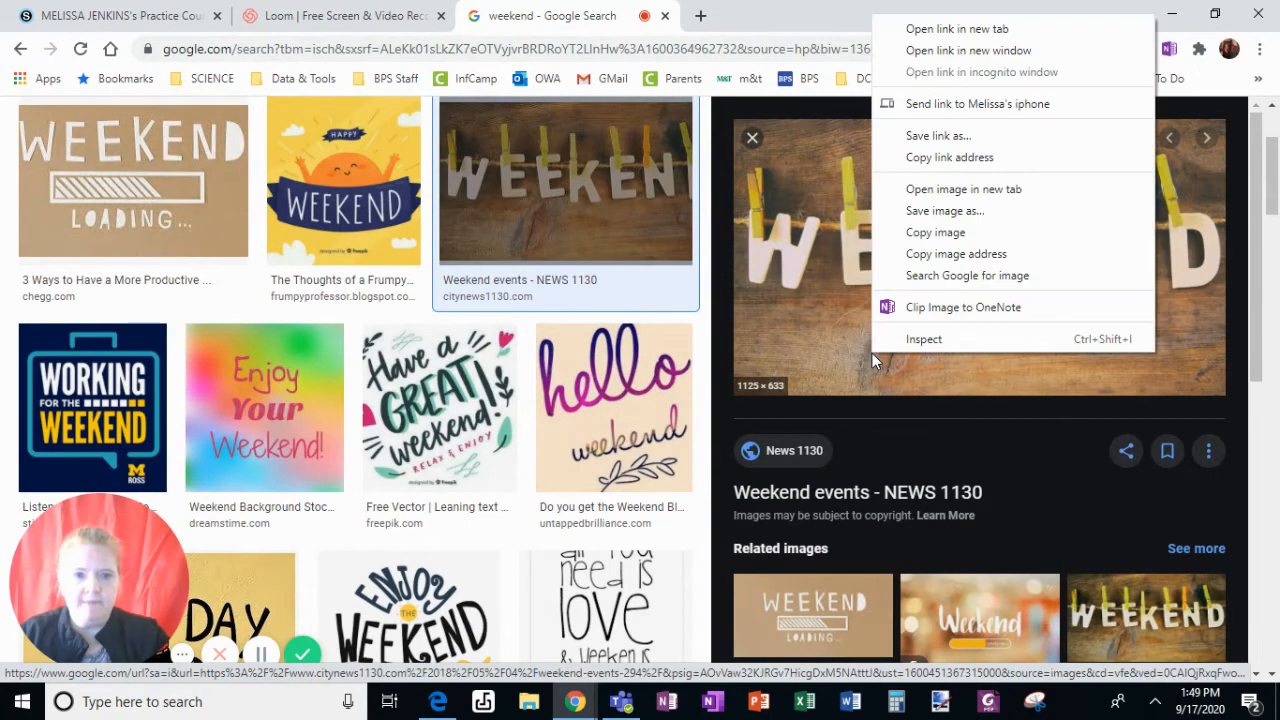
mouse_move(955, 253)
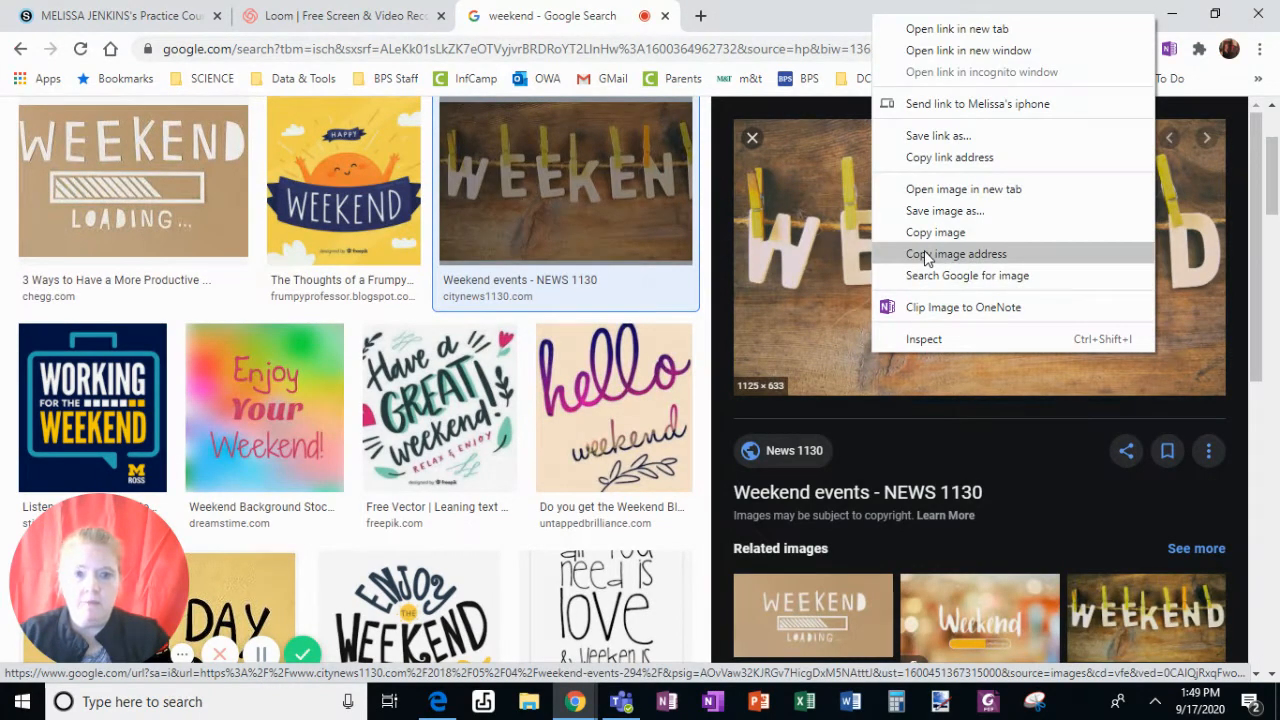
left_click(120, 15)
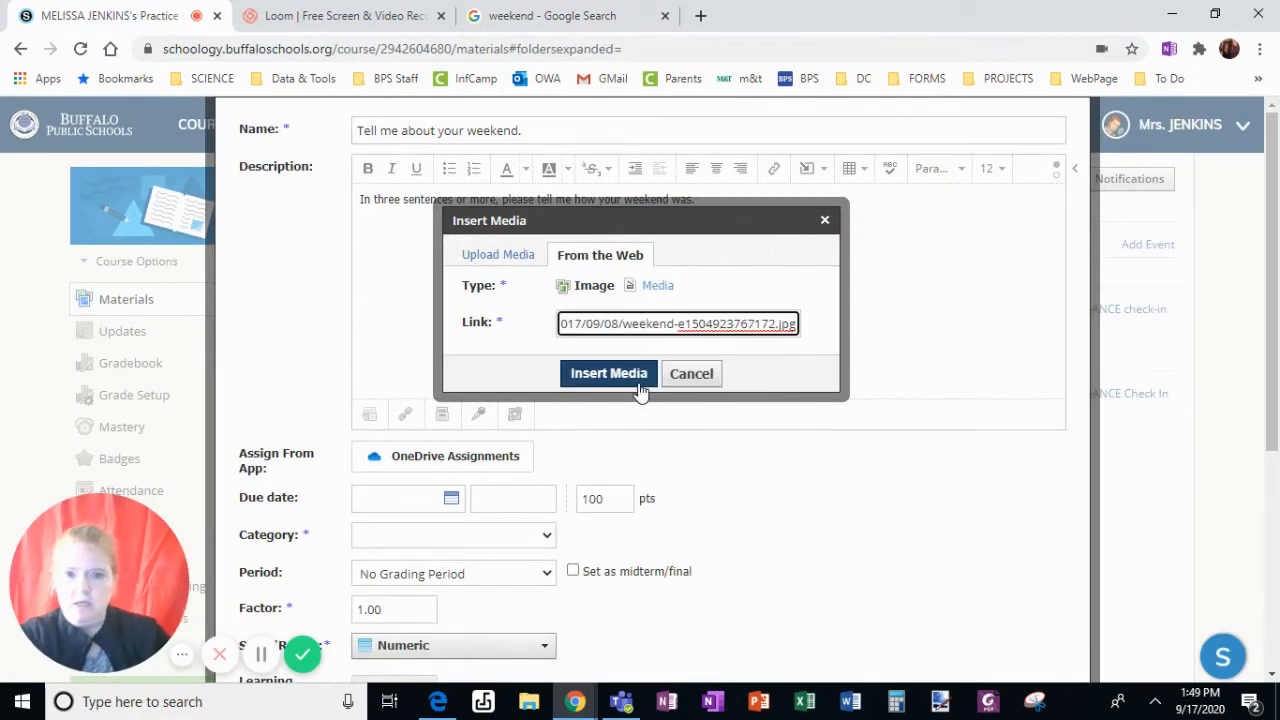
- Insert the linked clothespin WEEKEND photo into the description
left_click(608, 373)
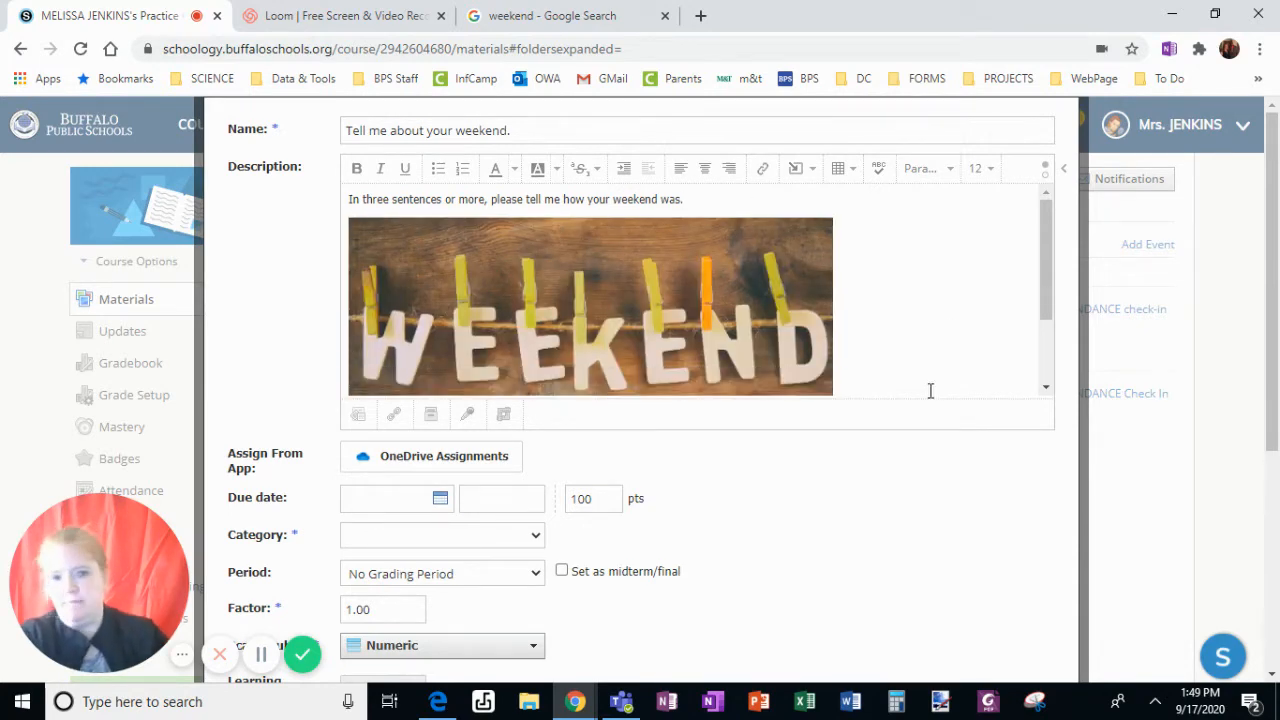
- Set the due date to 9/21/20 at 3:00 PM
scroll("down", 3)
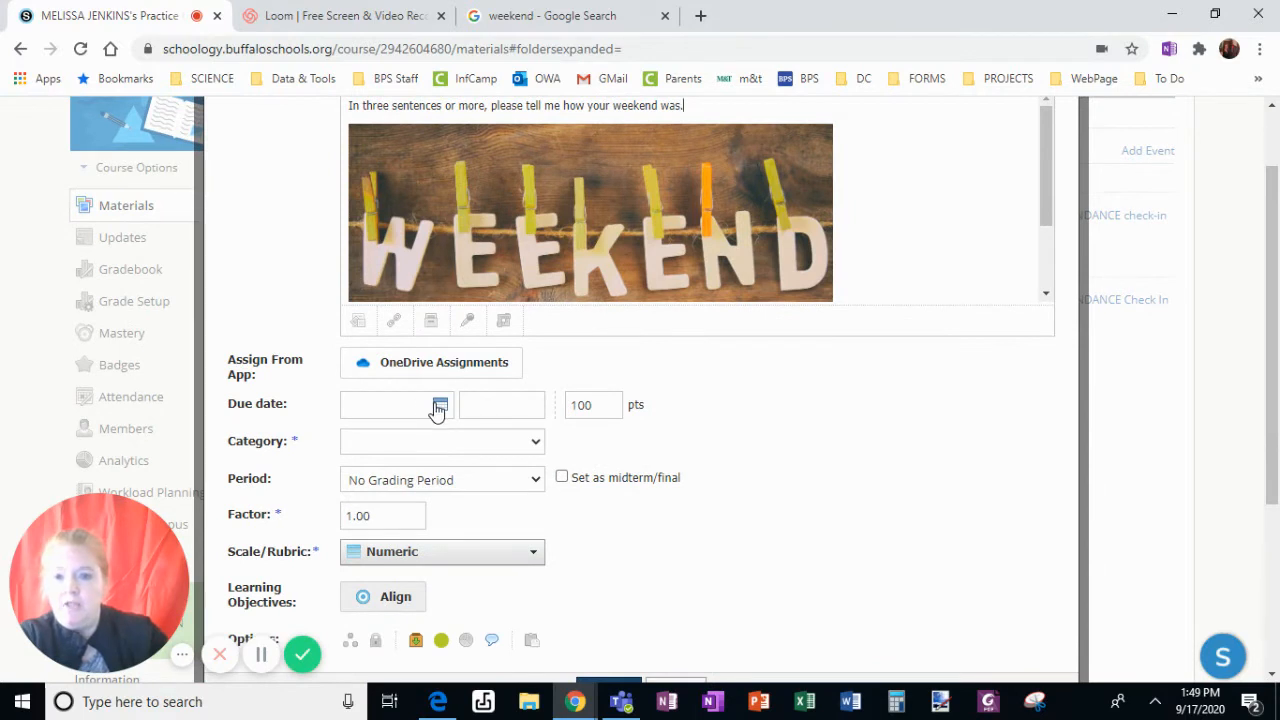
left_click(439, 404)
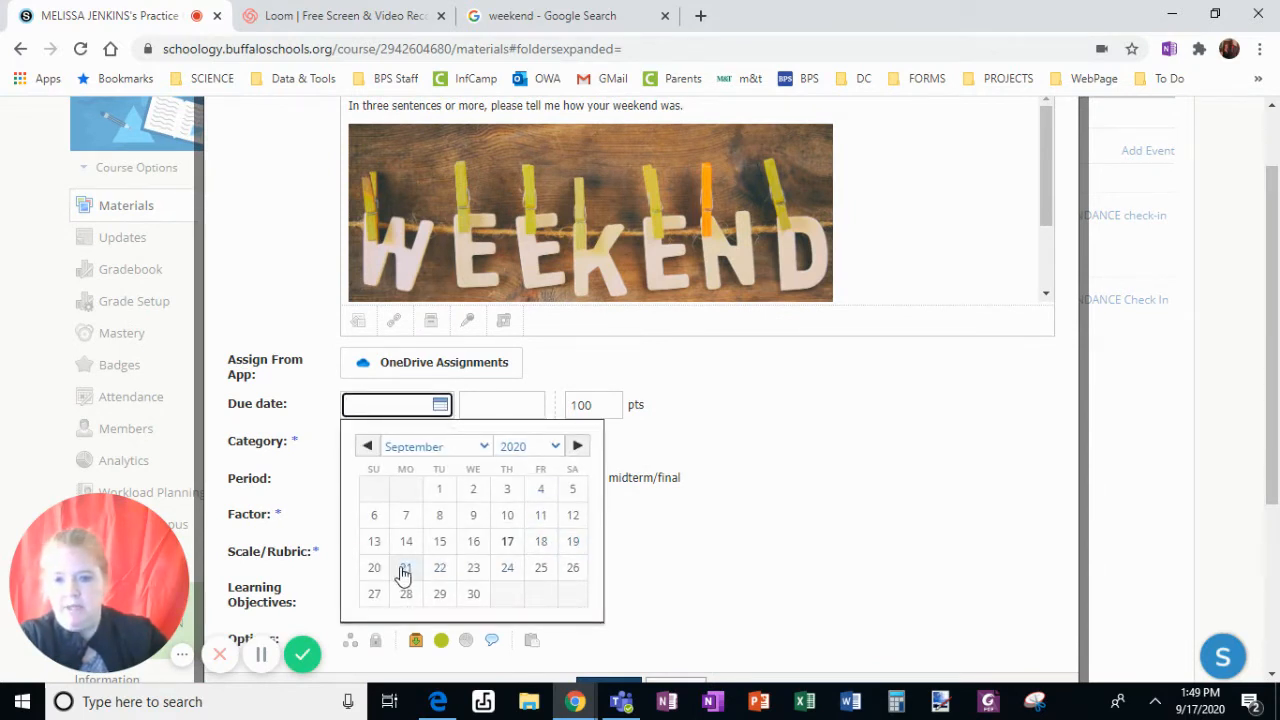
left_click(405, 567)
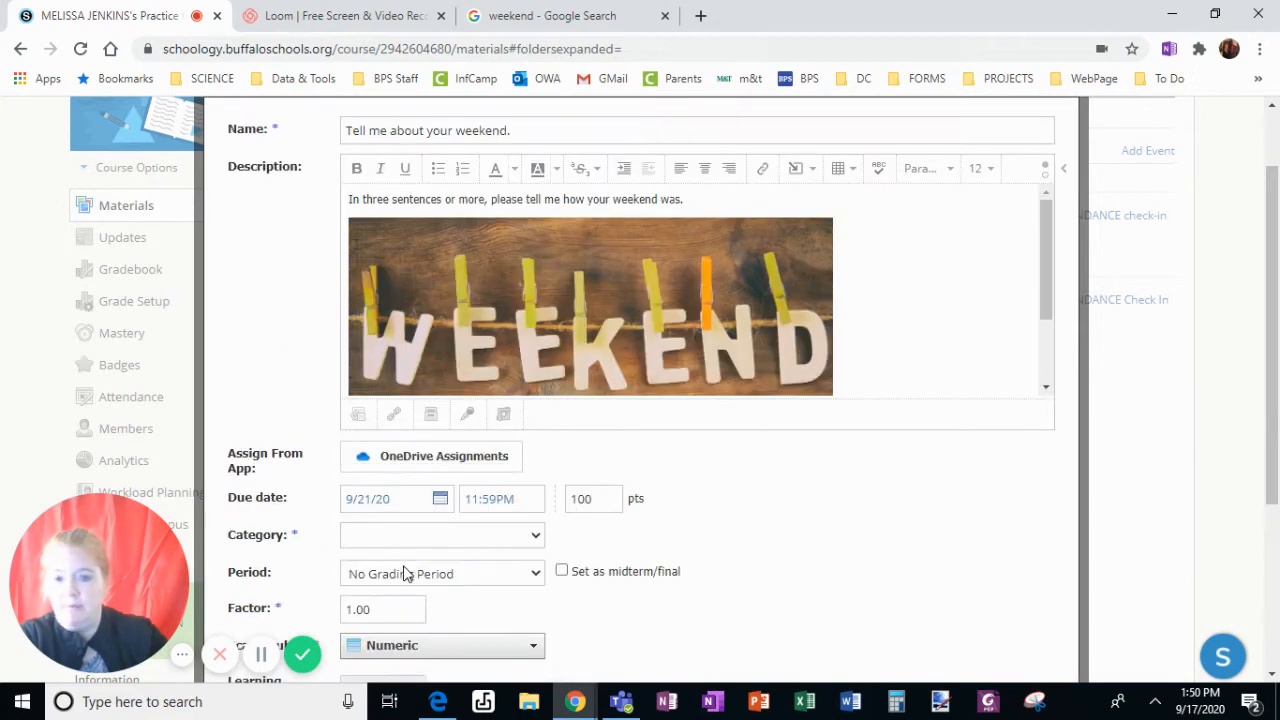
scroll("down", 3)
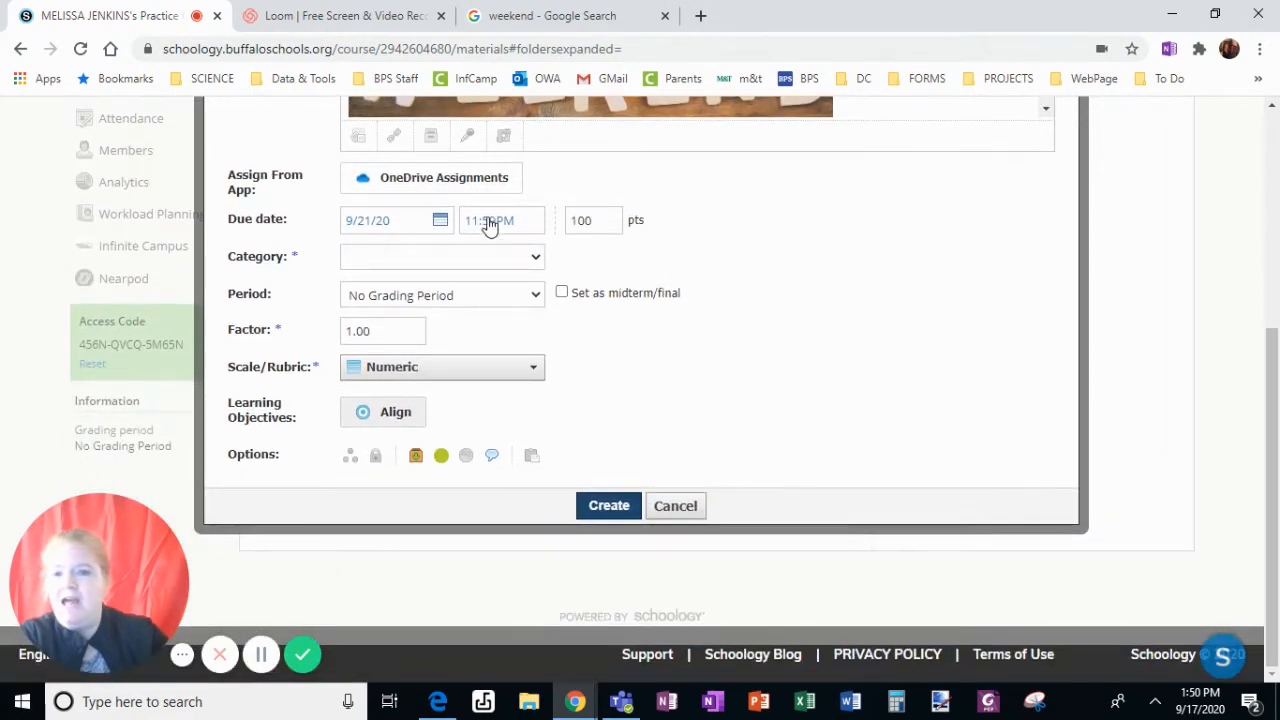
left_click(490, 220)
type("03:00PM")
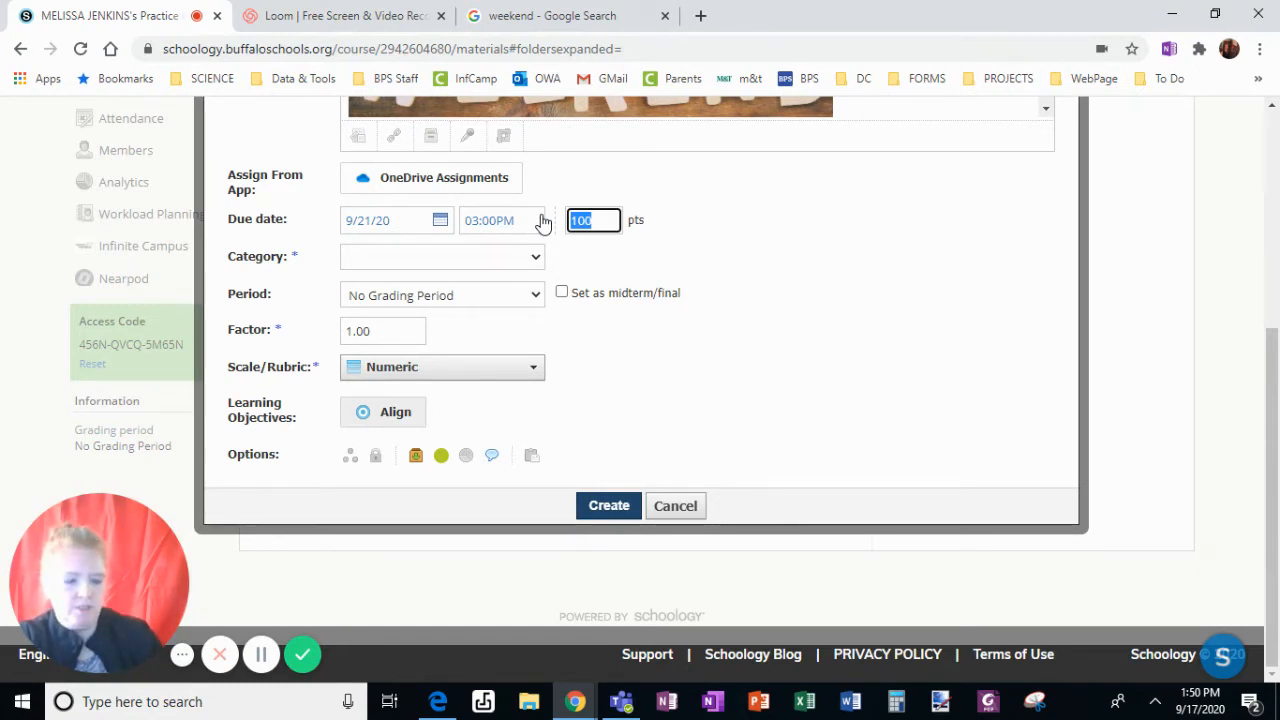
- Make the assignment worth 20 points in the All grading category
type("20")
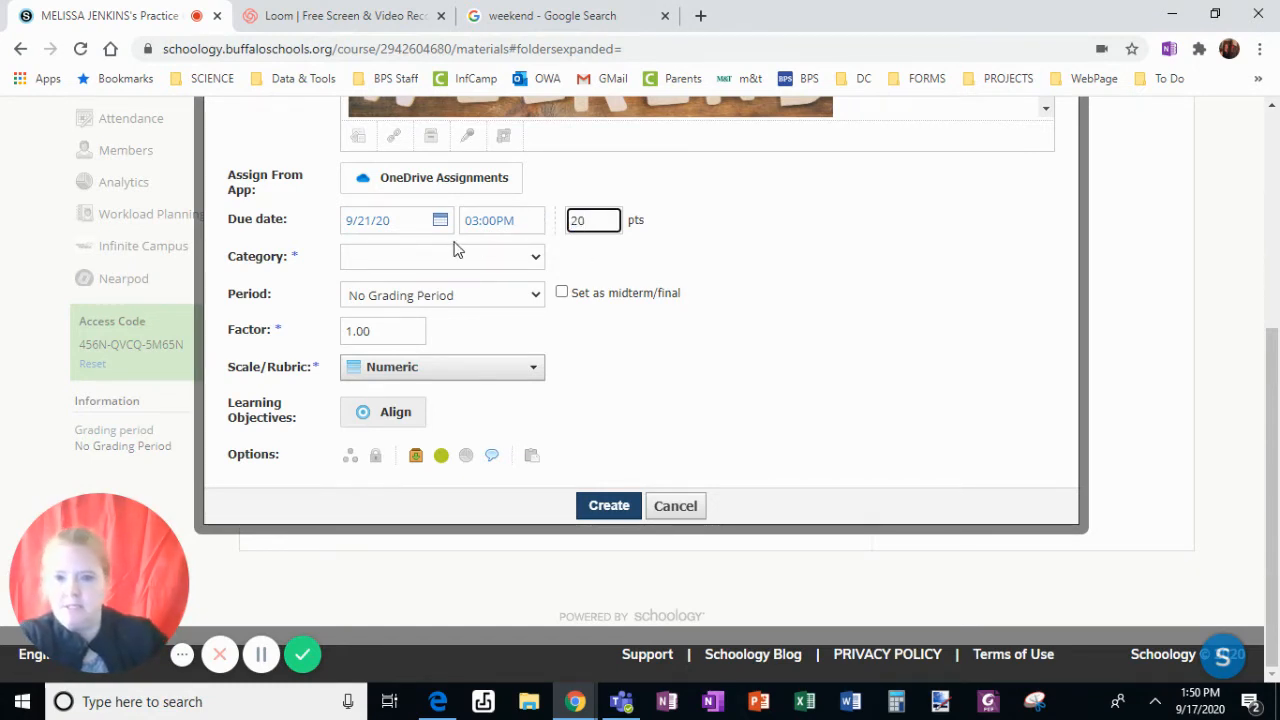
left_click(441, 256)
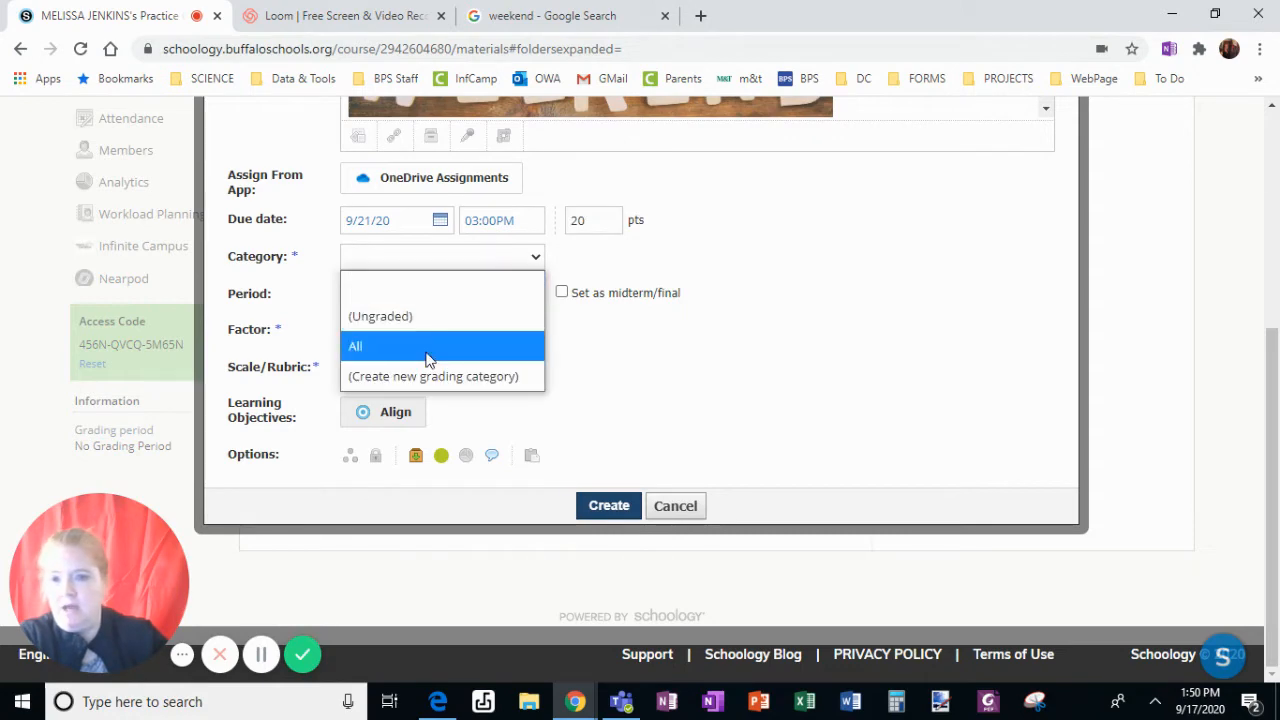
left_click(355, 346)
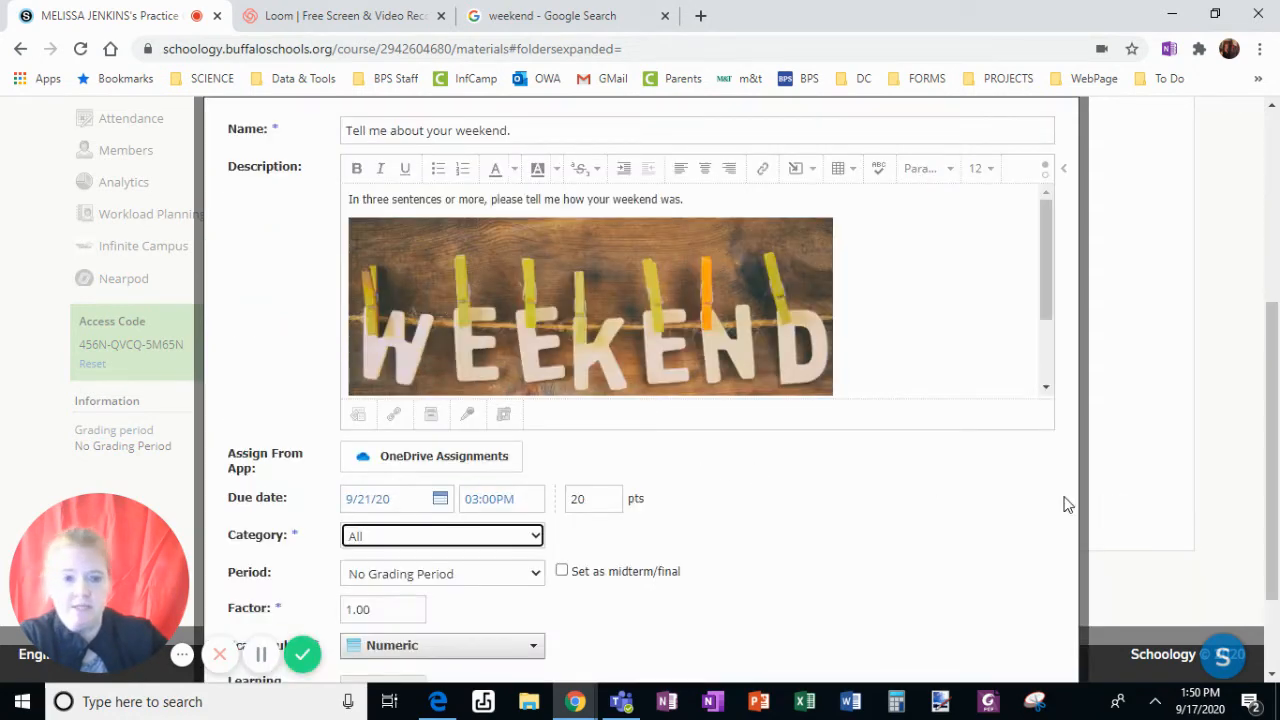
scroll("down", 3)
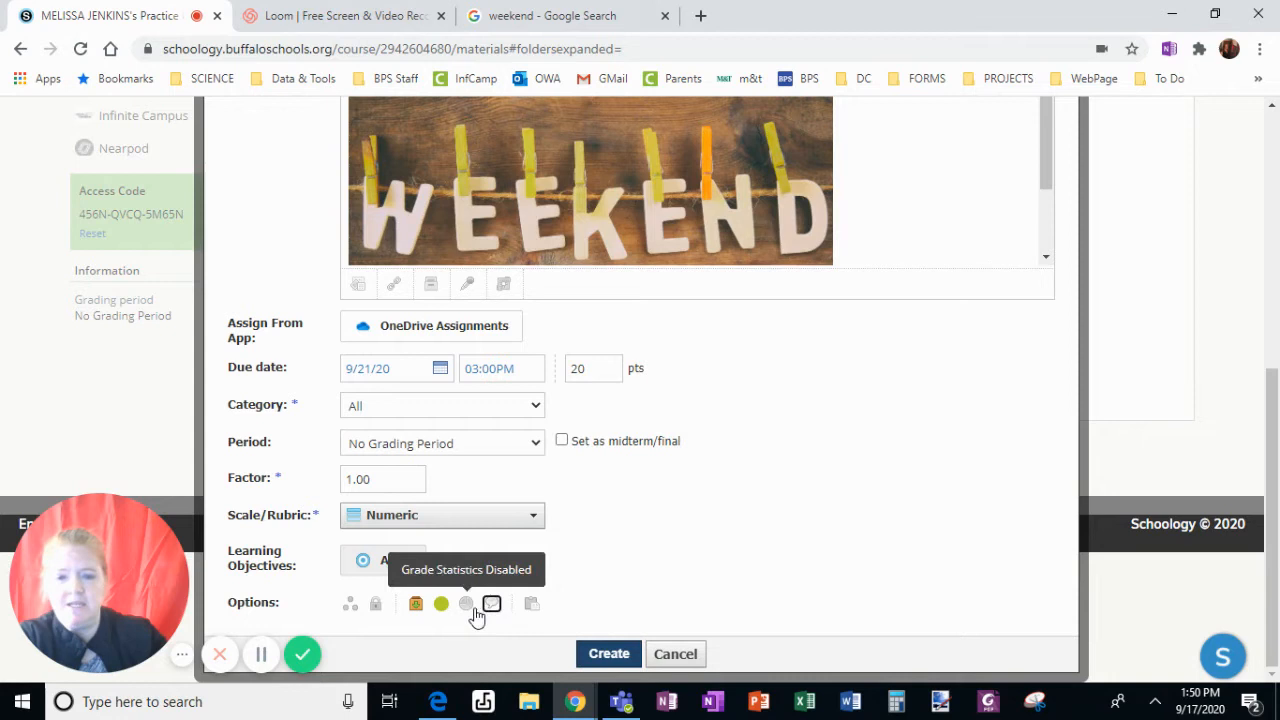
mouse_move(491, 603)
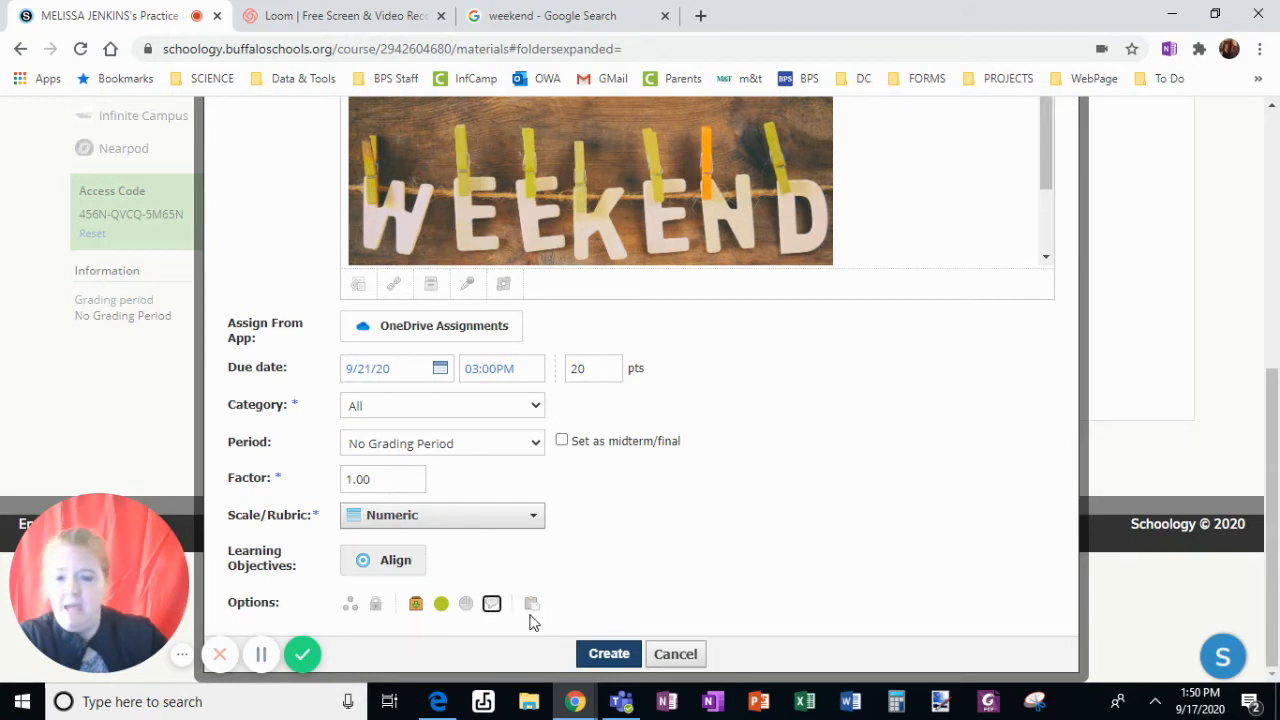
mouse_move(531, 603)
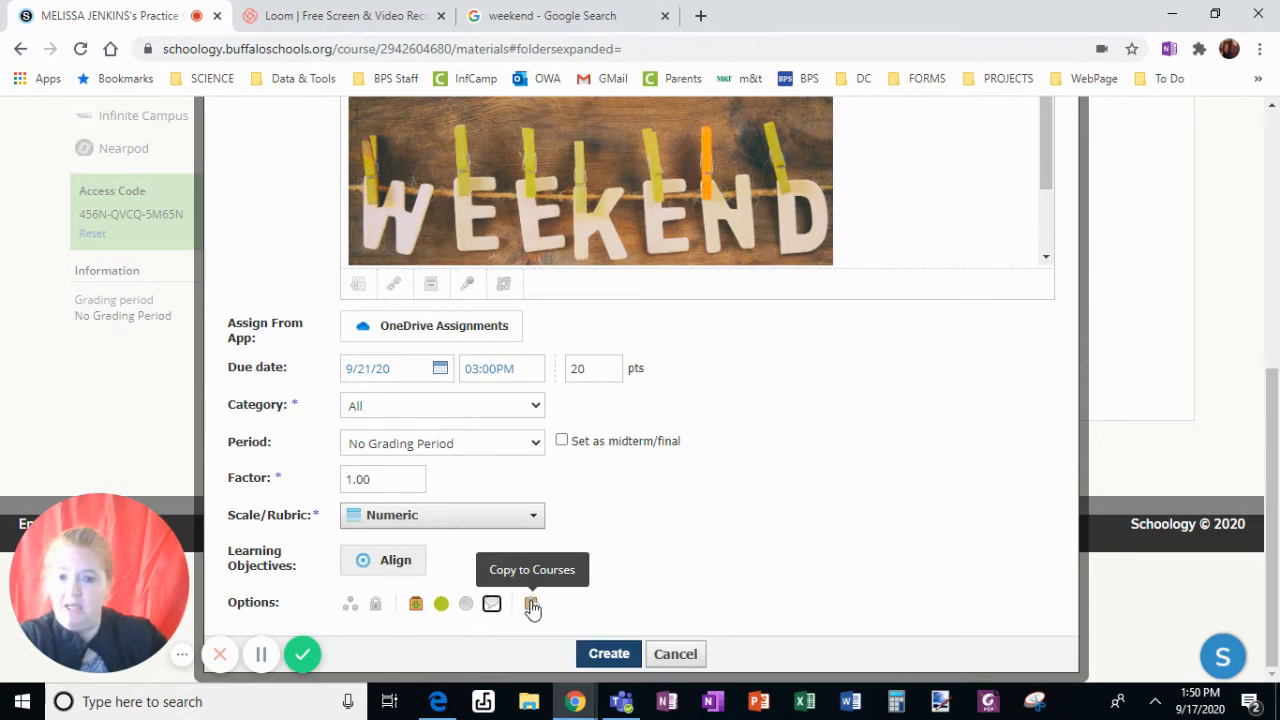
- Copy the assignment to the Anatomy & Physiology course and create it
left_click(531, 603)
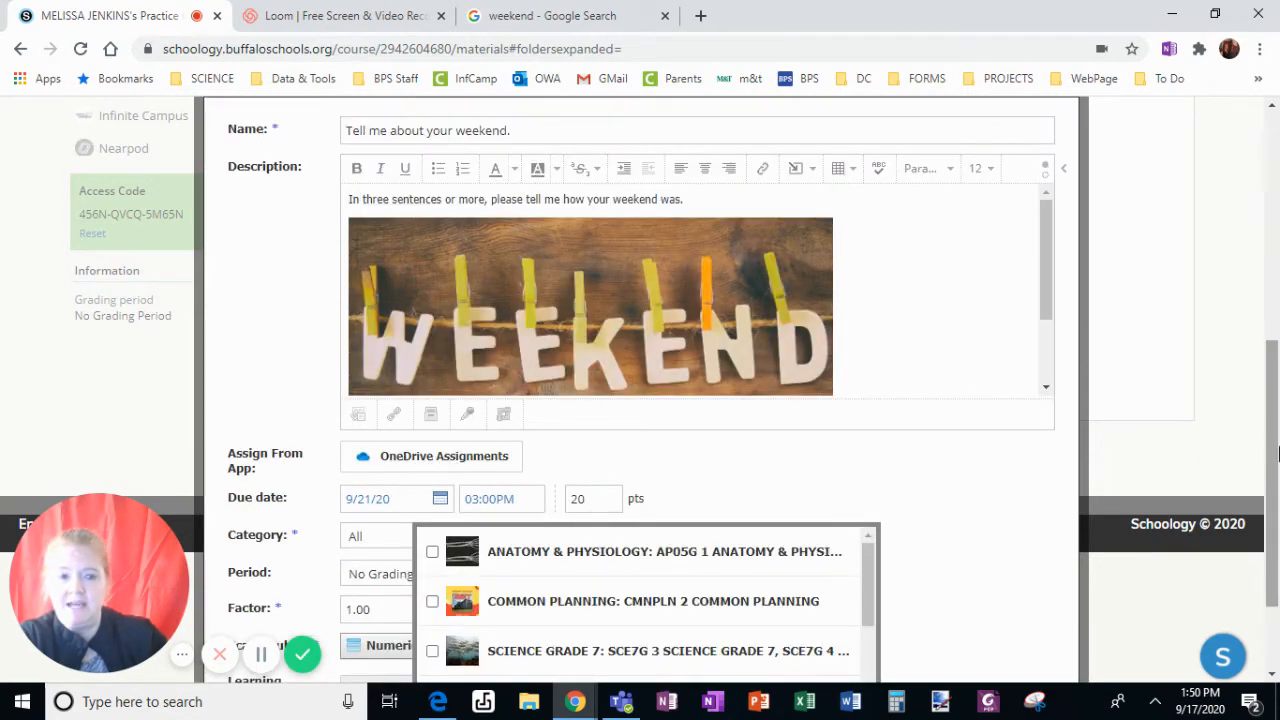
scroll("down", 3)
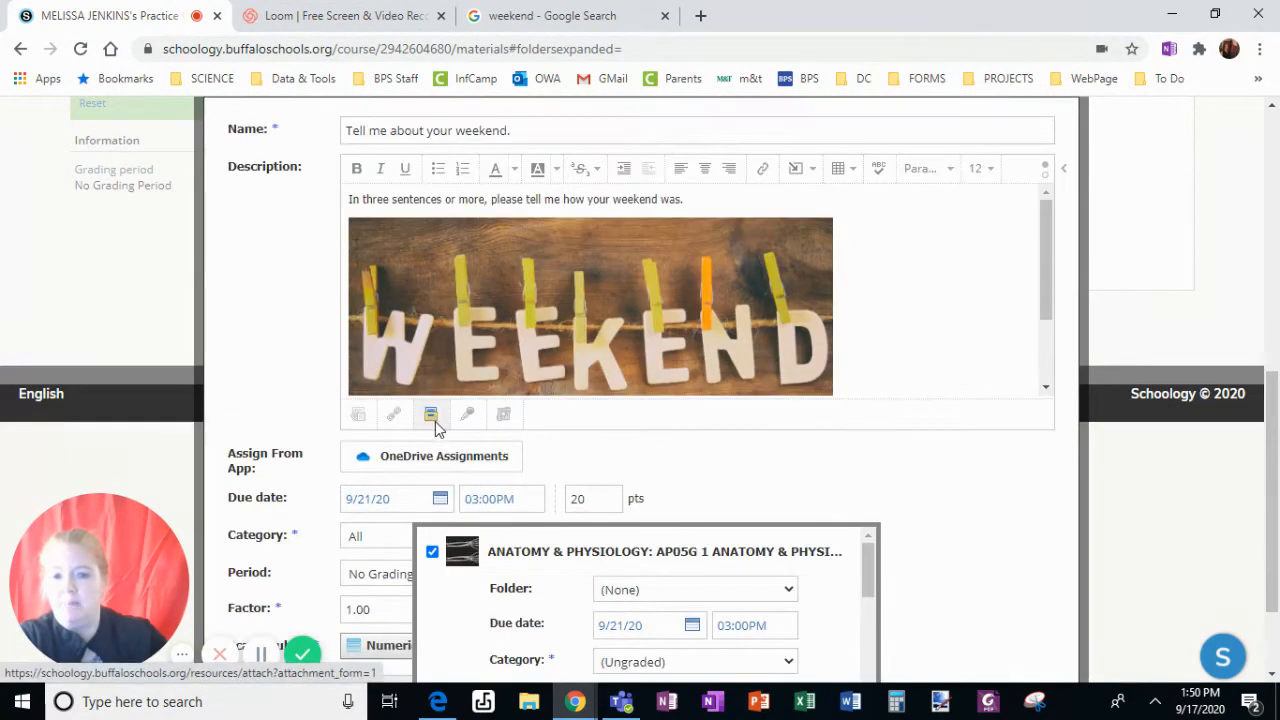
left_click(694, 589)
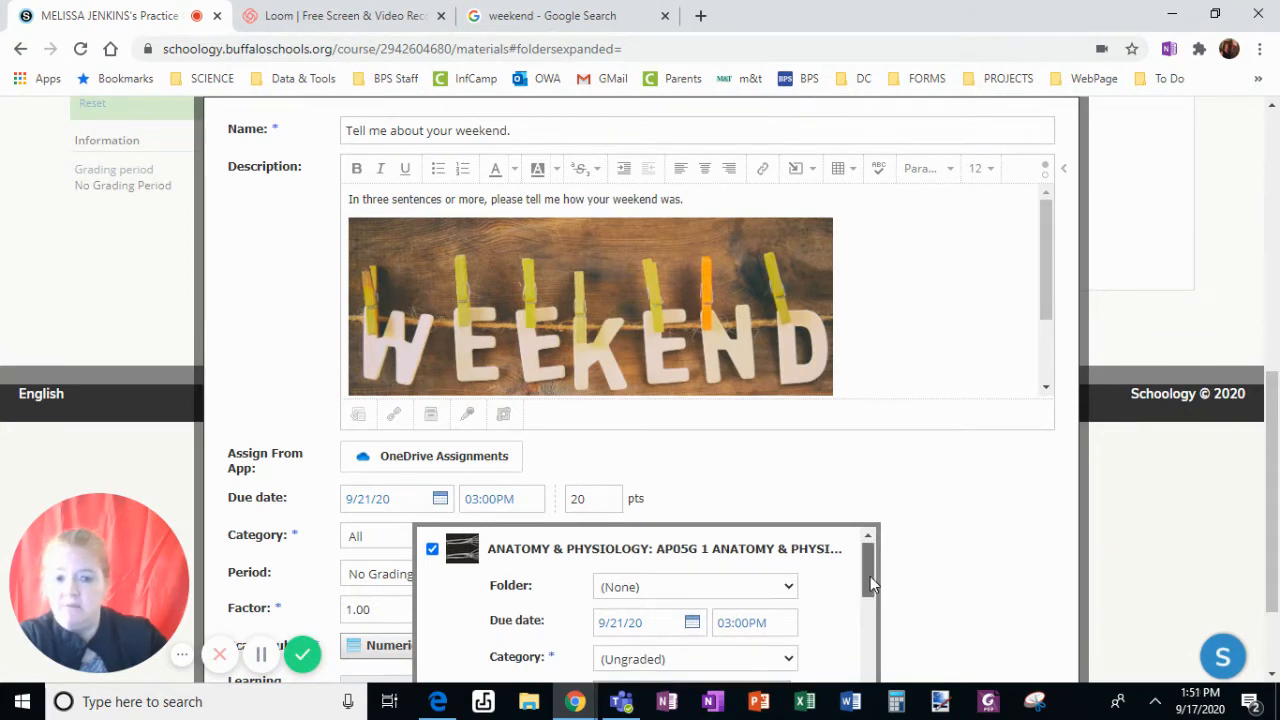
scroll("down", 3)
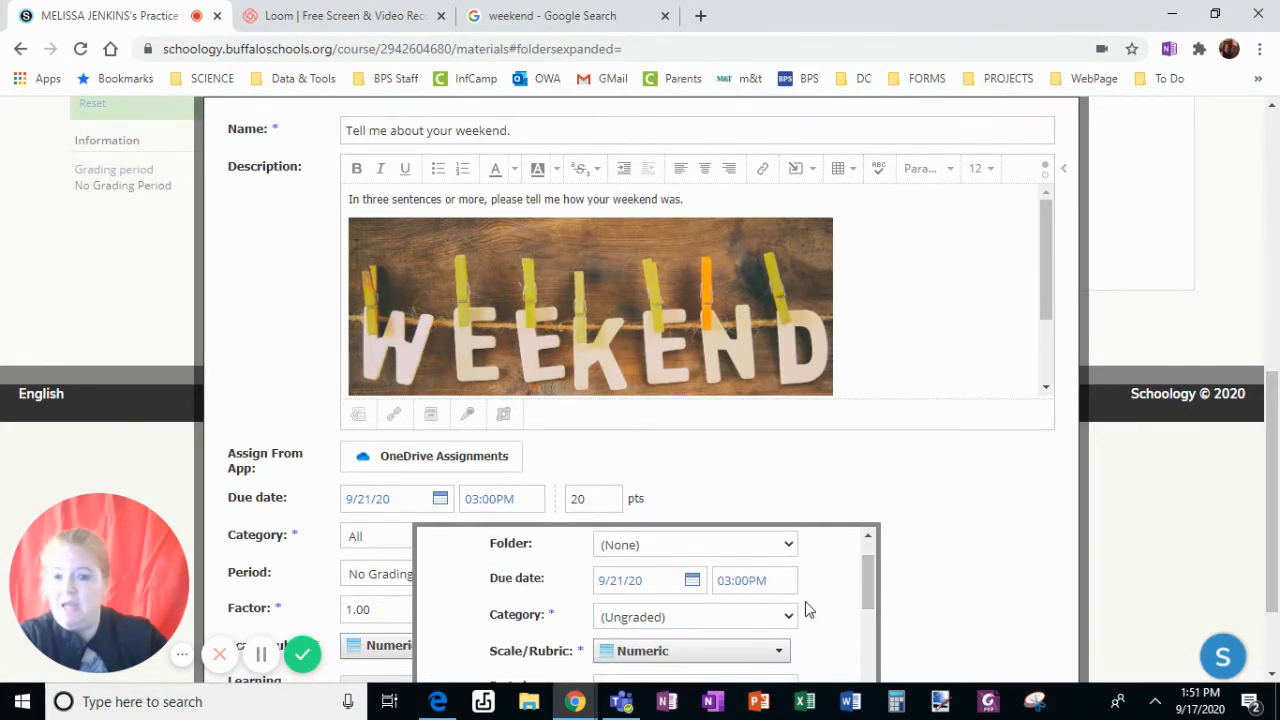
scroll("down", 3)
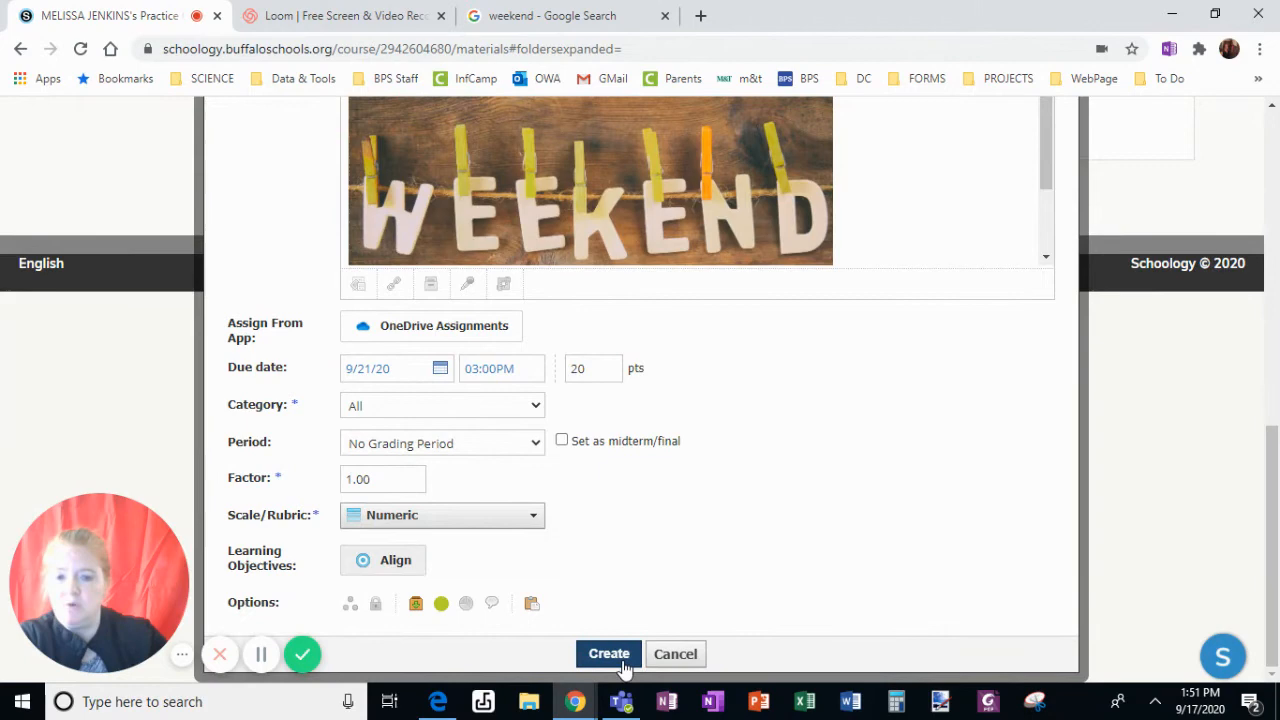
left_click(608, 653)
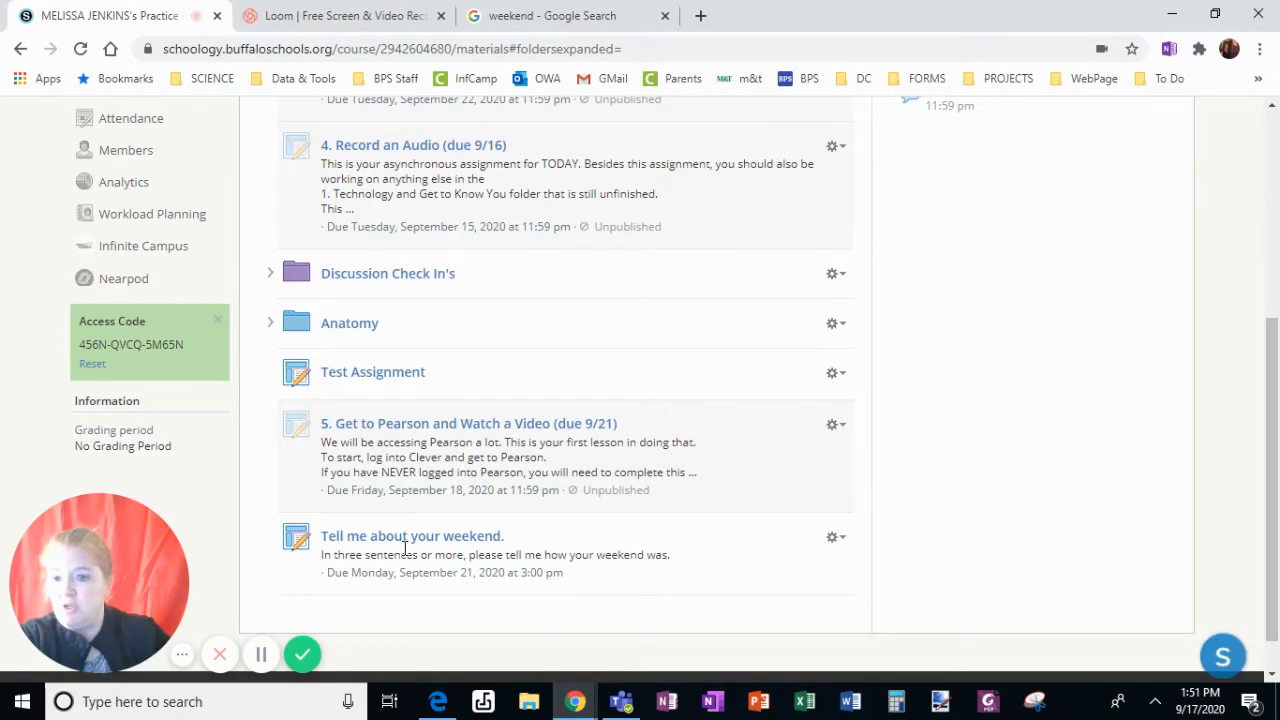
mouse_move(258, 377)
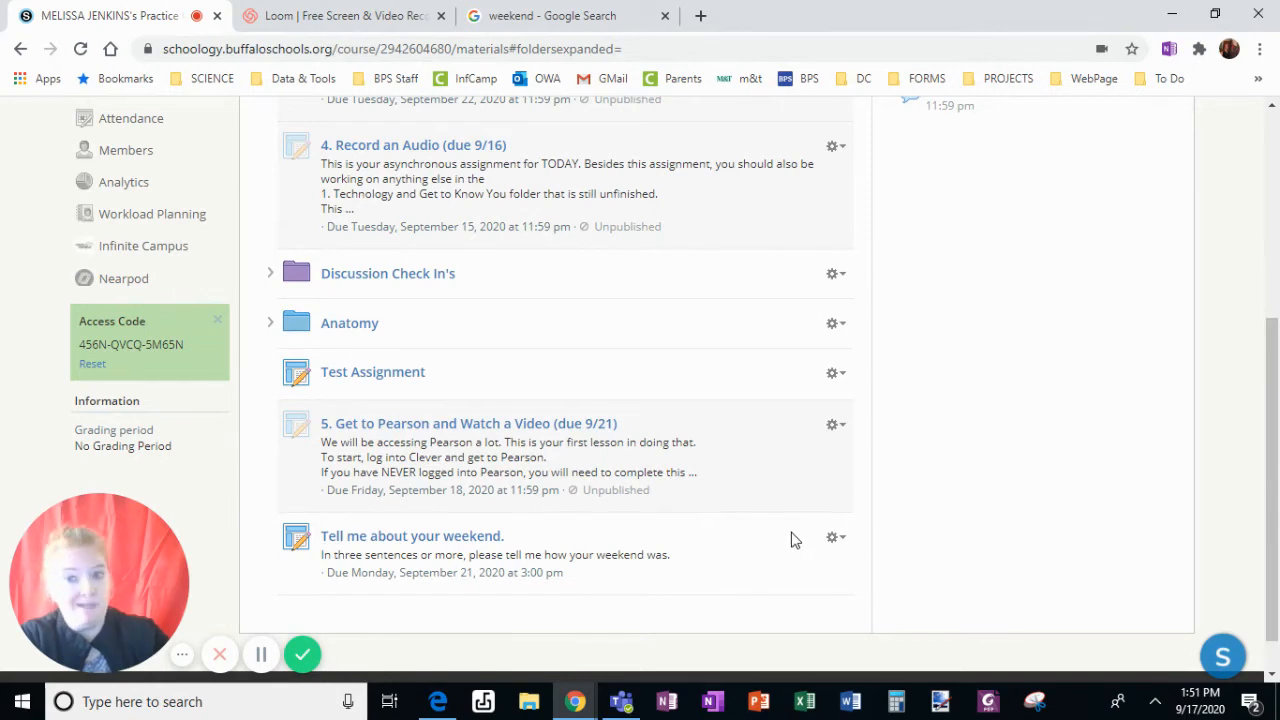
mouse_move(250, 476)
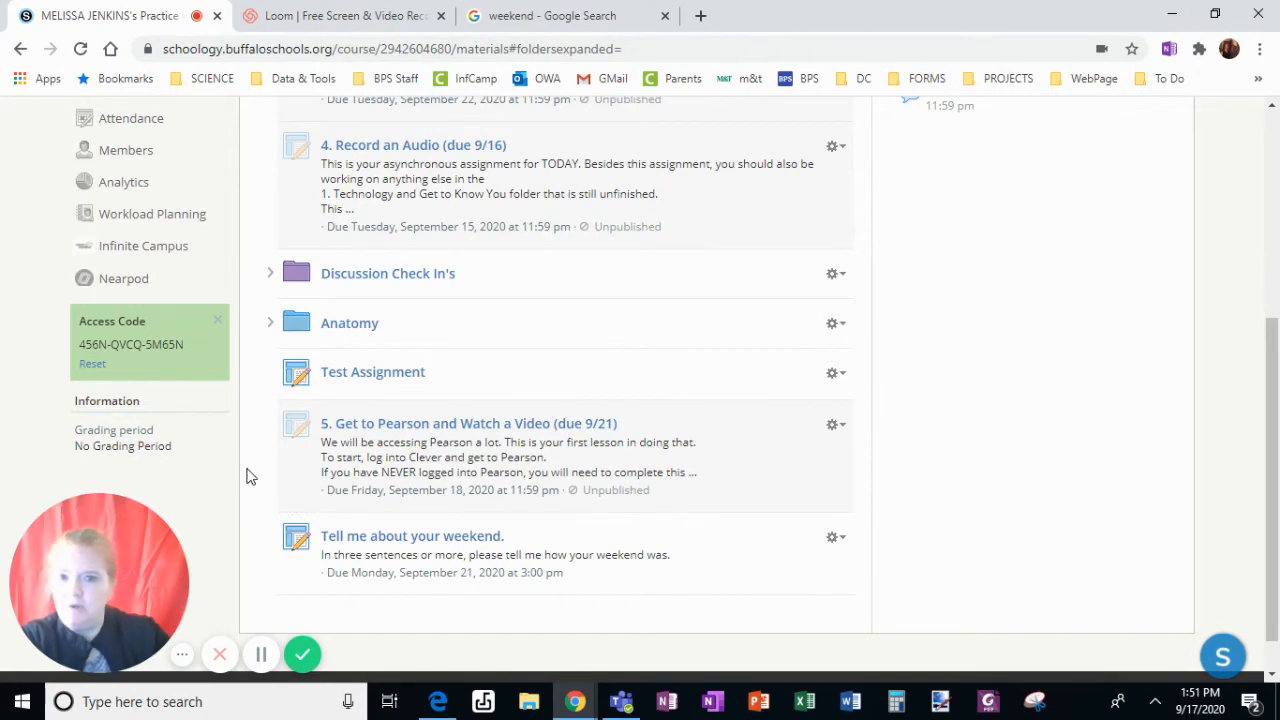
mouse_move(262, 655)
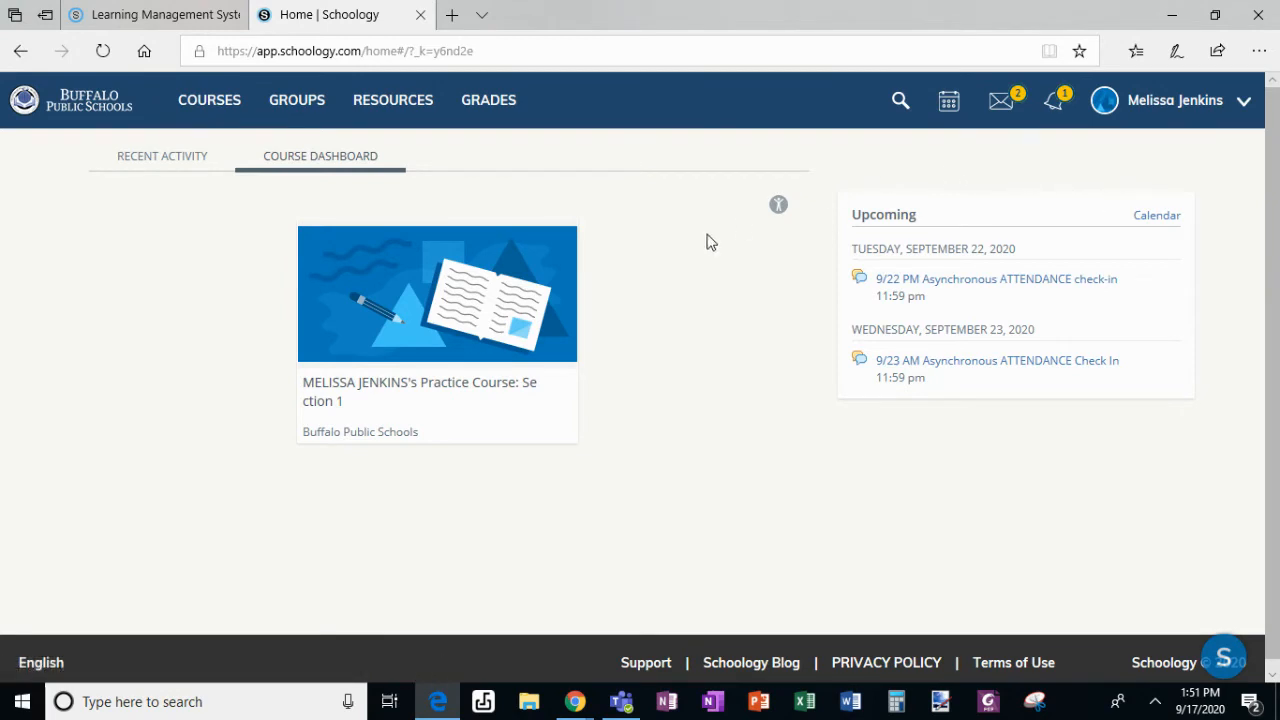
mouse_move(510, 353)
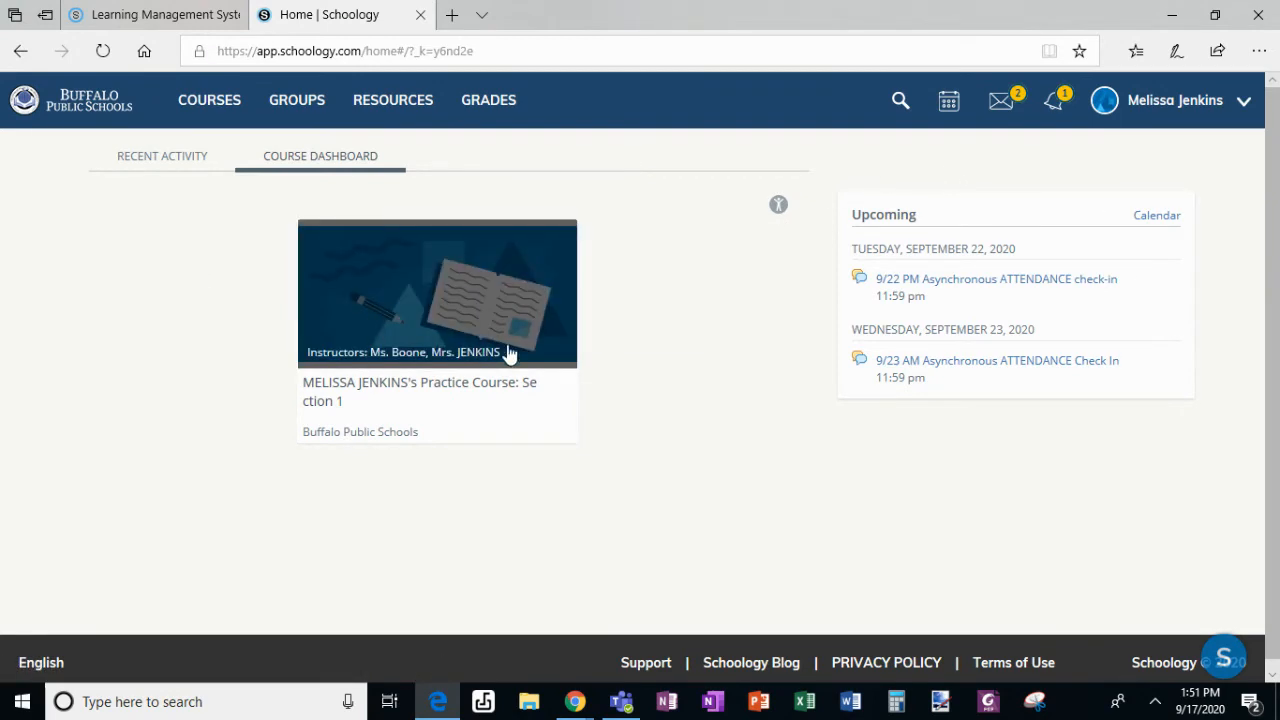
- In Edge, open the practice course and its 'Tell me about your weekend.' assignment
left_click(436, 293)
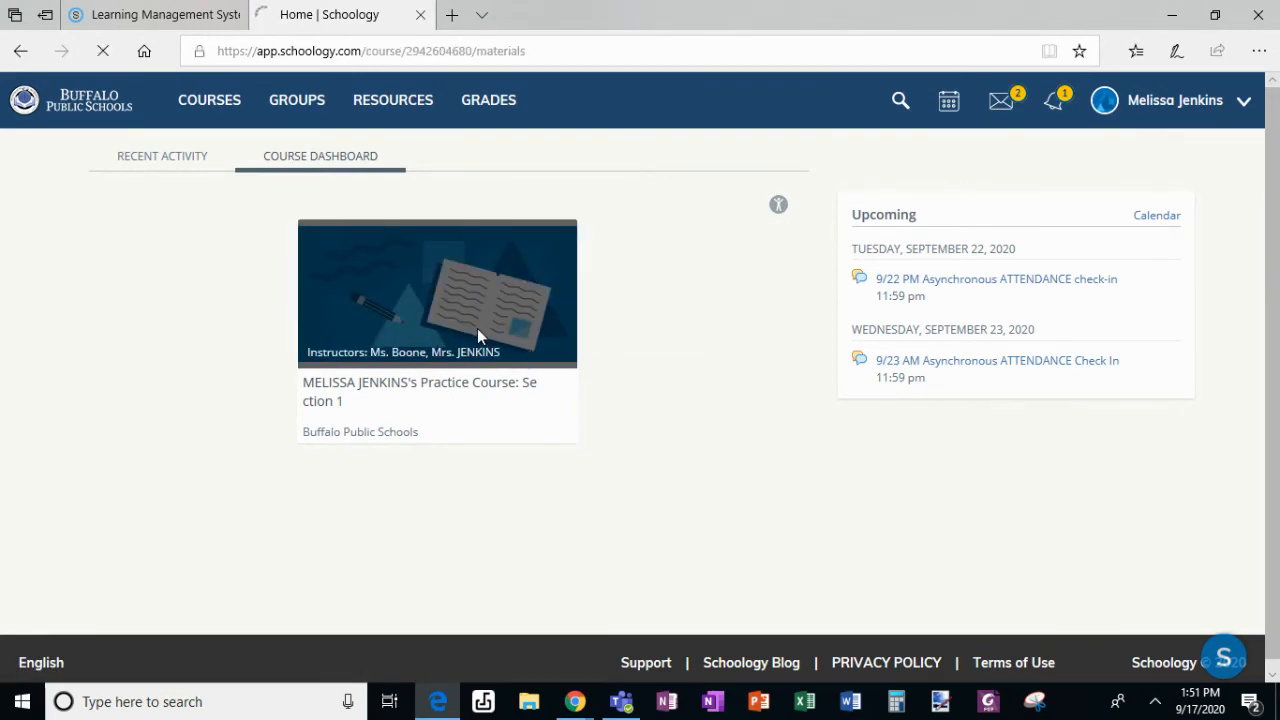
left_click(436, 293)
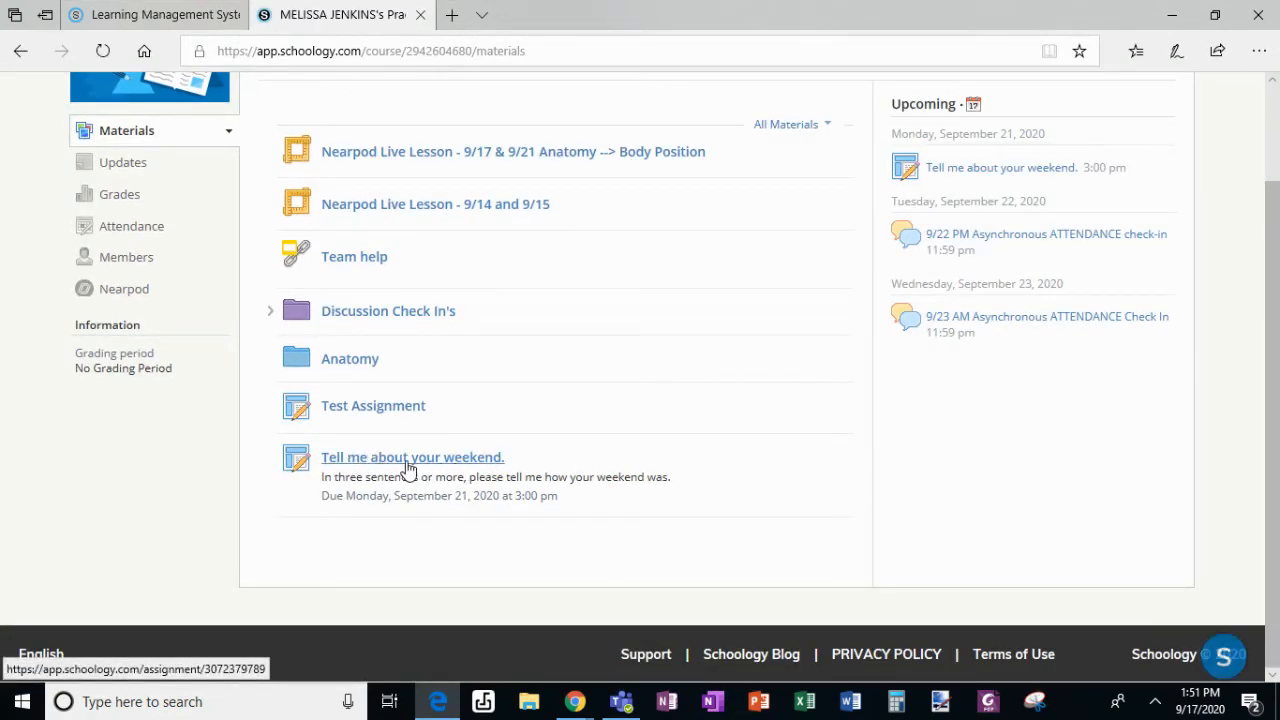
mouse_move(258, 477)
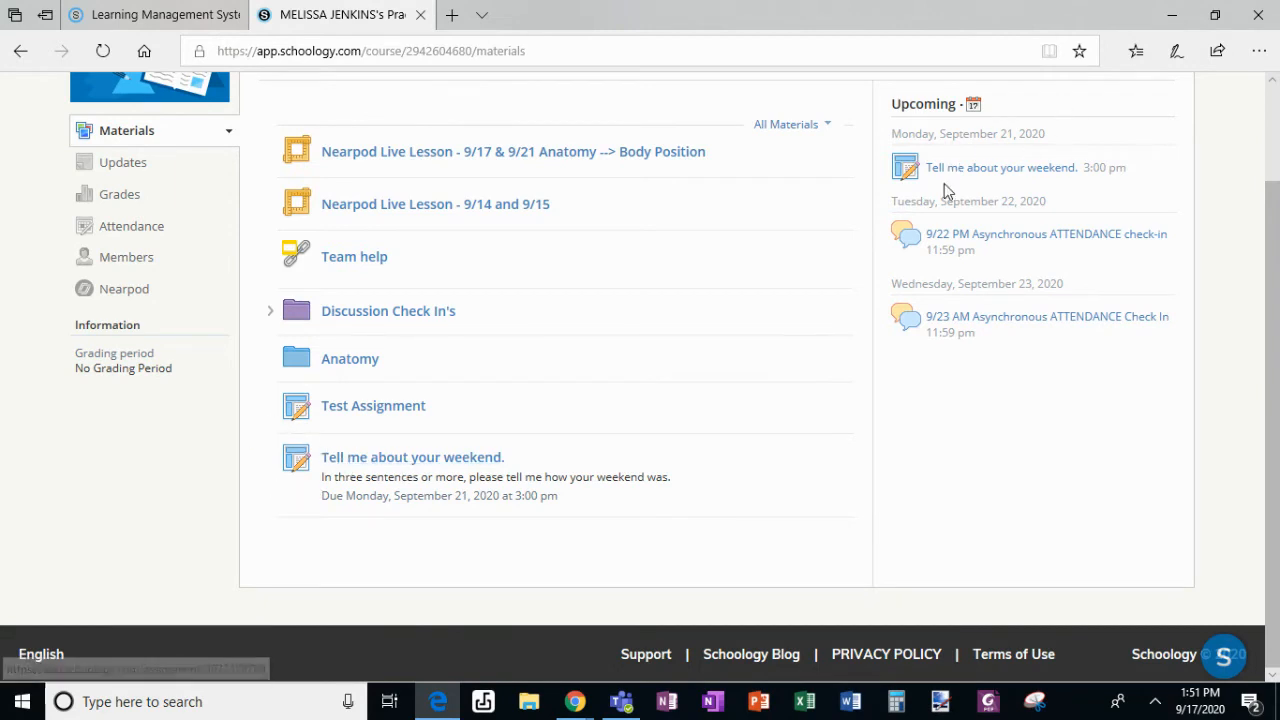
mouse_move(1000, 167)
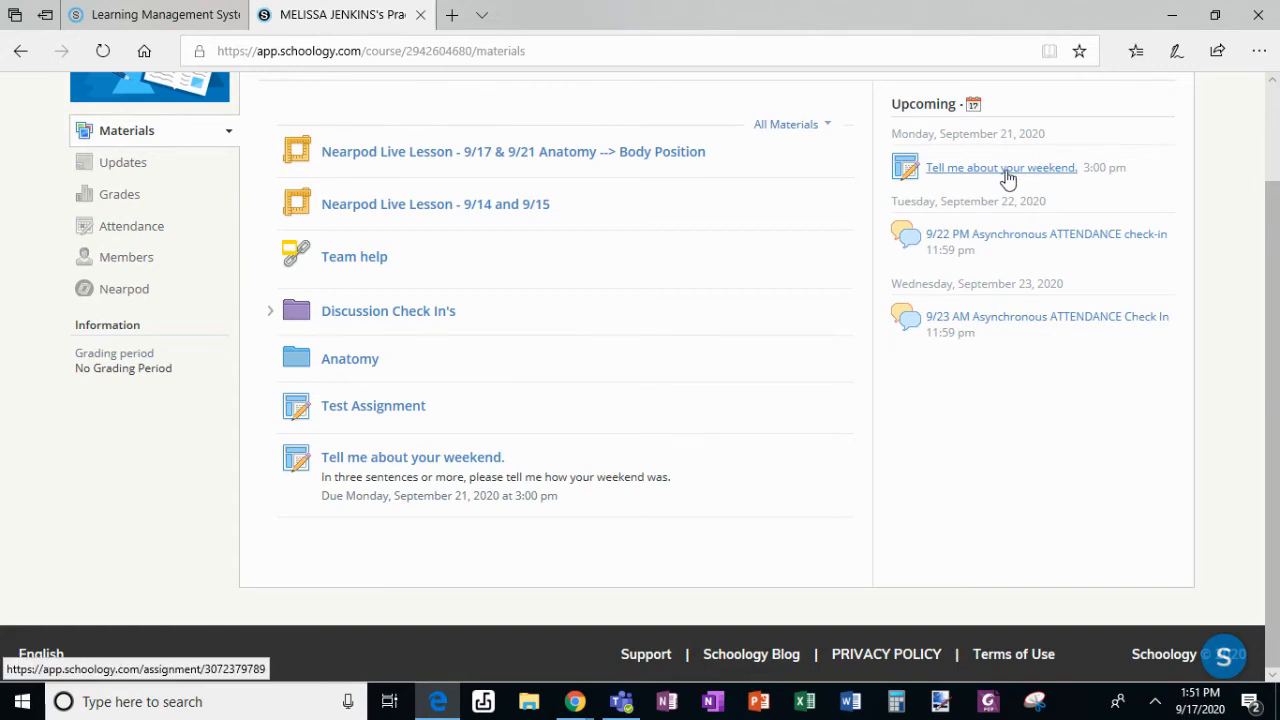
left_click(1000, 167)
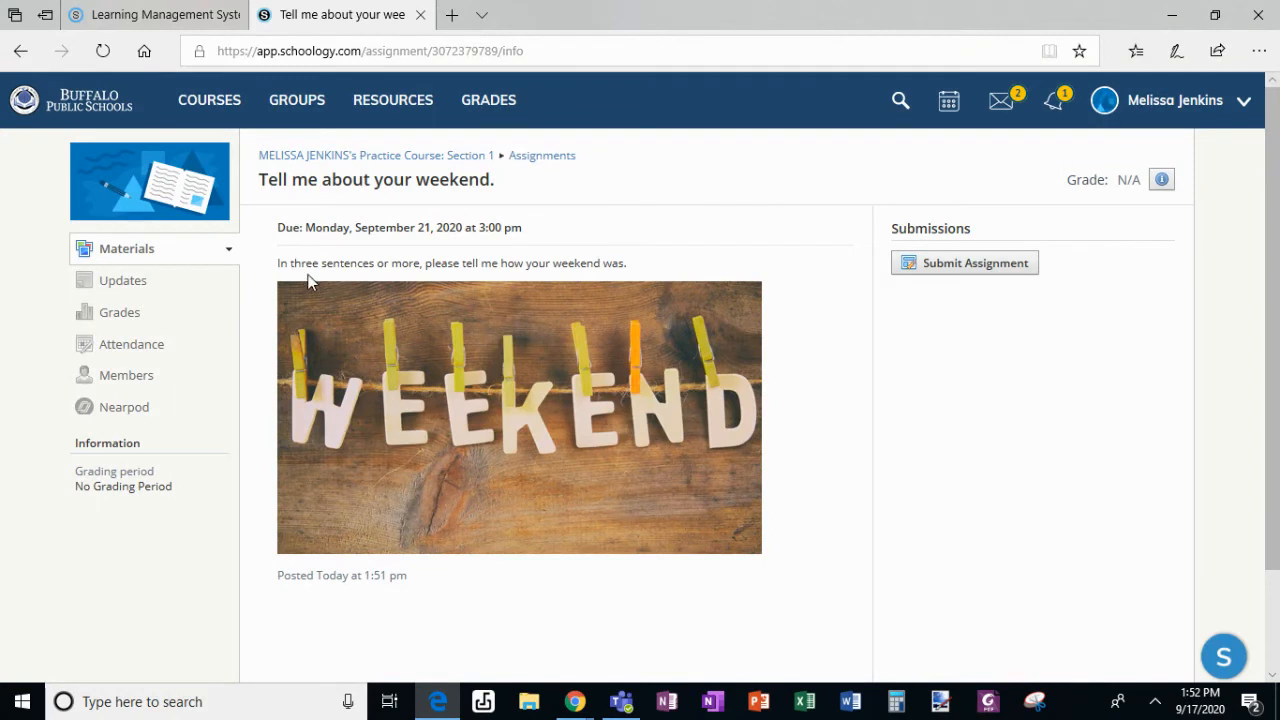
mouse_move(480, 278)
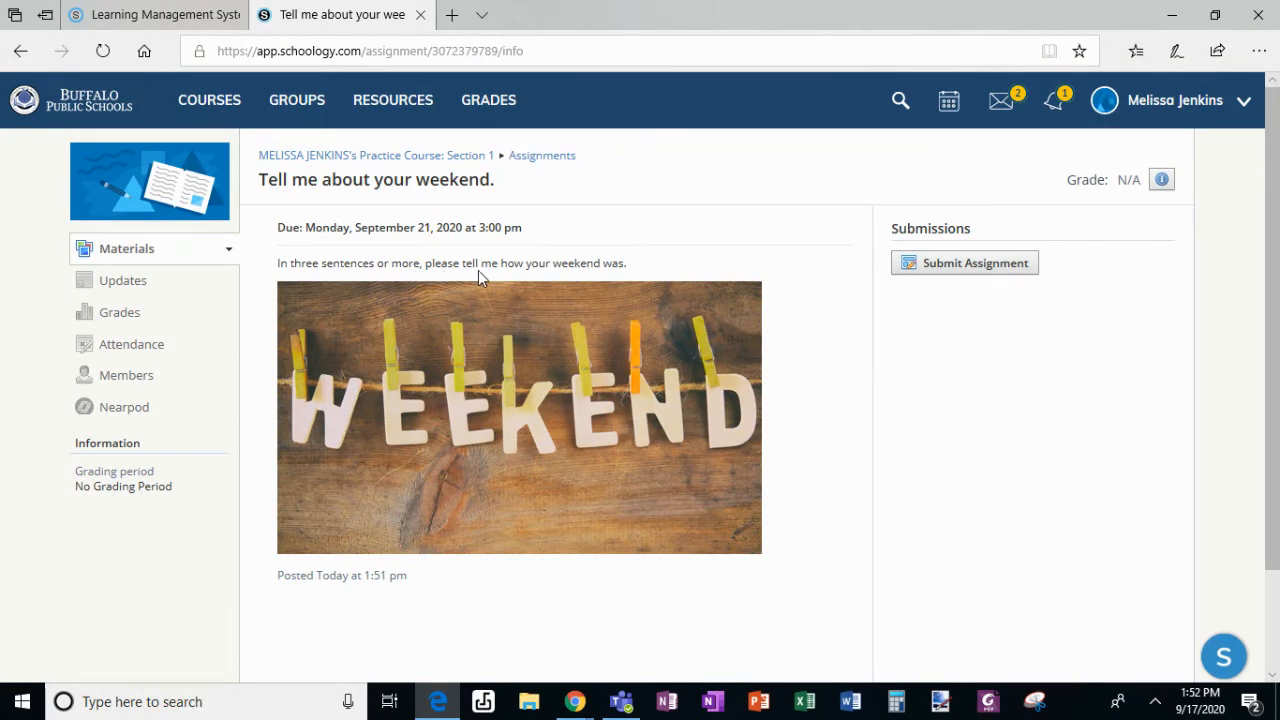
mouse_move(968, 263)
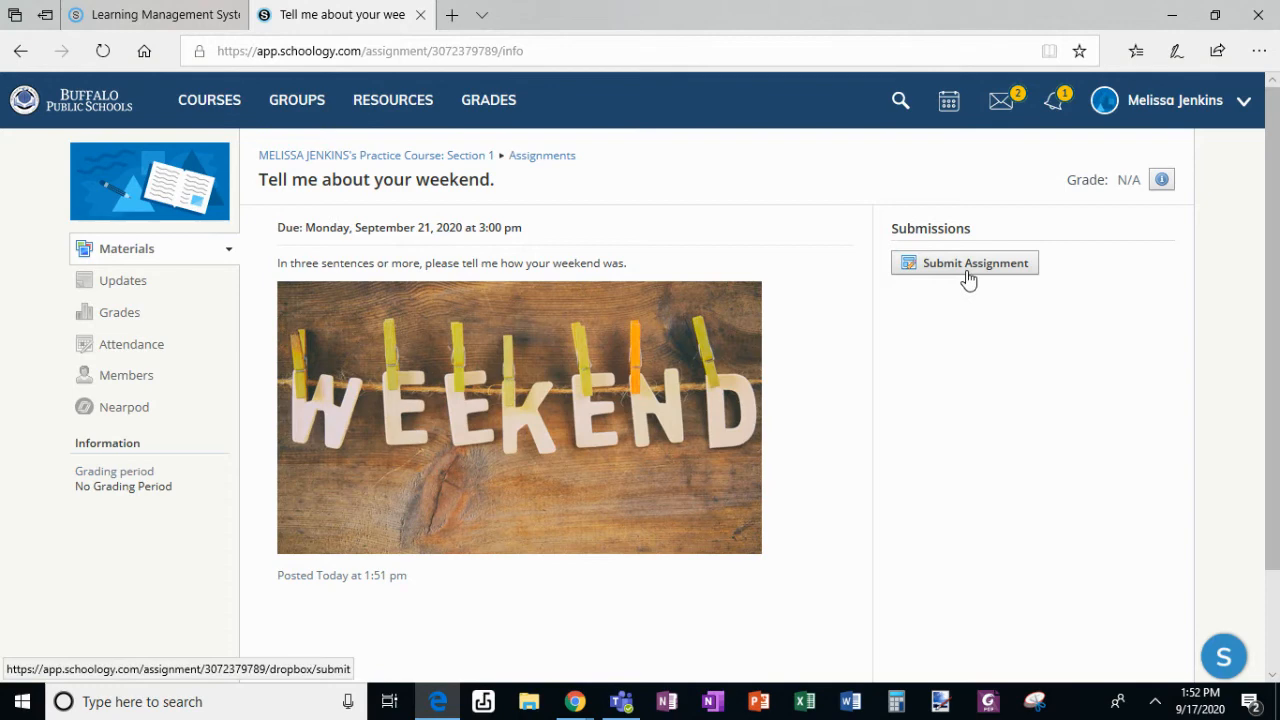
mouse_move(965, 262)
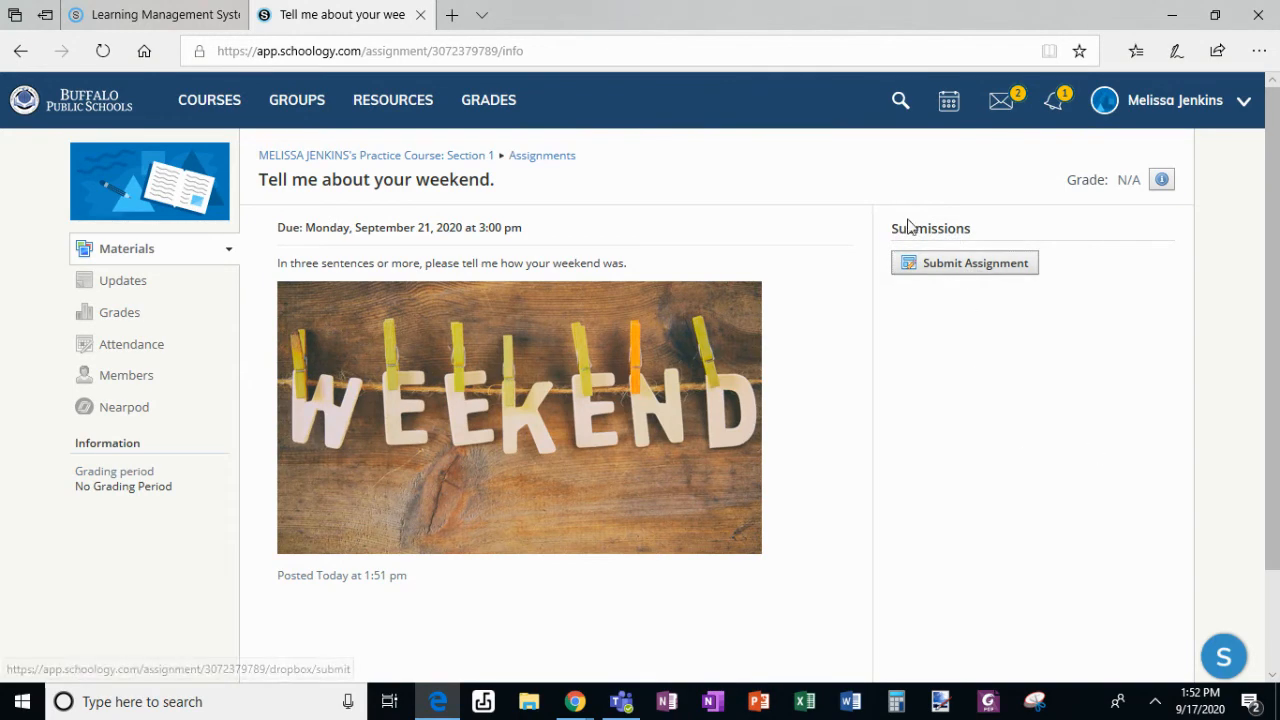
- Start a submission for the weekend assignment
left_click(964, 262)
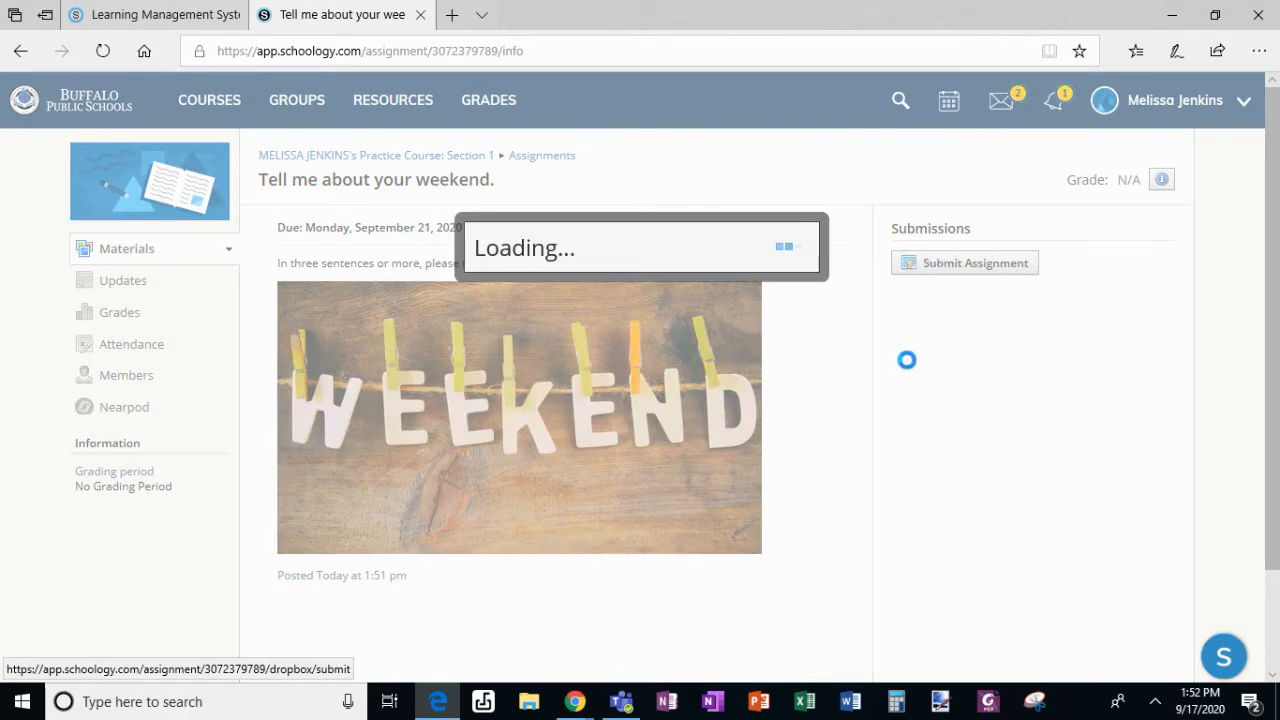
- Open Submit Assignment and try attaching a file and recording, leaving nothing attached
left_click(963, 262)
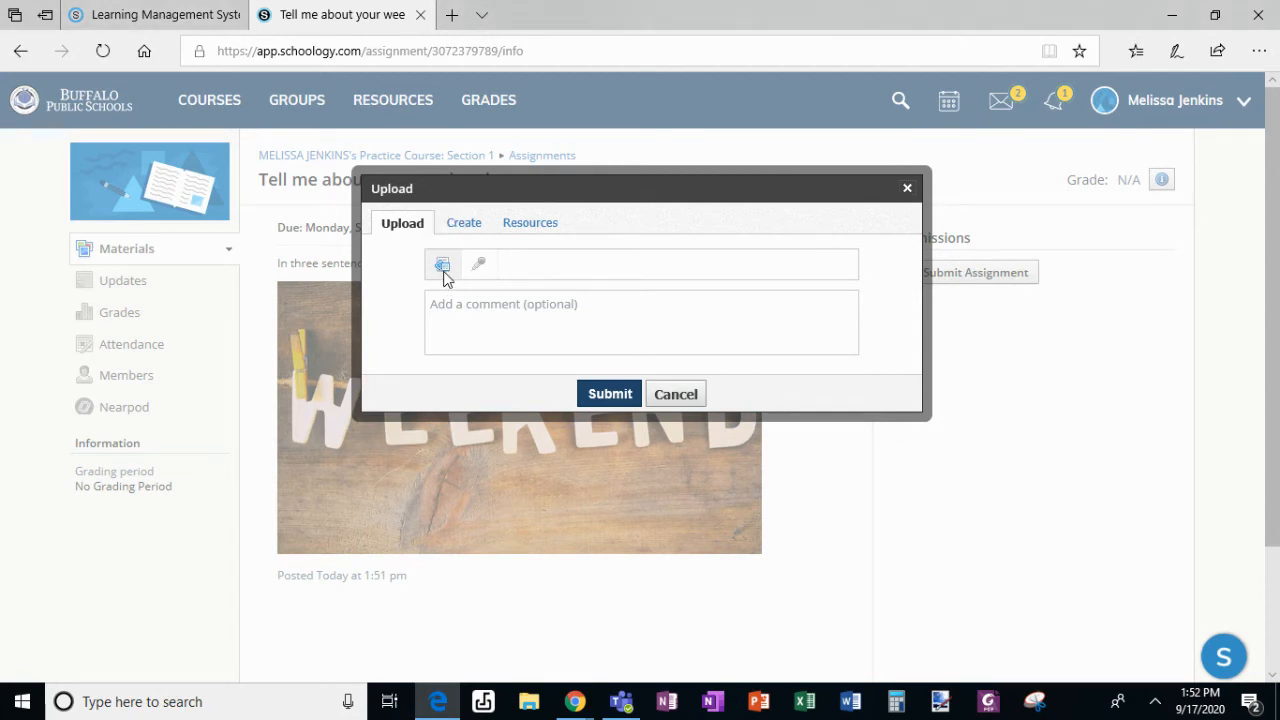
mouse_move(683, 585)
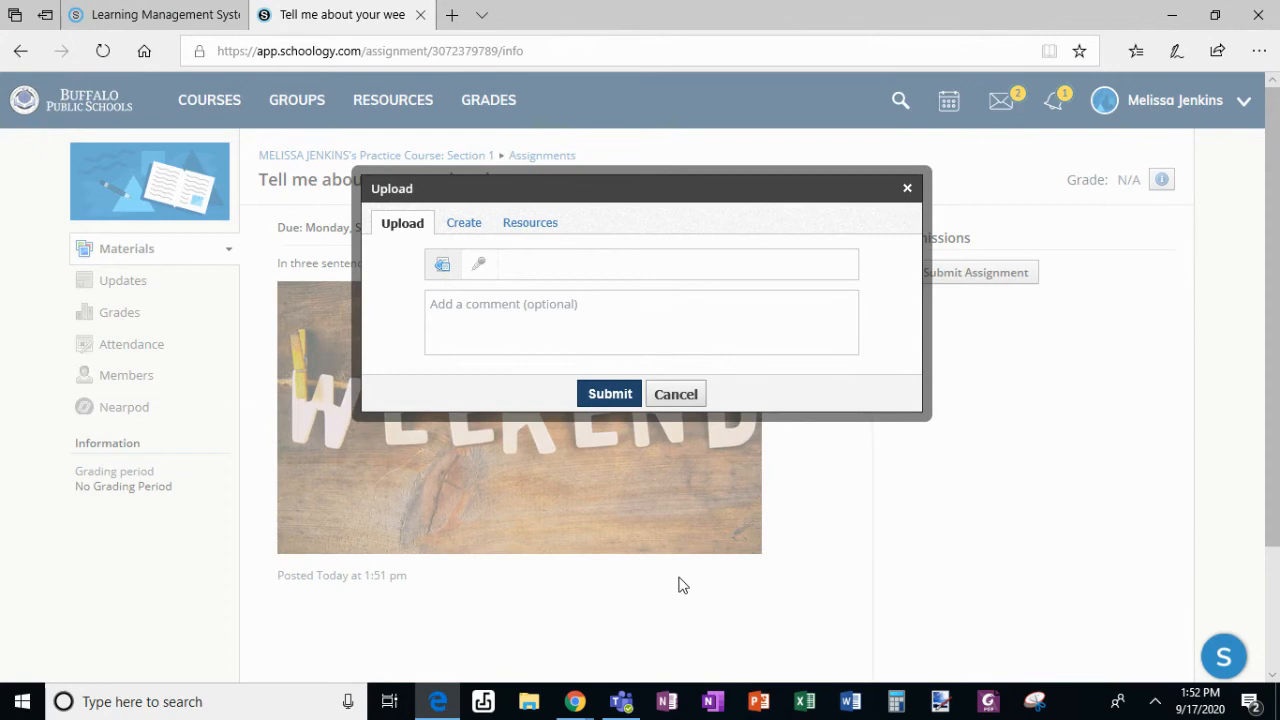
left_click(442, 264)
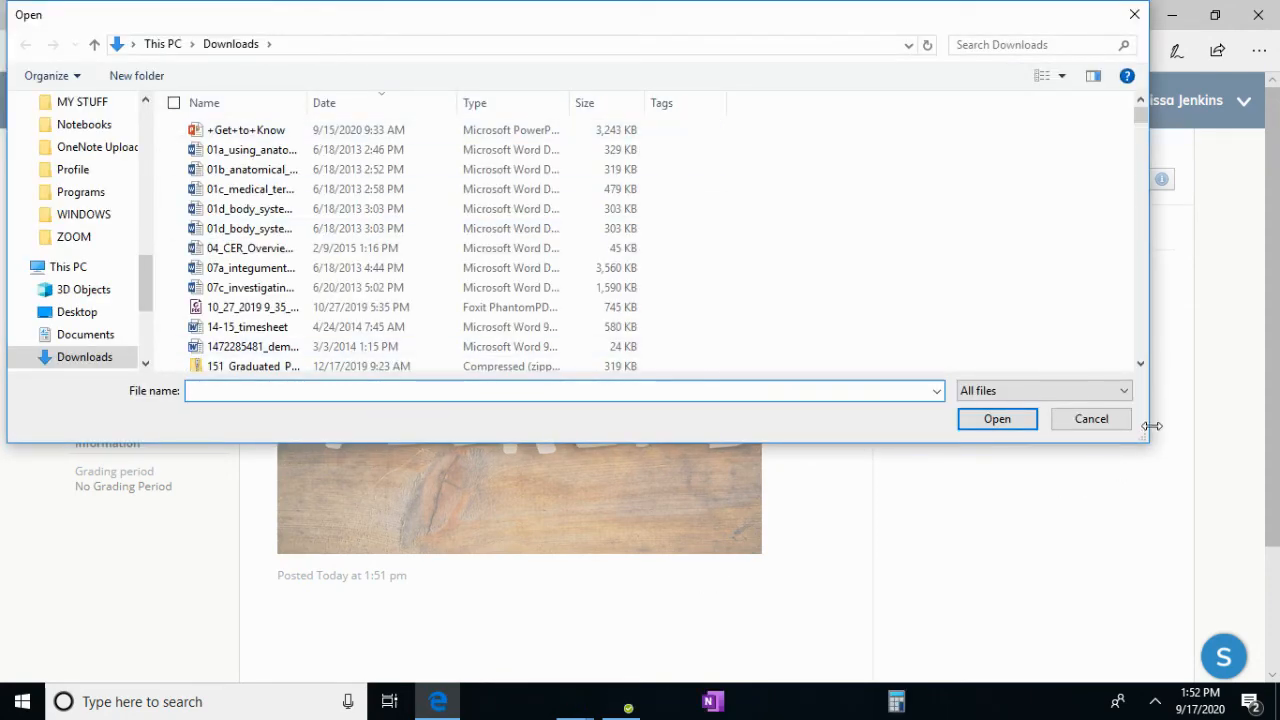
left_click(1090, 418)
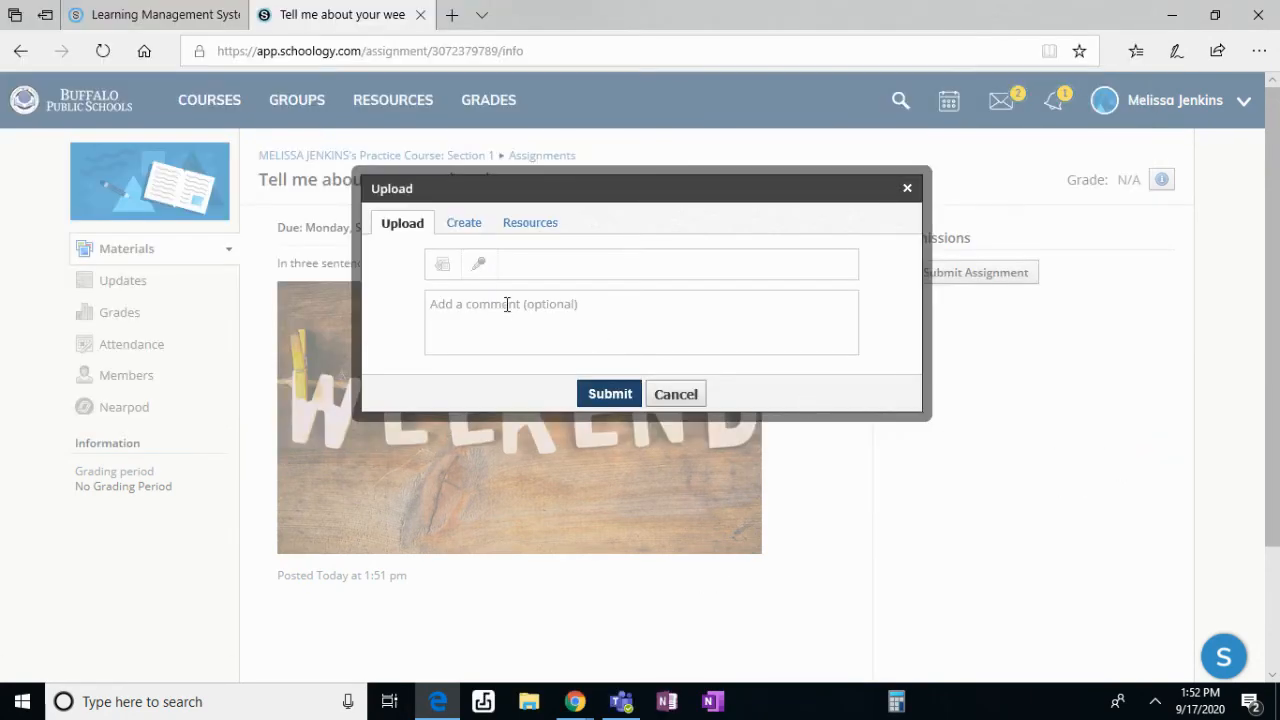
left_click(478, 263)
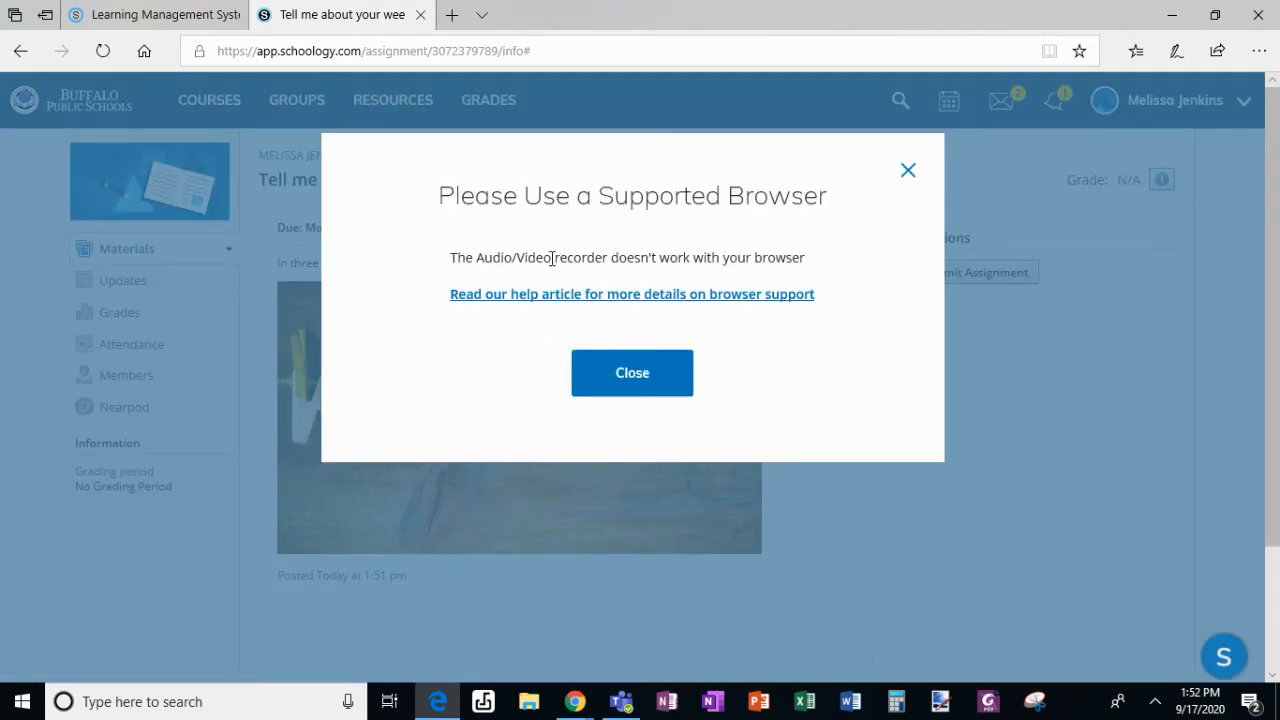
mouse_move(690, 245)
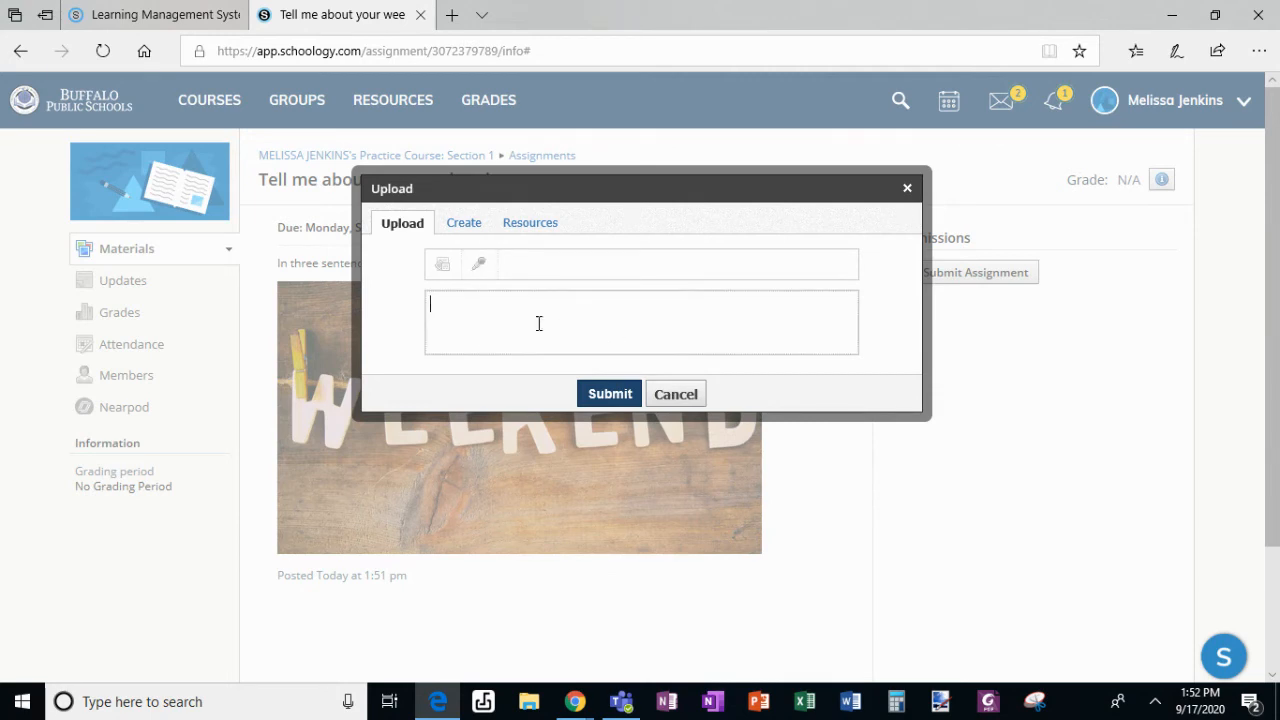
mouse_move(682, 333)
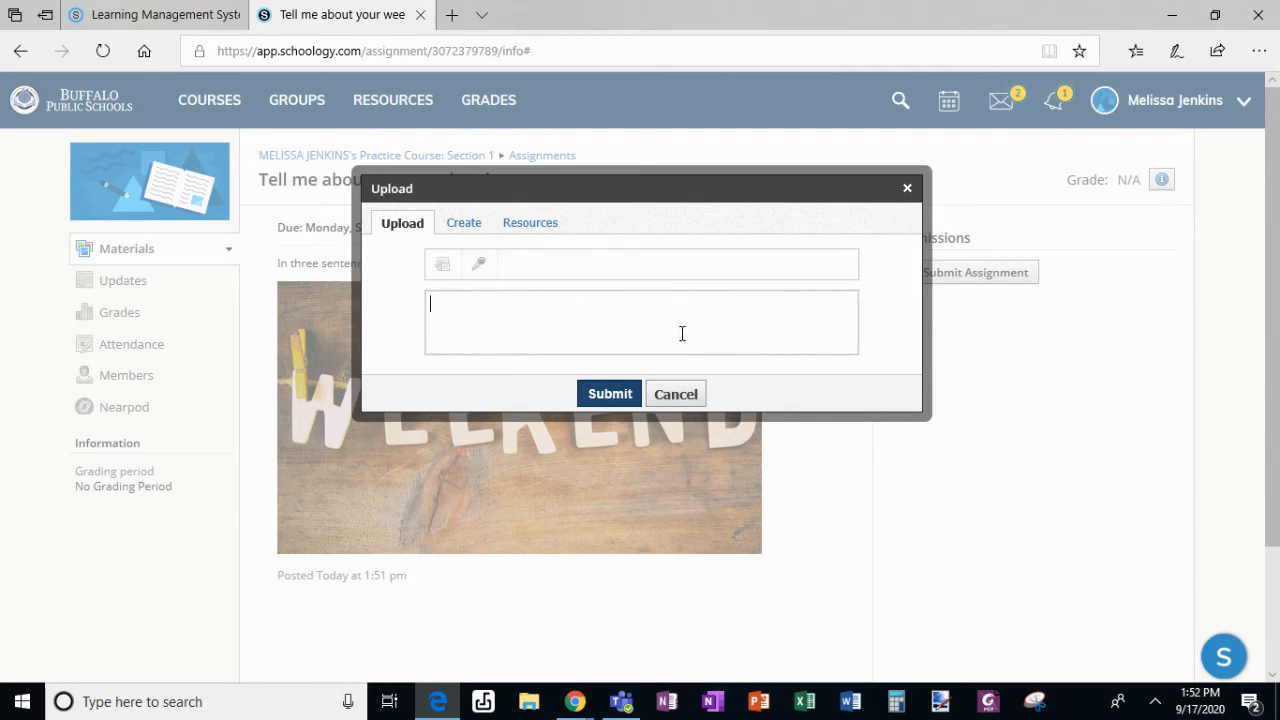
mouse_move(464, 222)
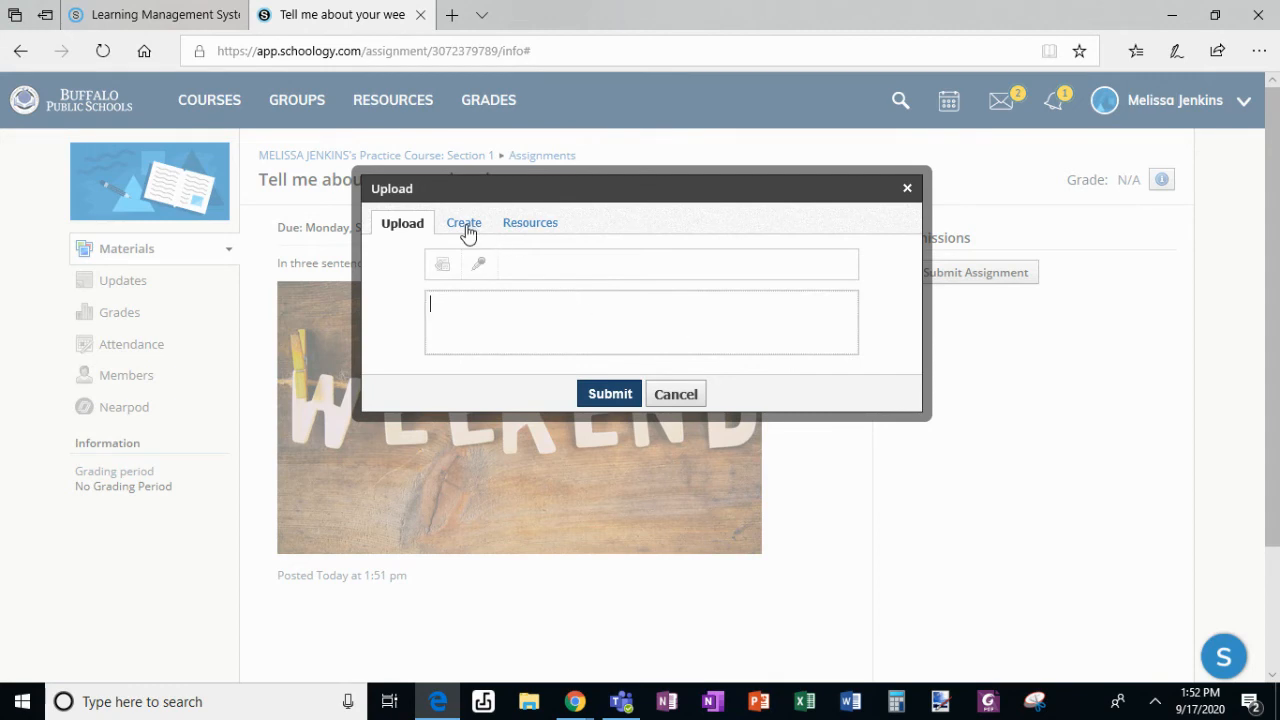
- Write 'This weekend I went camping. We had a lot of fun. I made s'mores.' and save the draft
left_click(463, 222)
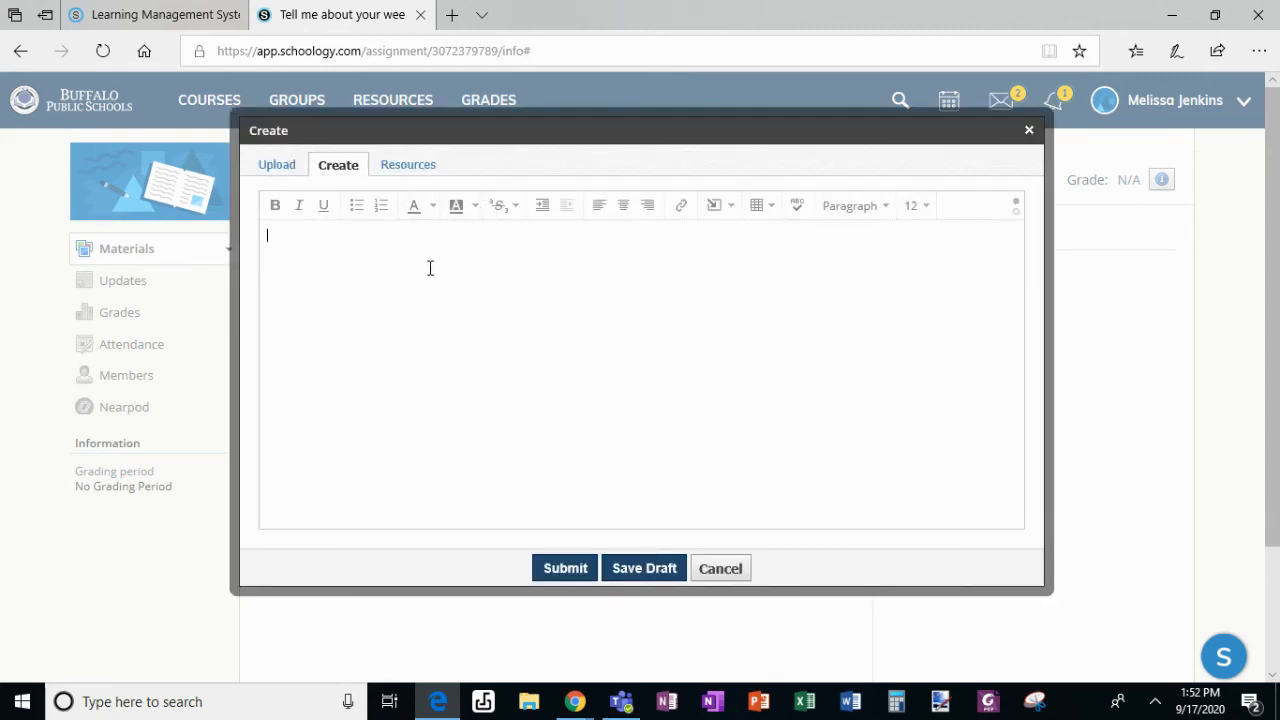
type("This w")
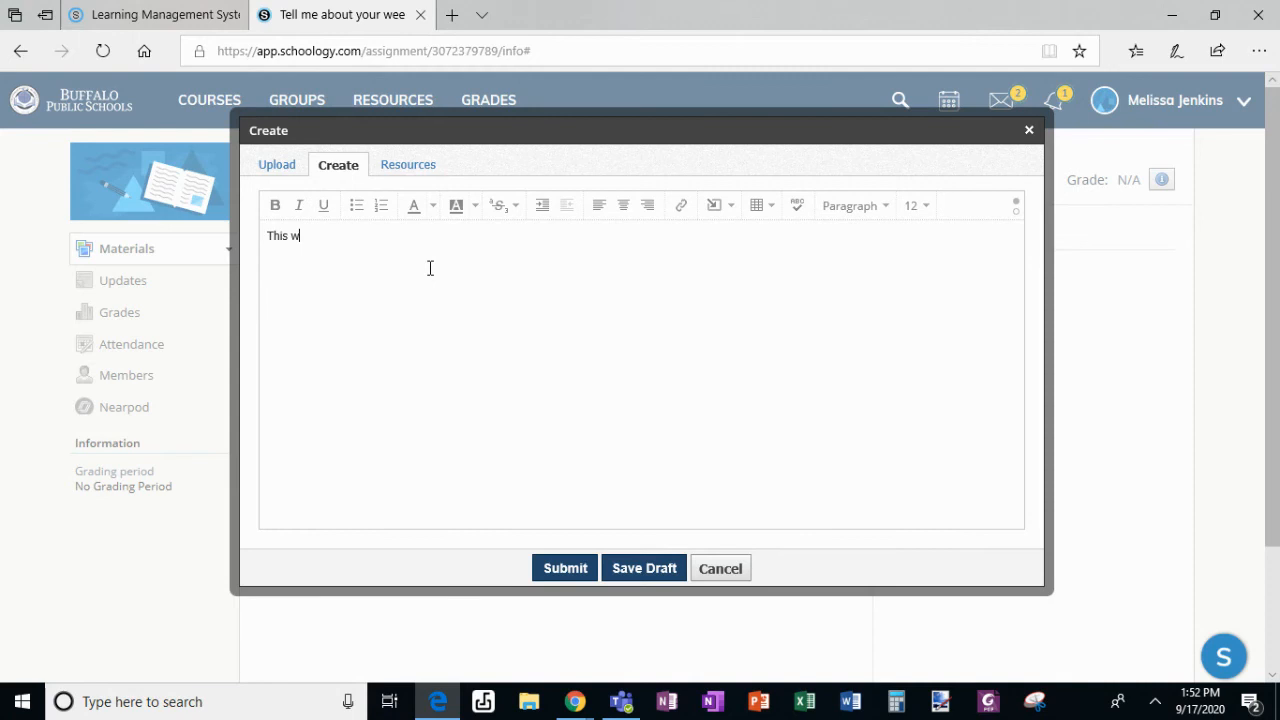
type("eeken")
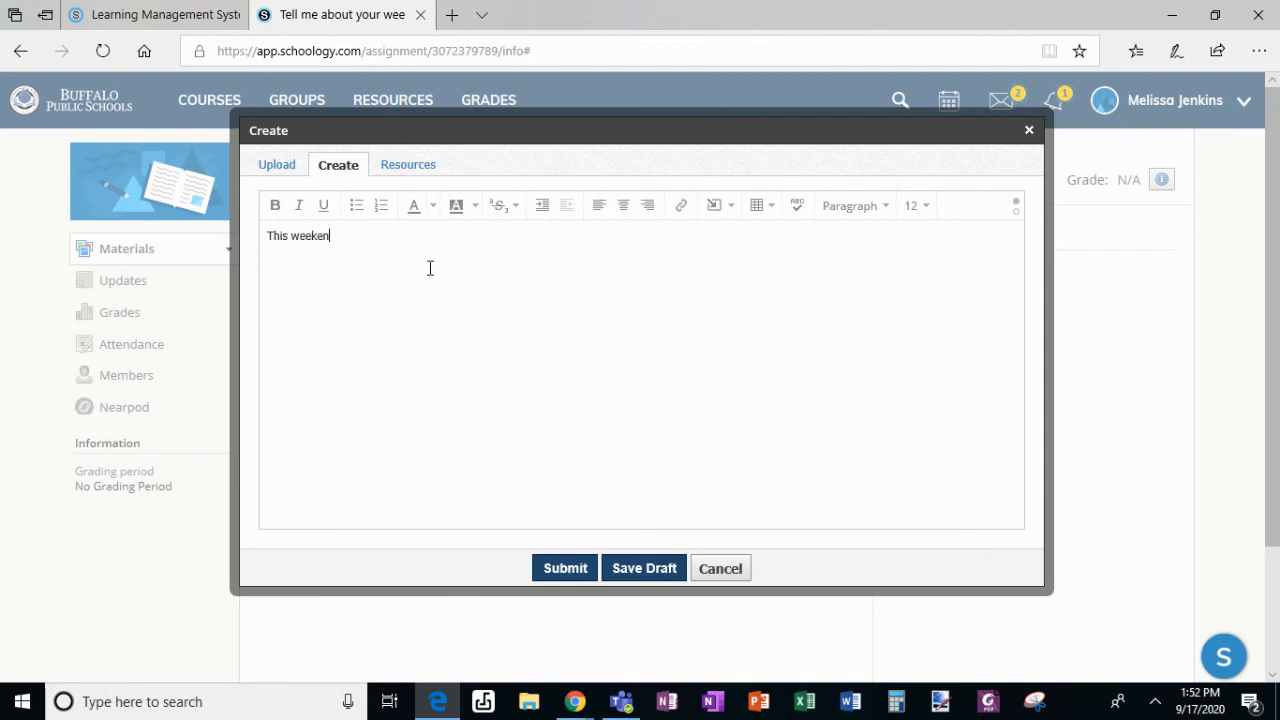
type("d I went")
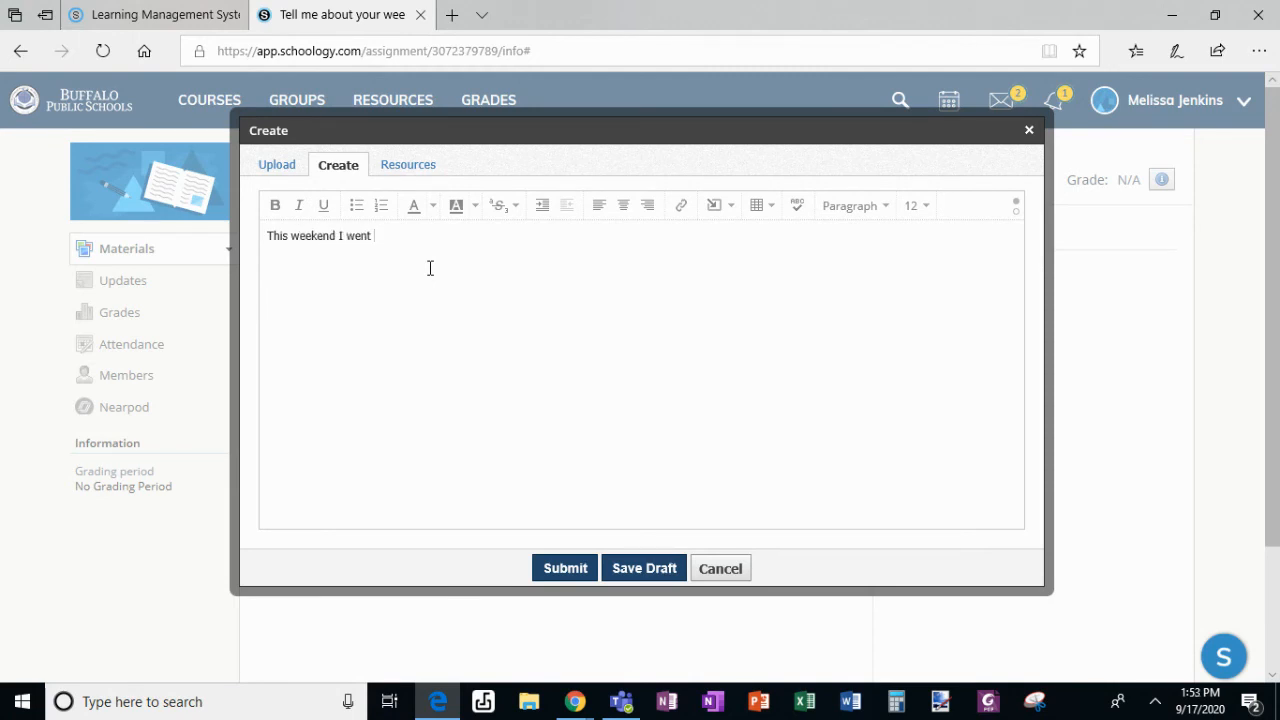
type("camping. We")
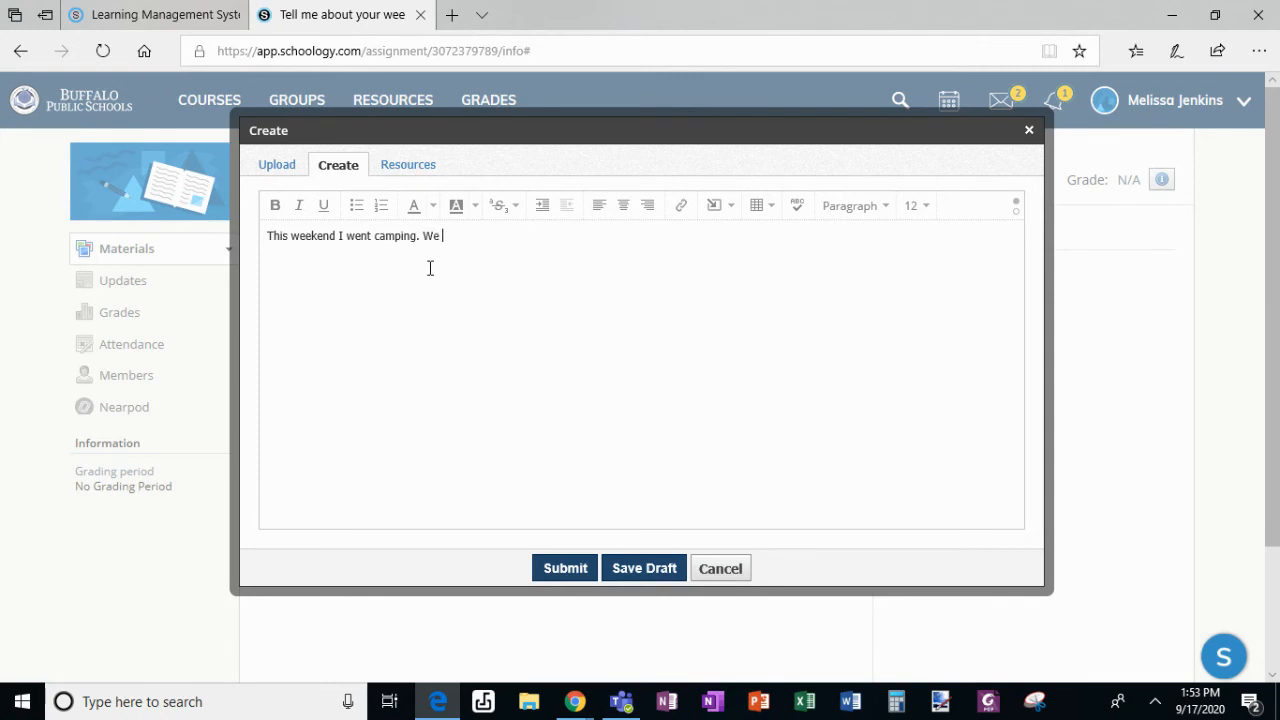
type("had a lot of fi")
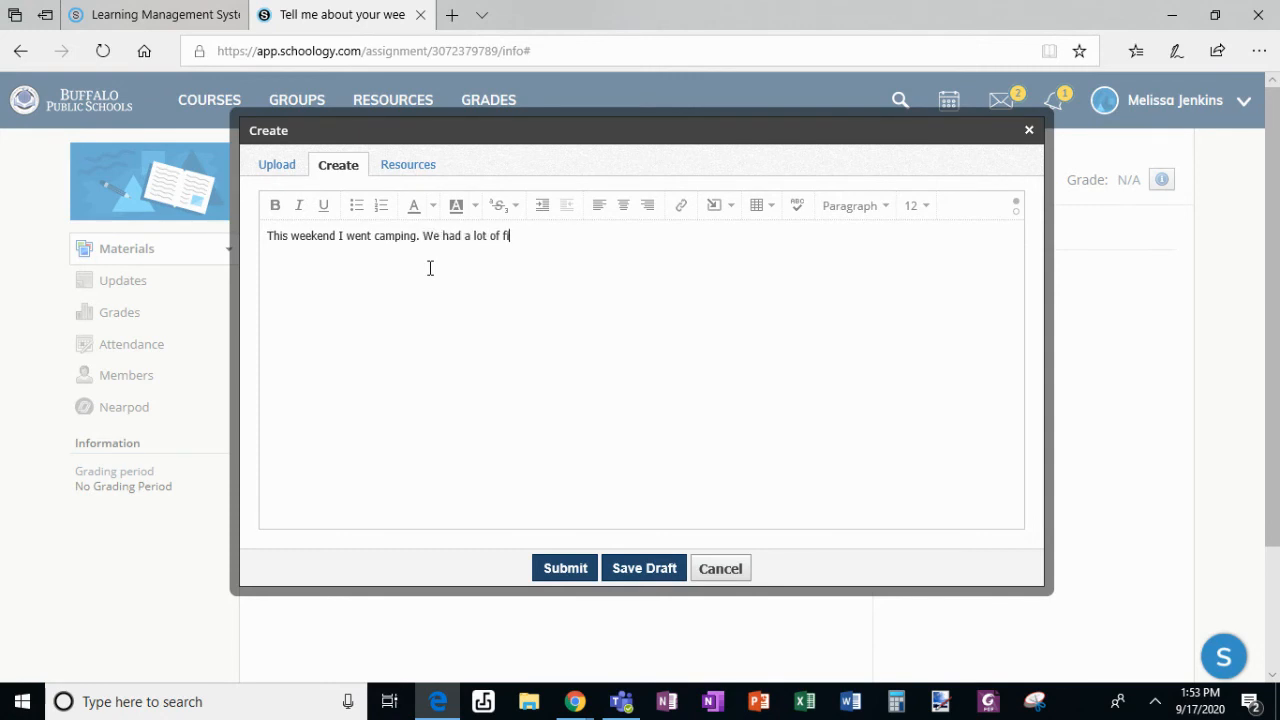
type("un")
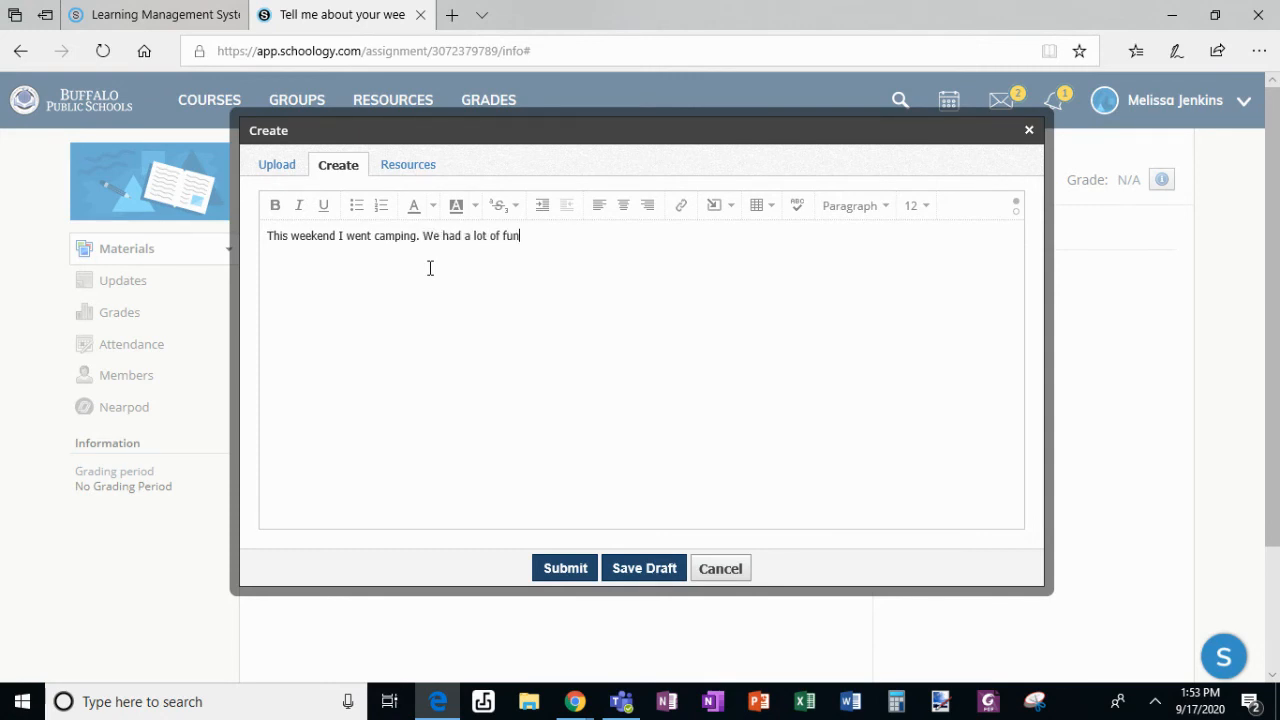
type("I made")
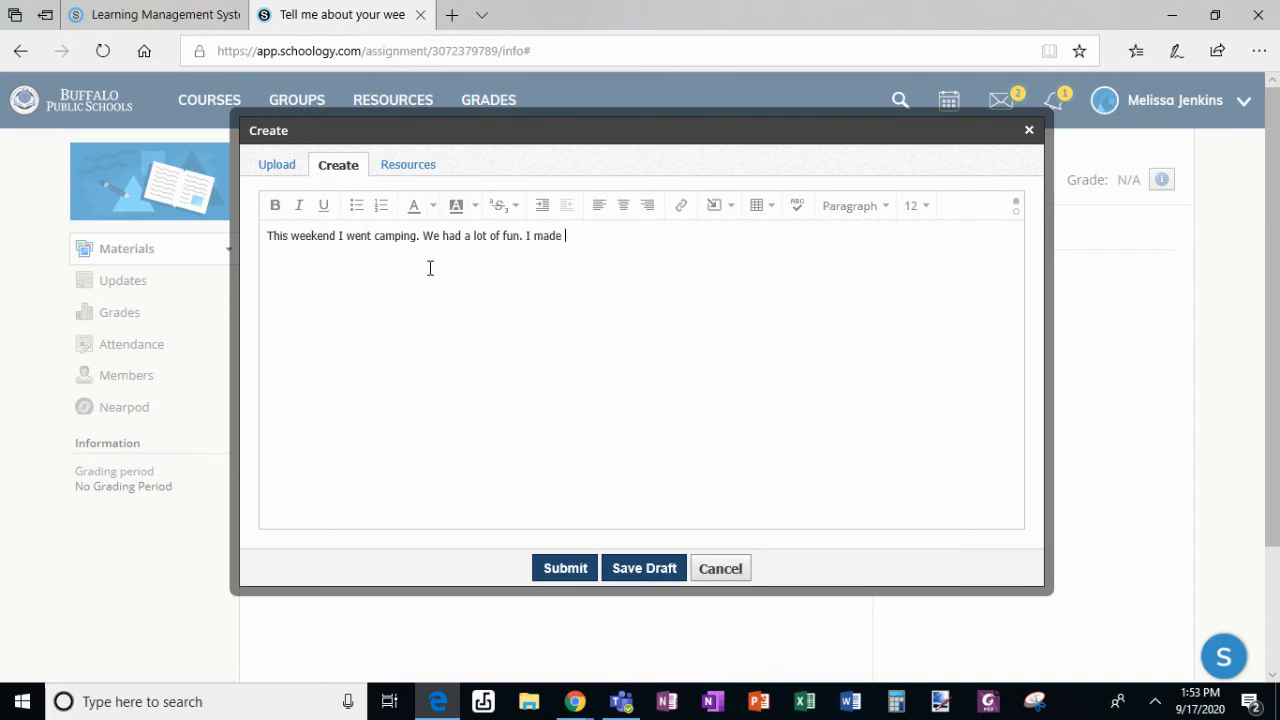
type("s")
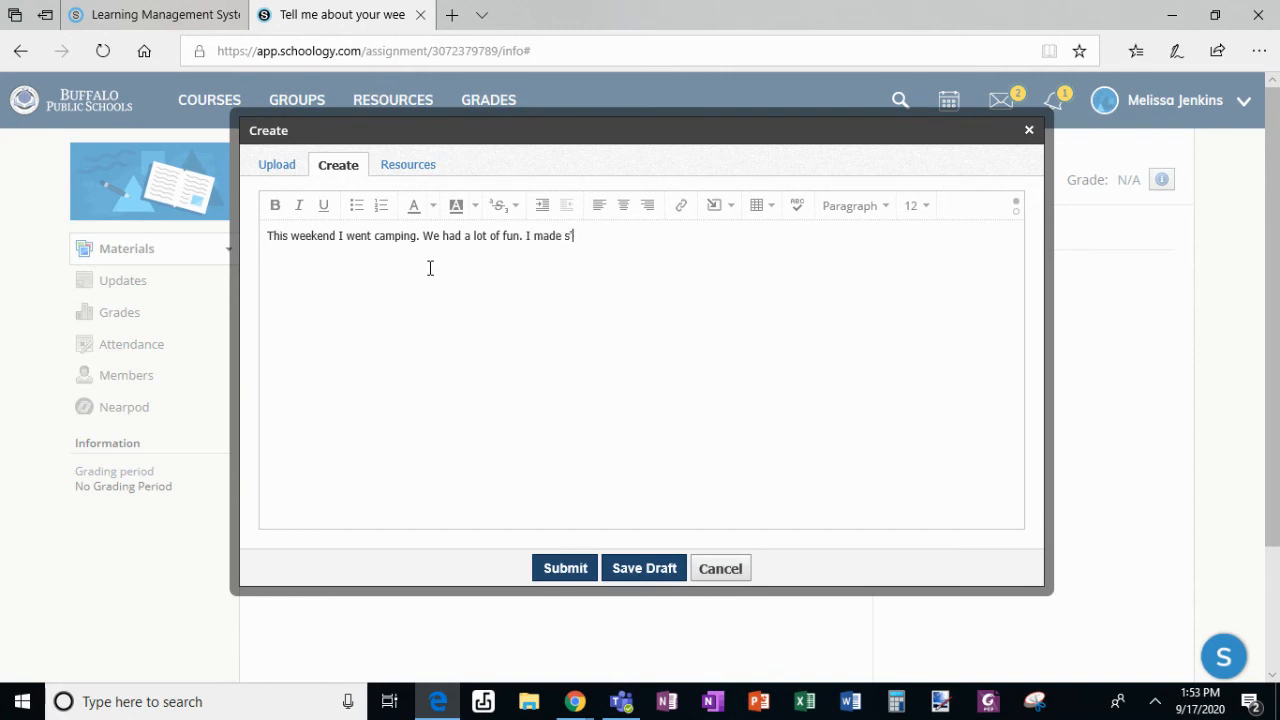
type("'mores.")
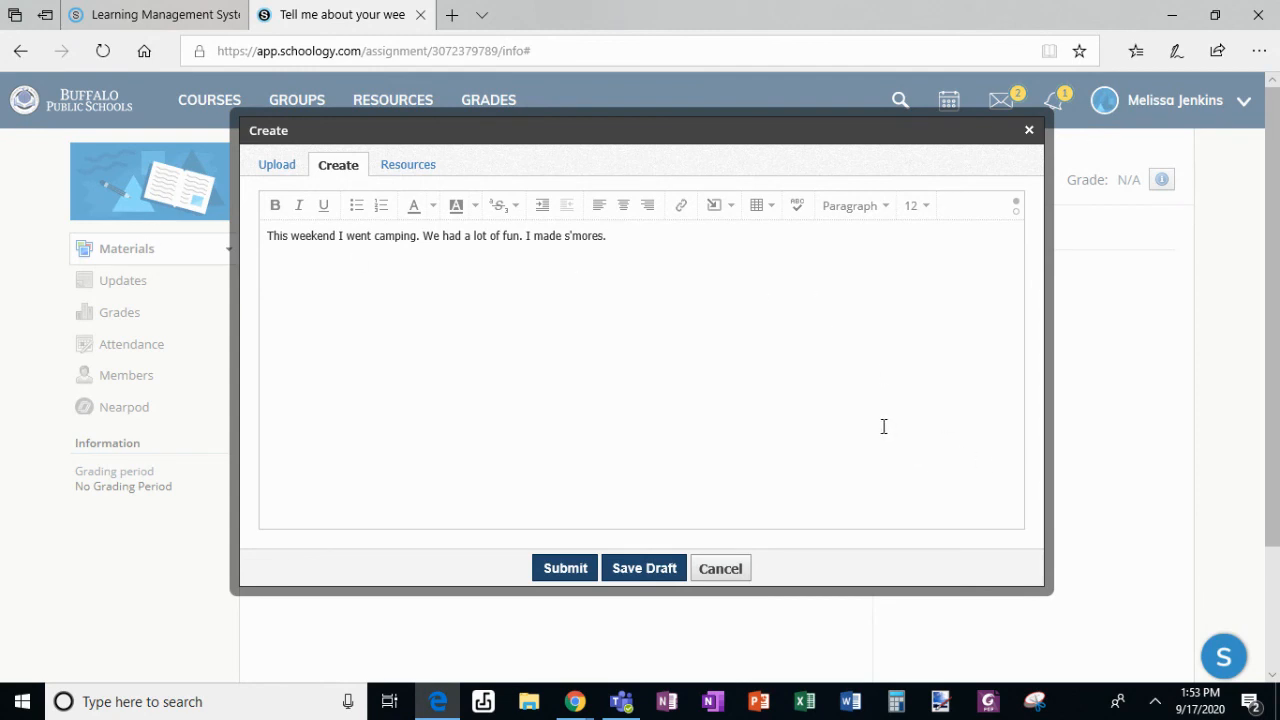
mouse_move(485, 569)
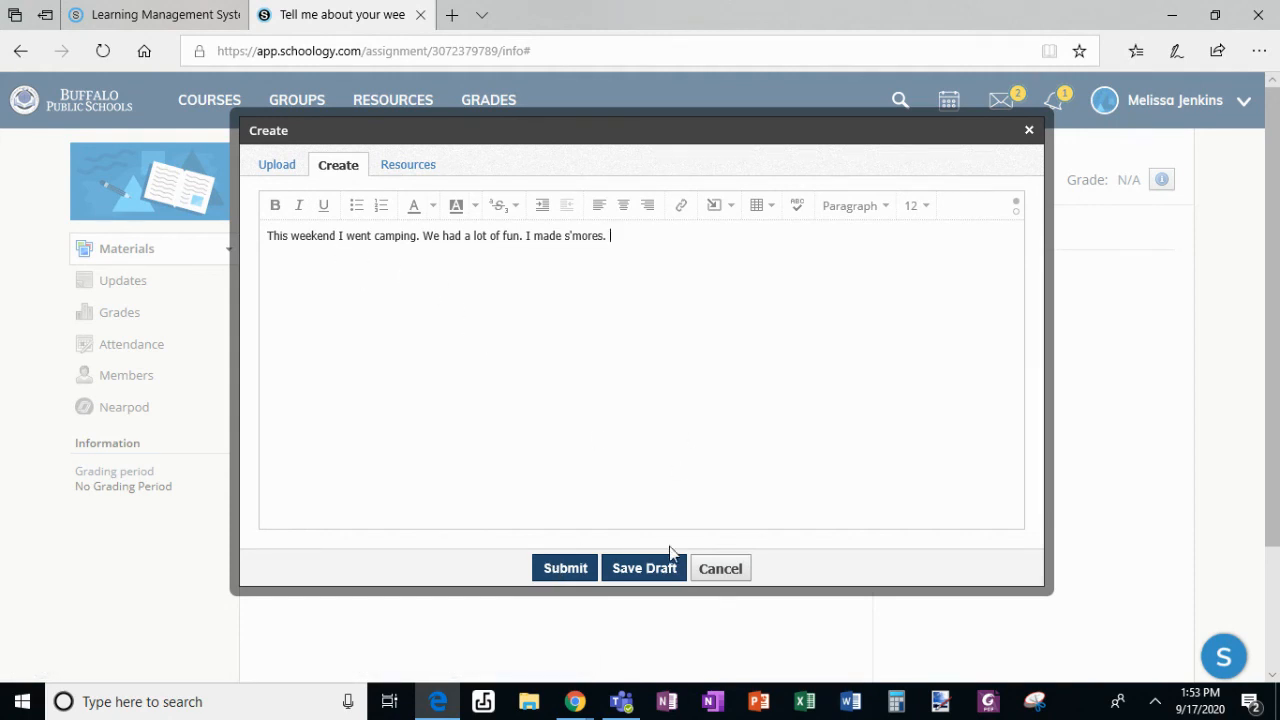
left_click(565, 568)
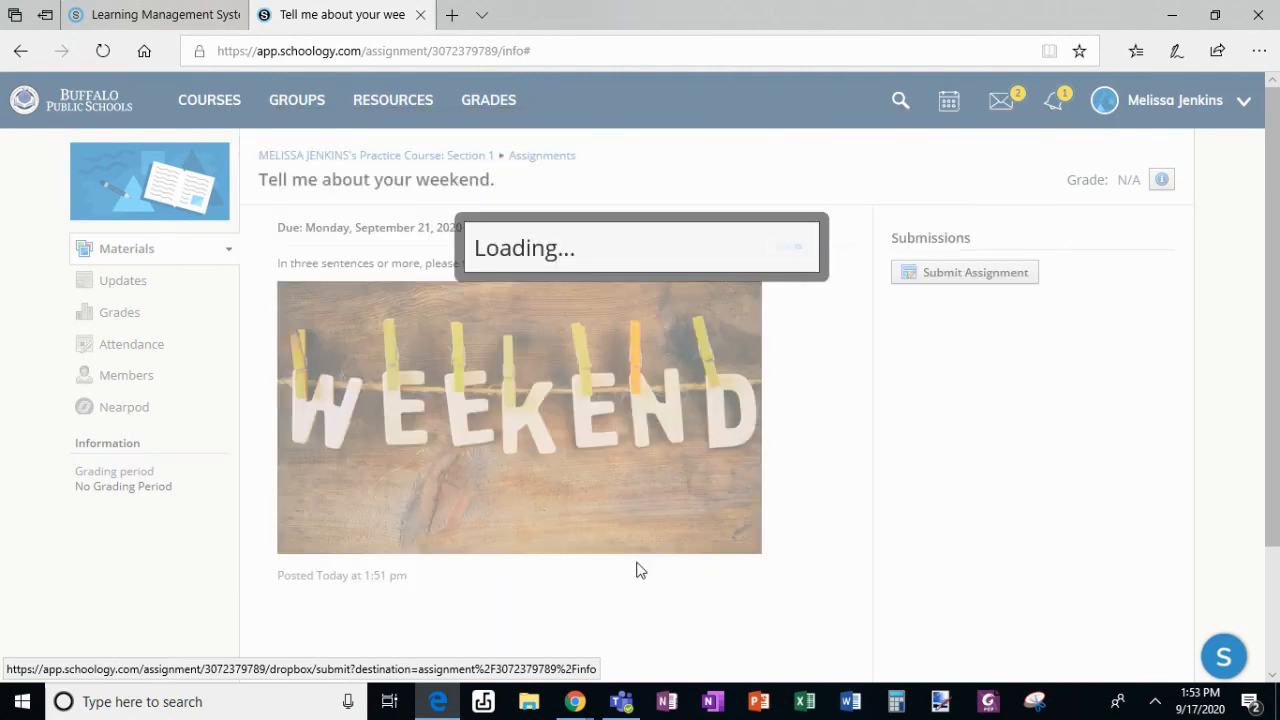
- Reopen the saved camping-weekend submission draft in the editor via Edit Draft
left_click(963, 272)
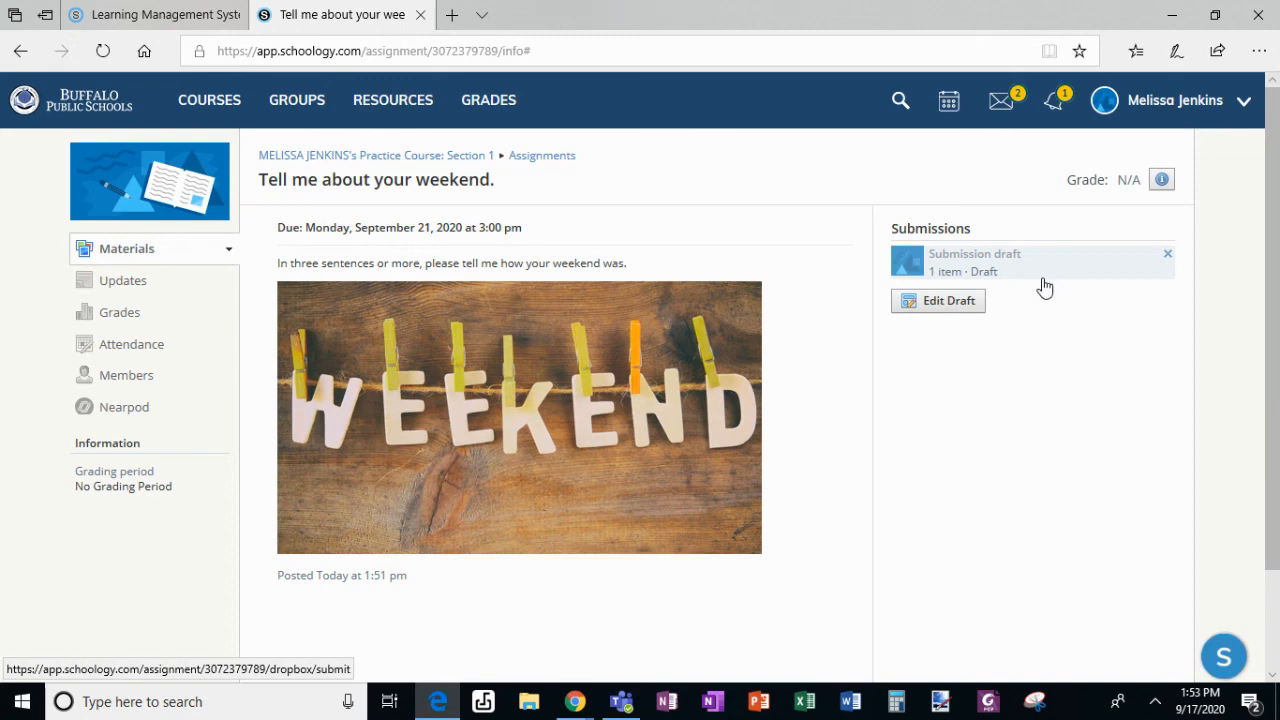
mouse_move(1000, 277)
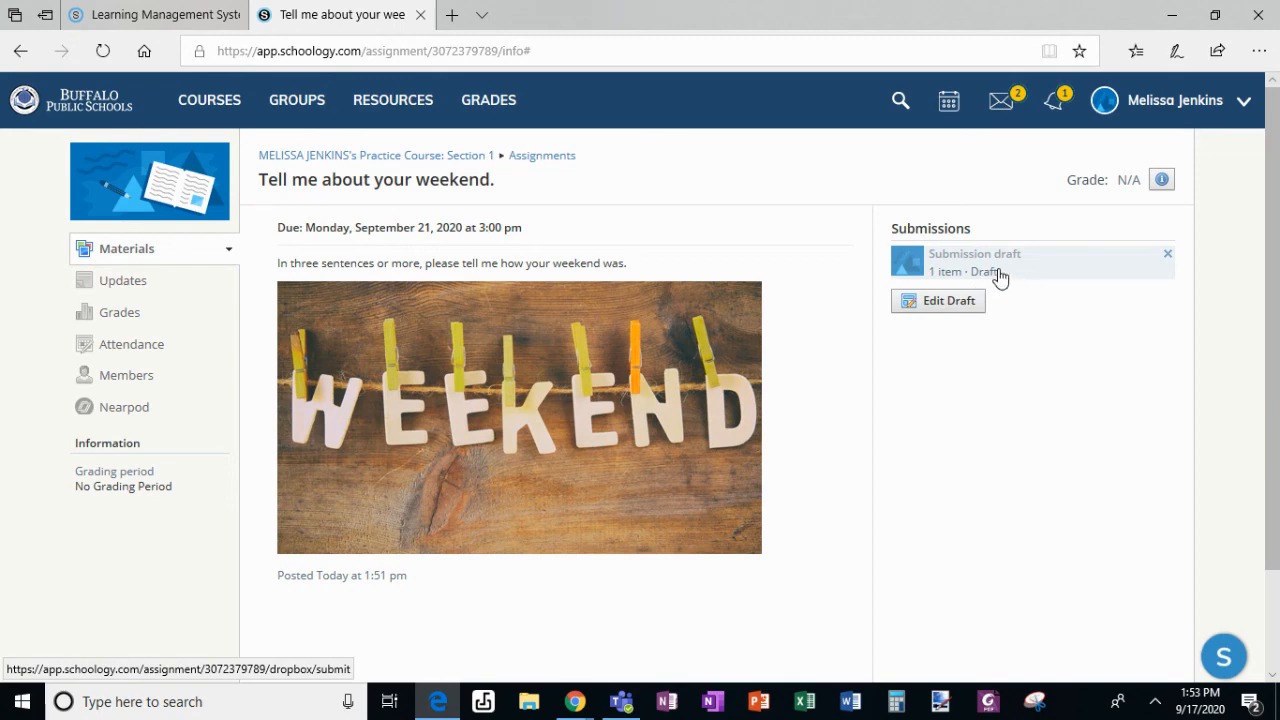
left_click(937, 301)
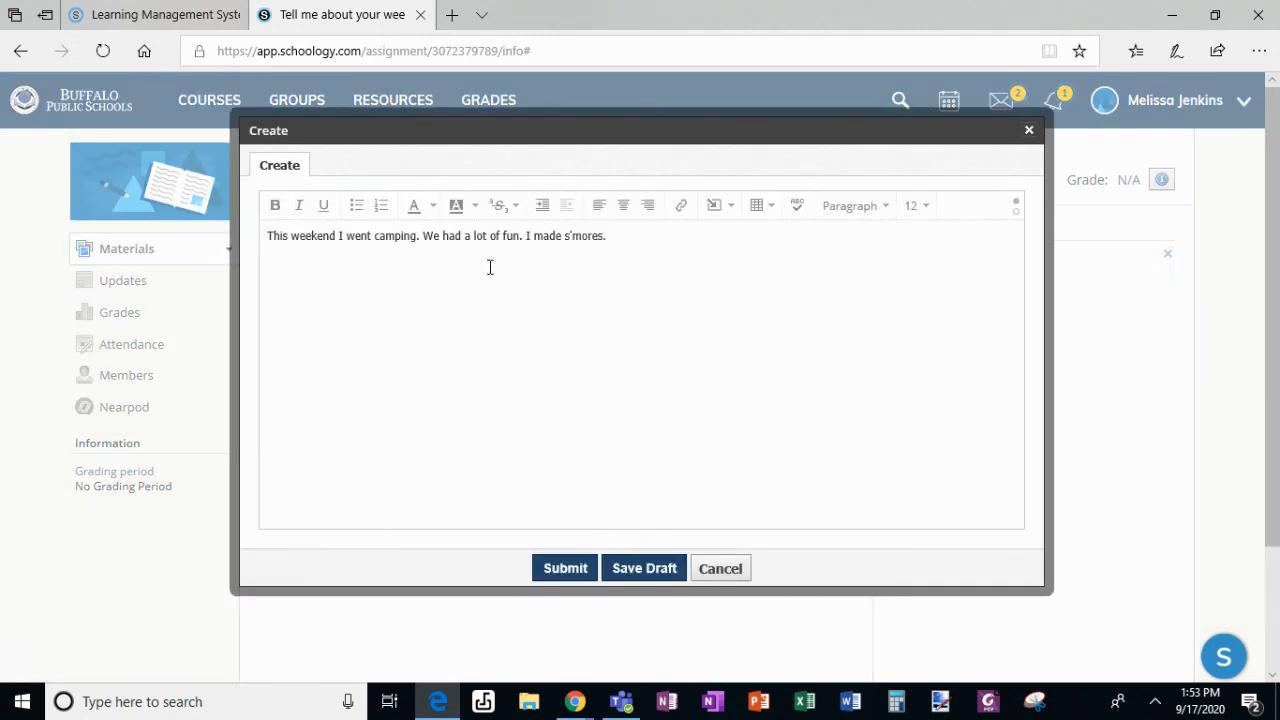
mouse_move(658, 560)
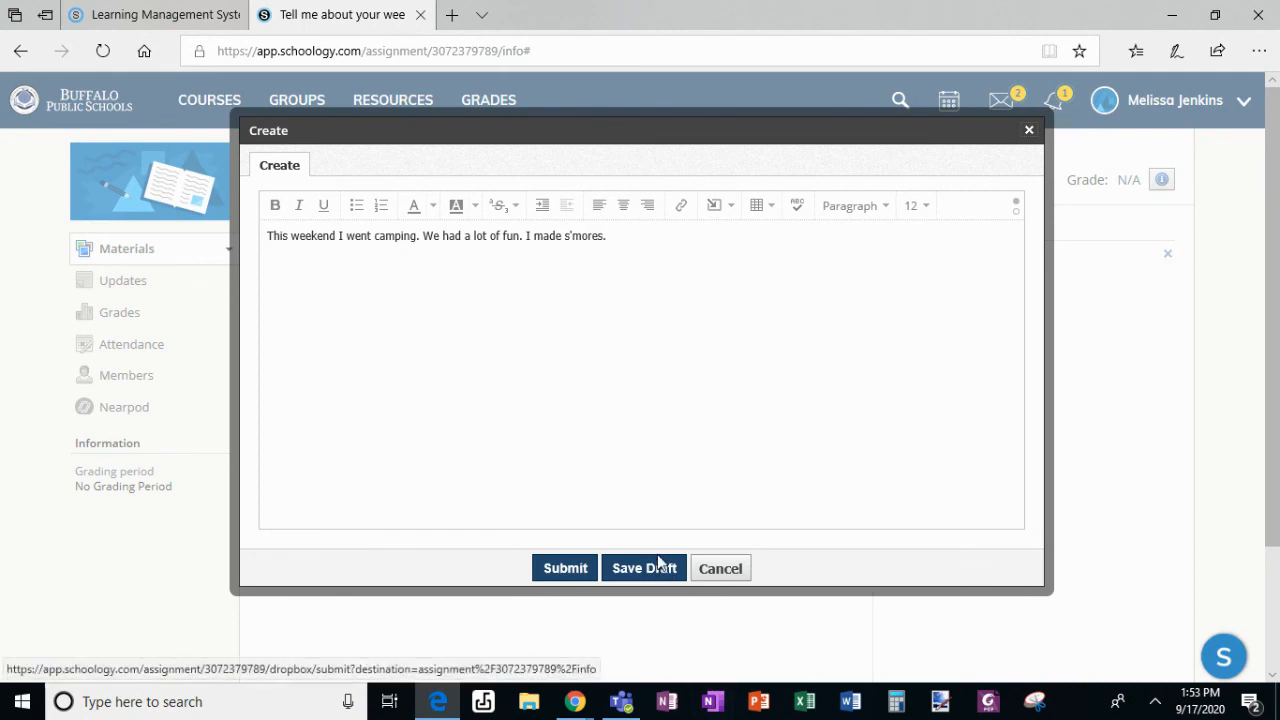